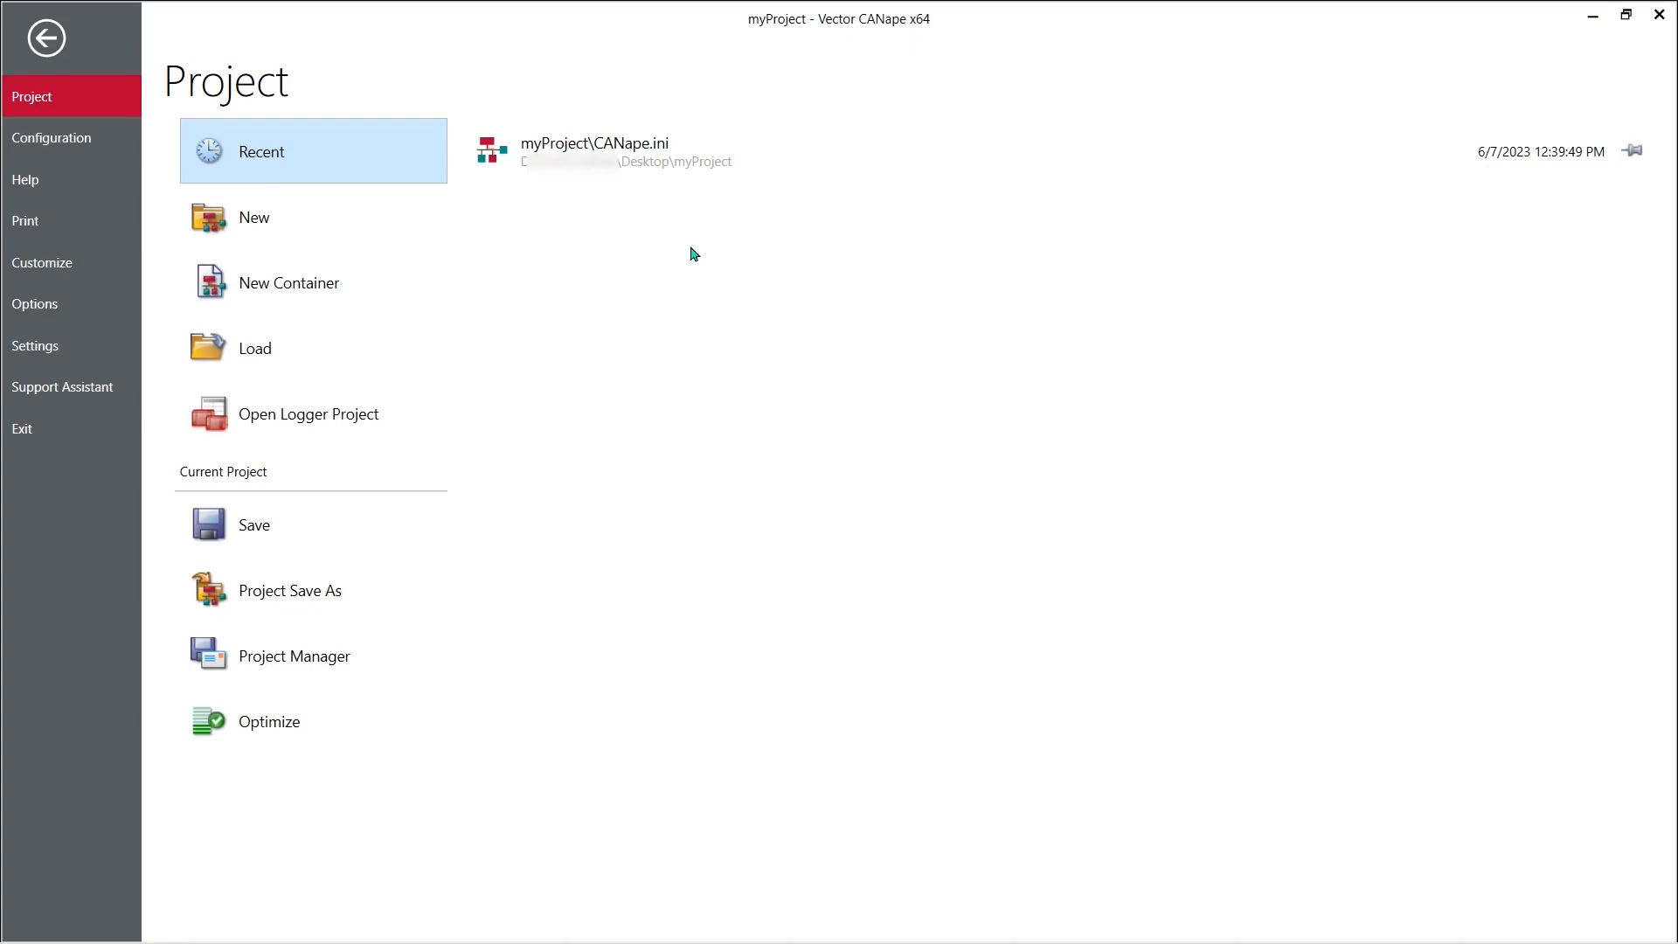
mouse_move(693, 153)
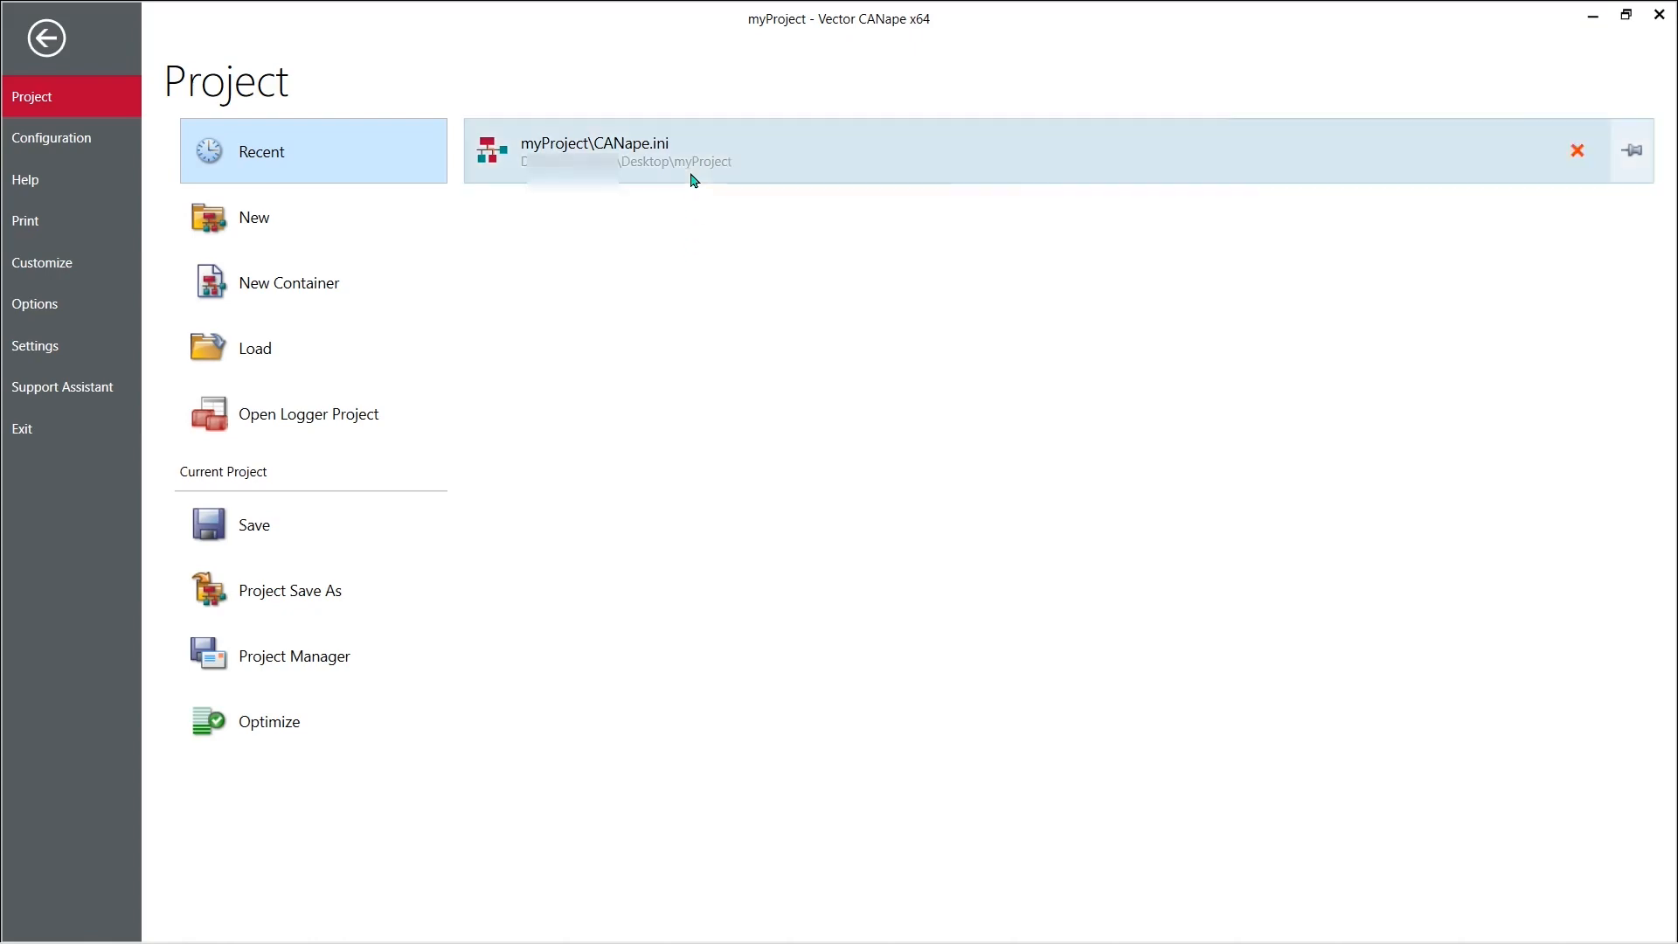
Load the recent myProject\CANape.ini project with its myConfig page.
left_click(690, 151)
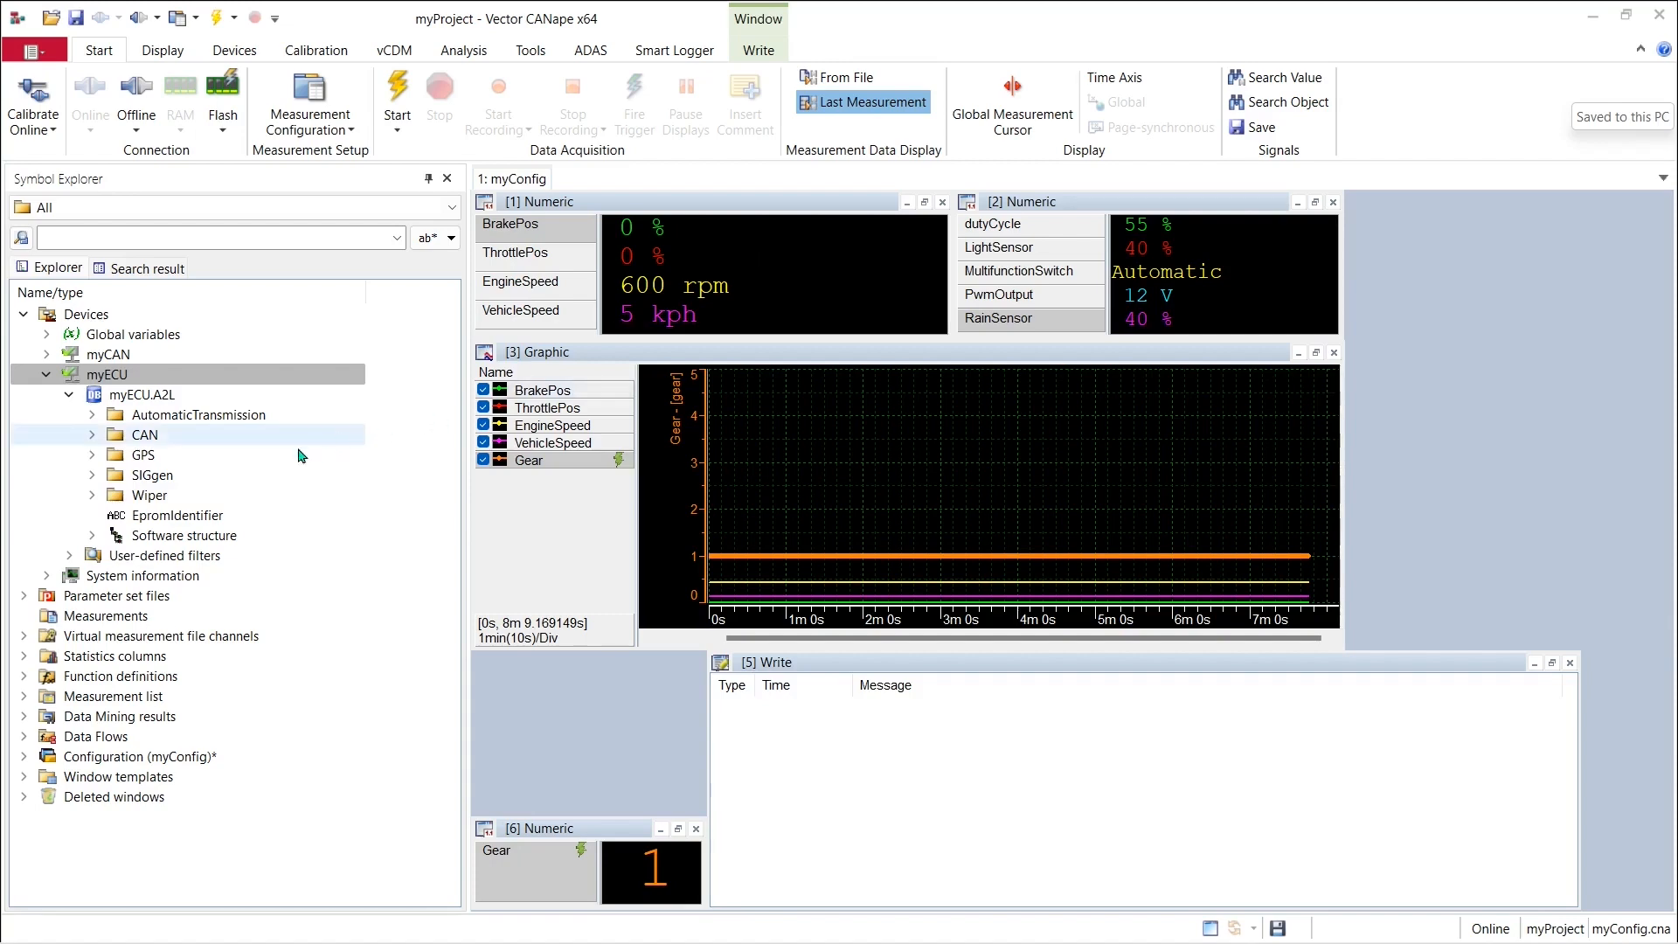
Expand the Wiper > Wiper_Calibrations group in the Symbol Explorer.
left_click(150, 495)
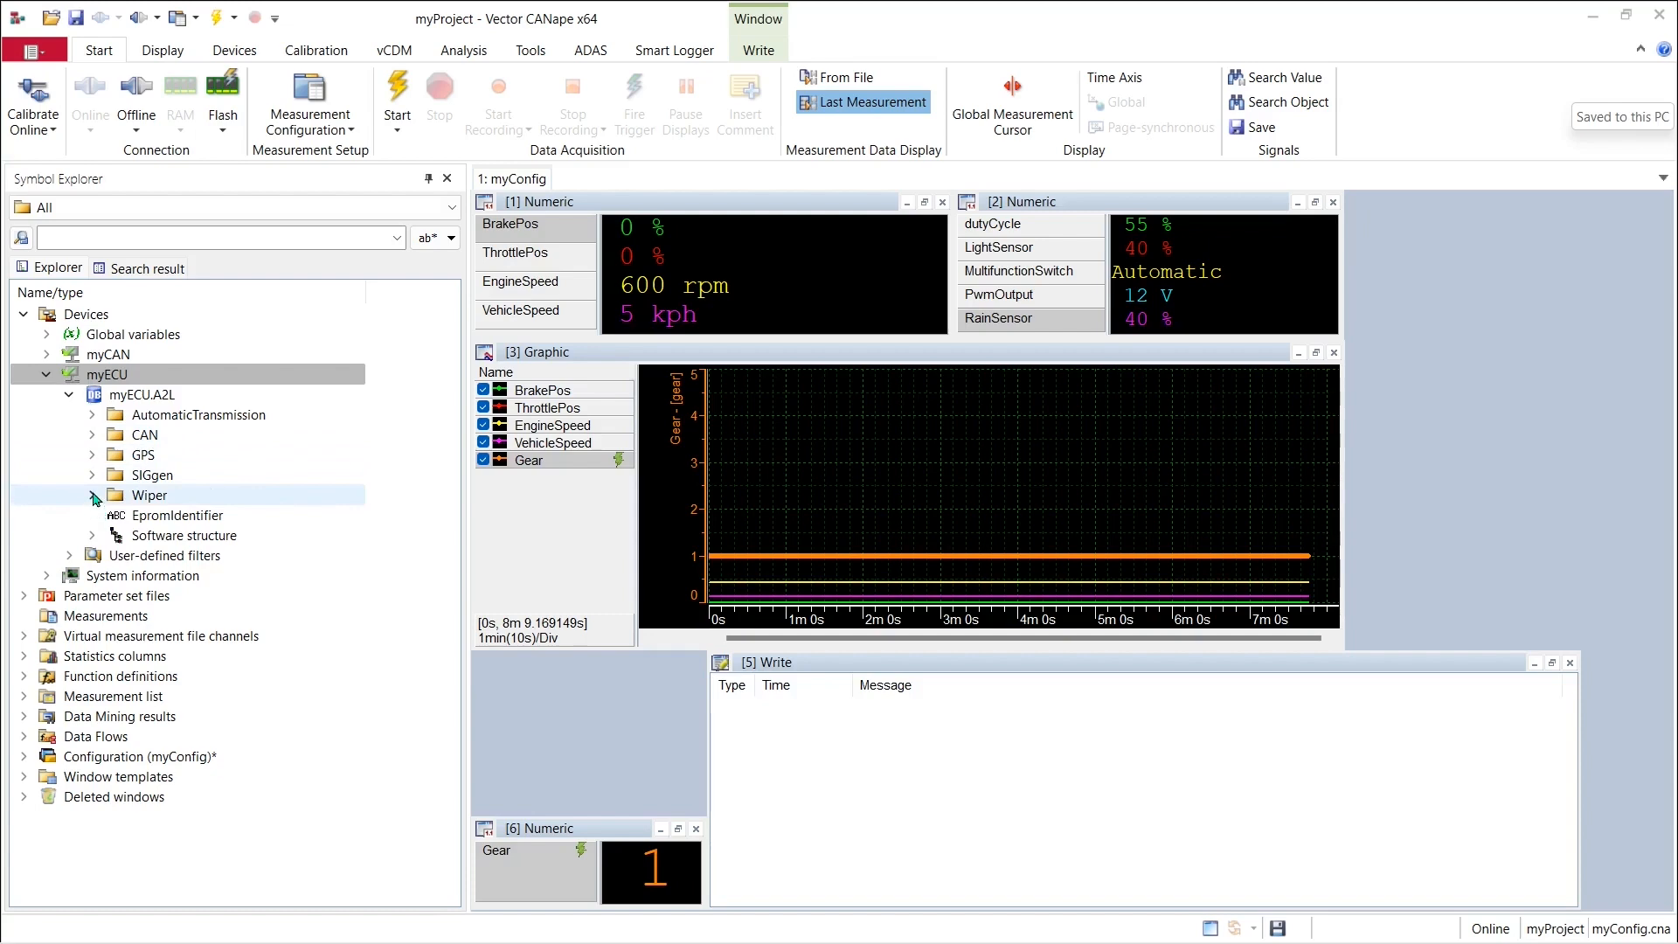
left_click(93, 495)
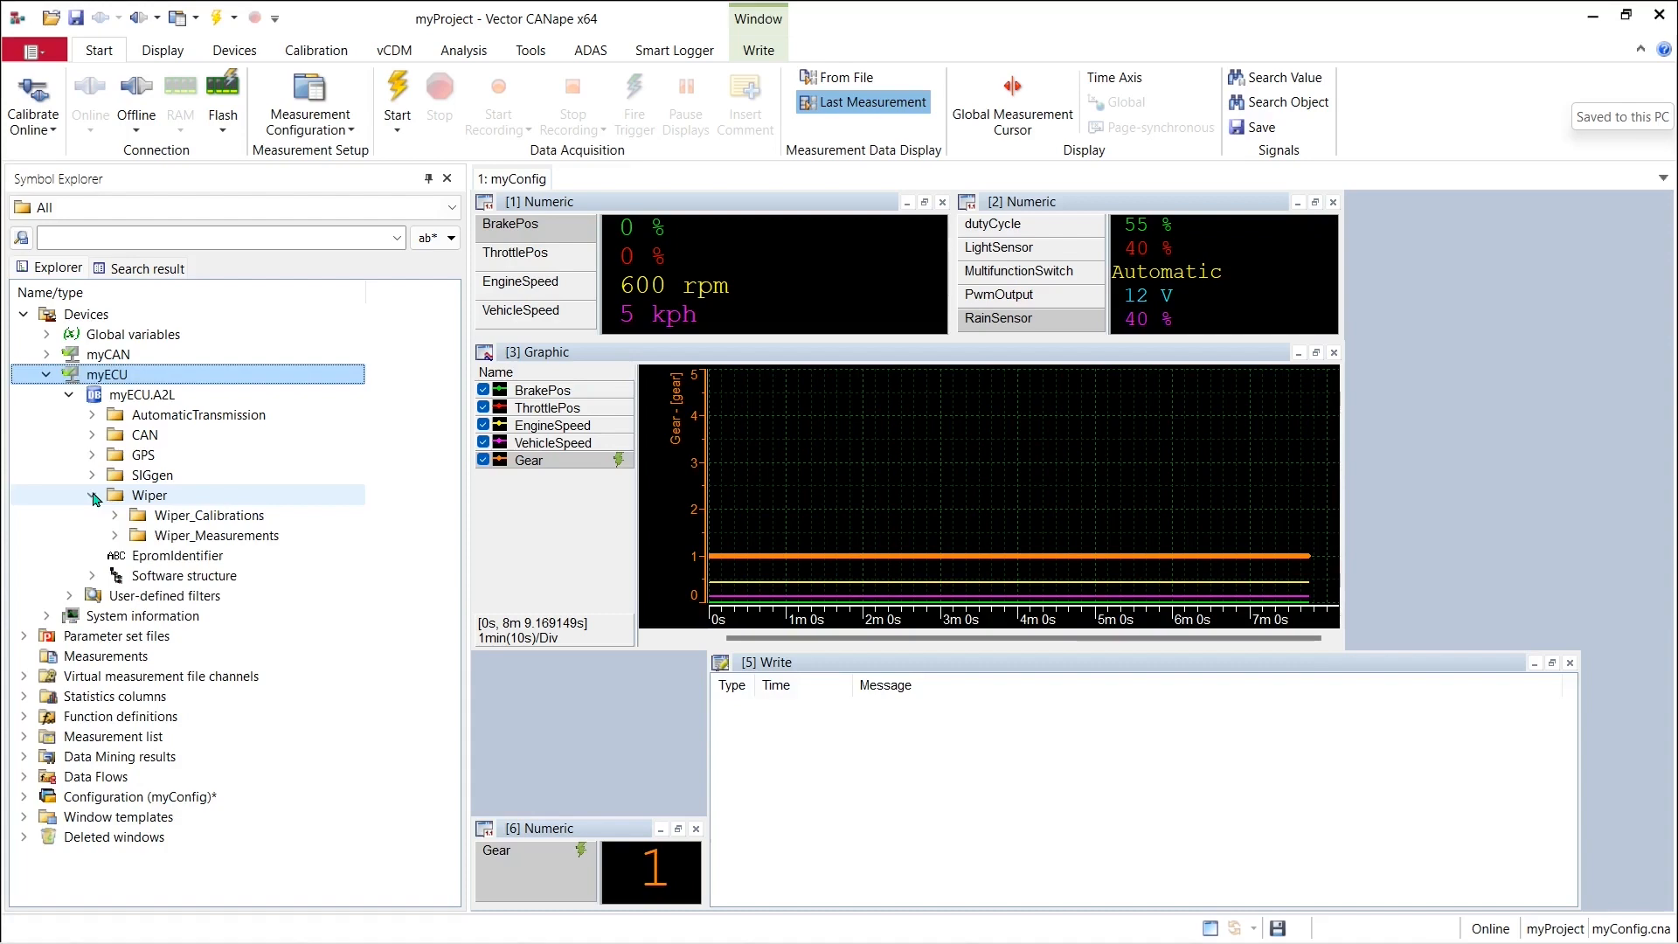
left_click(93, 495)
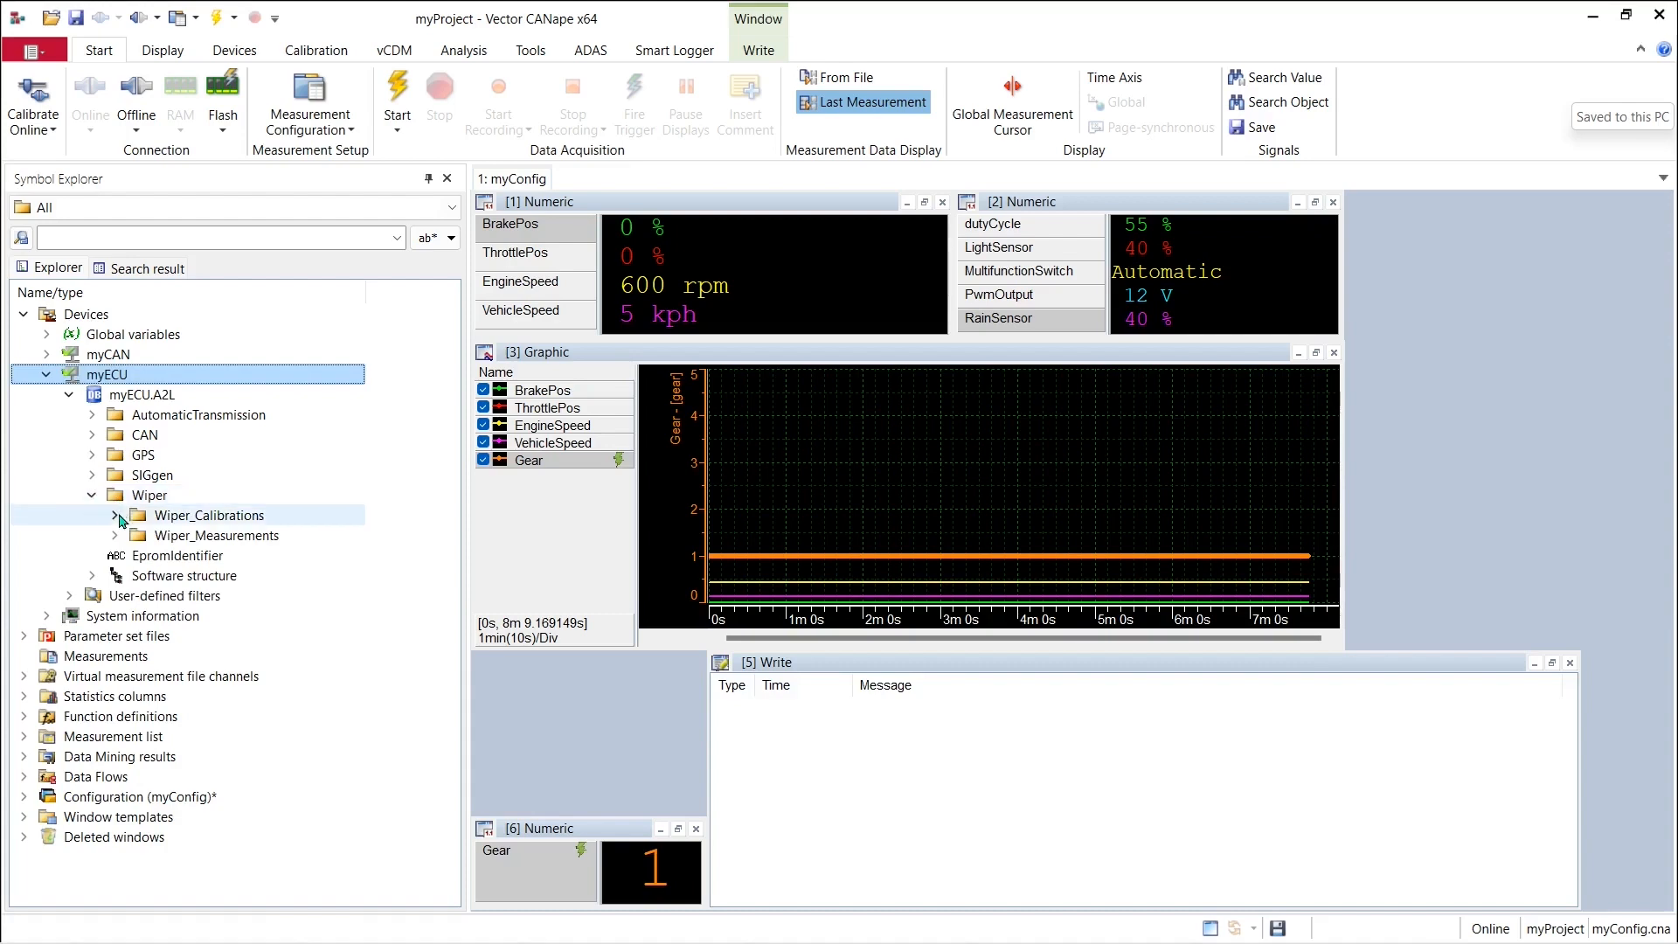
left_click(113, 514)
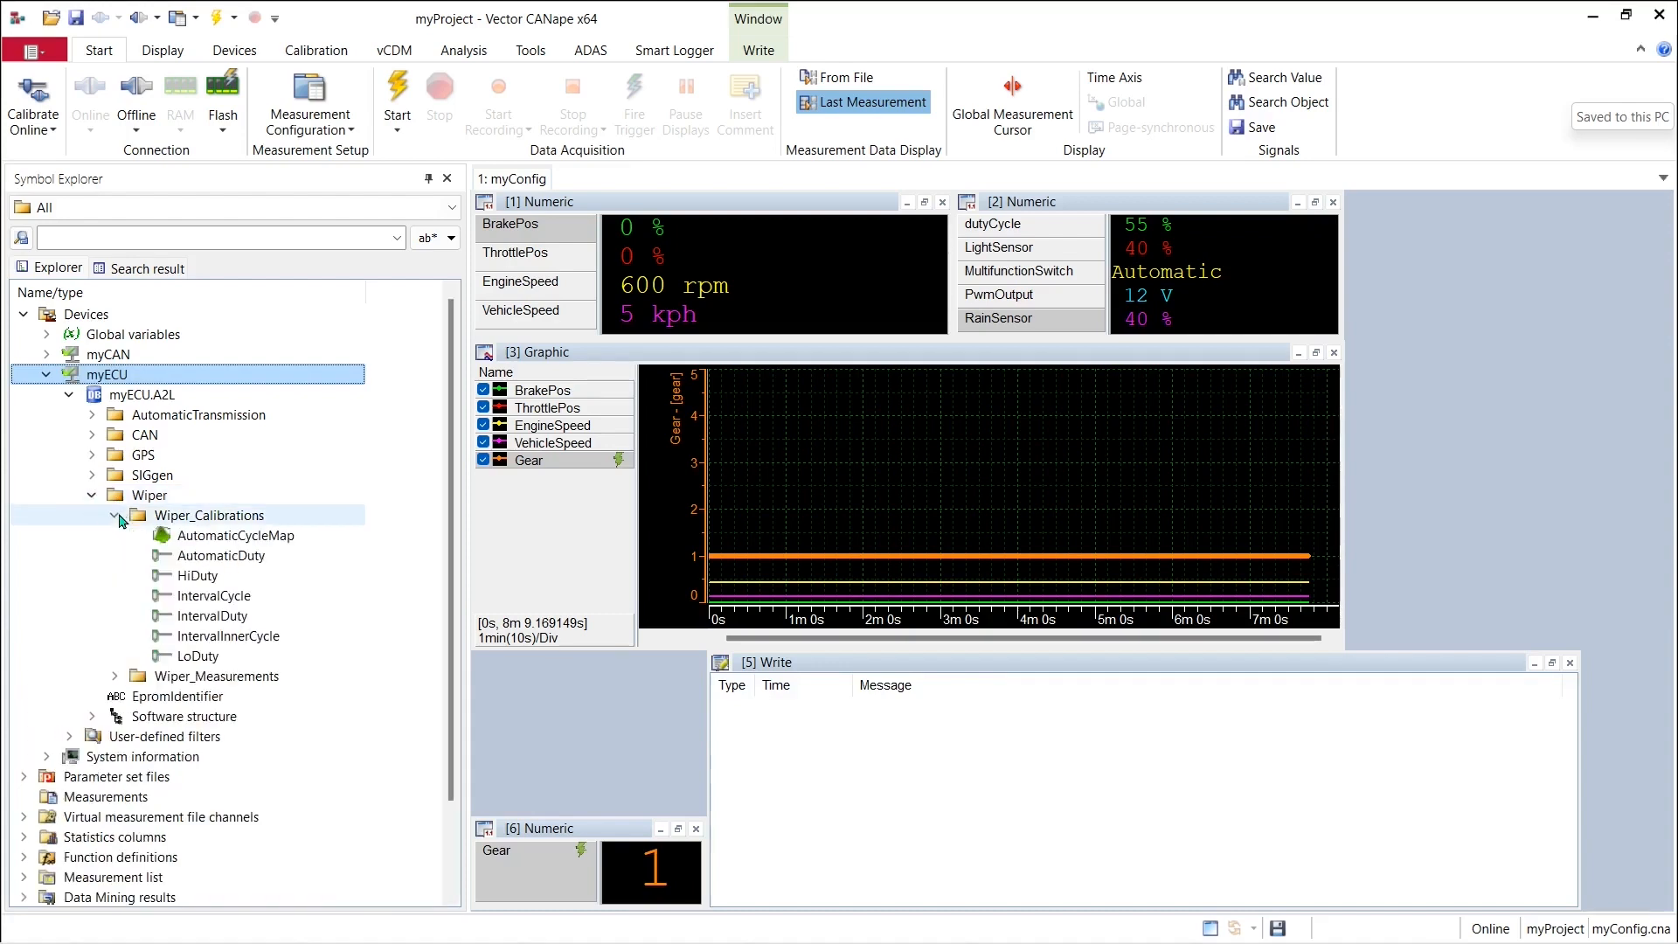
mouse_move(226, 556)
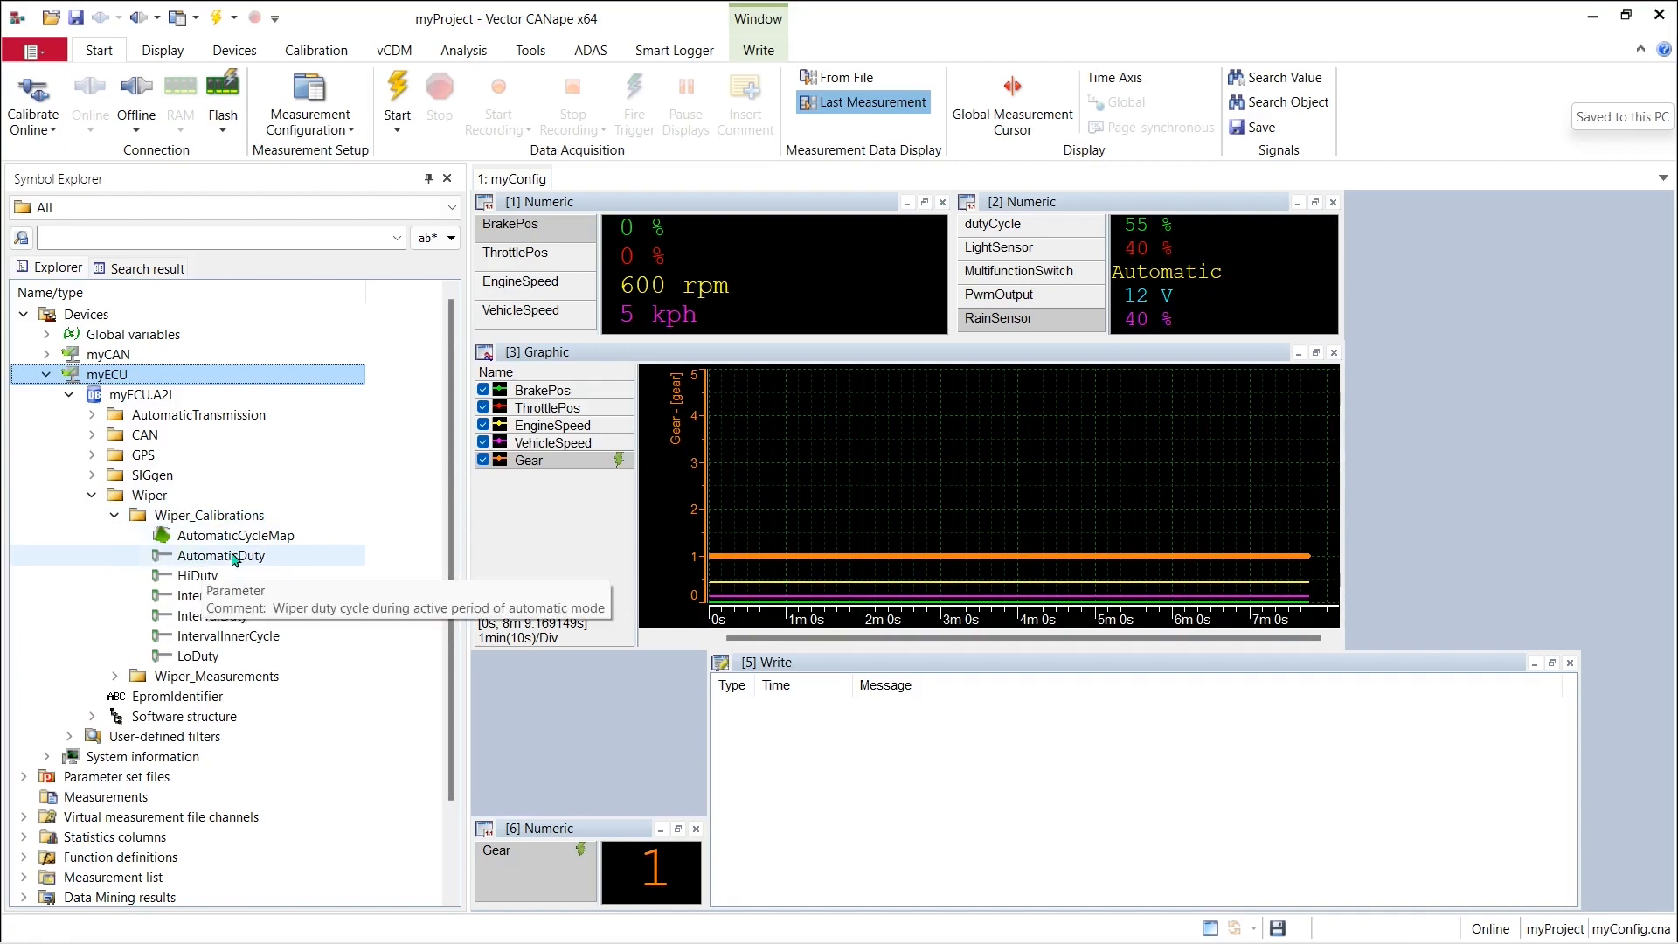
Select the six parameters from AutomaticDuty to LoDuty and bring up the Parameter Window choices.
left_click(222, 556)
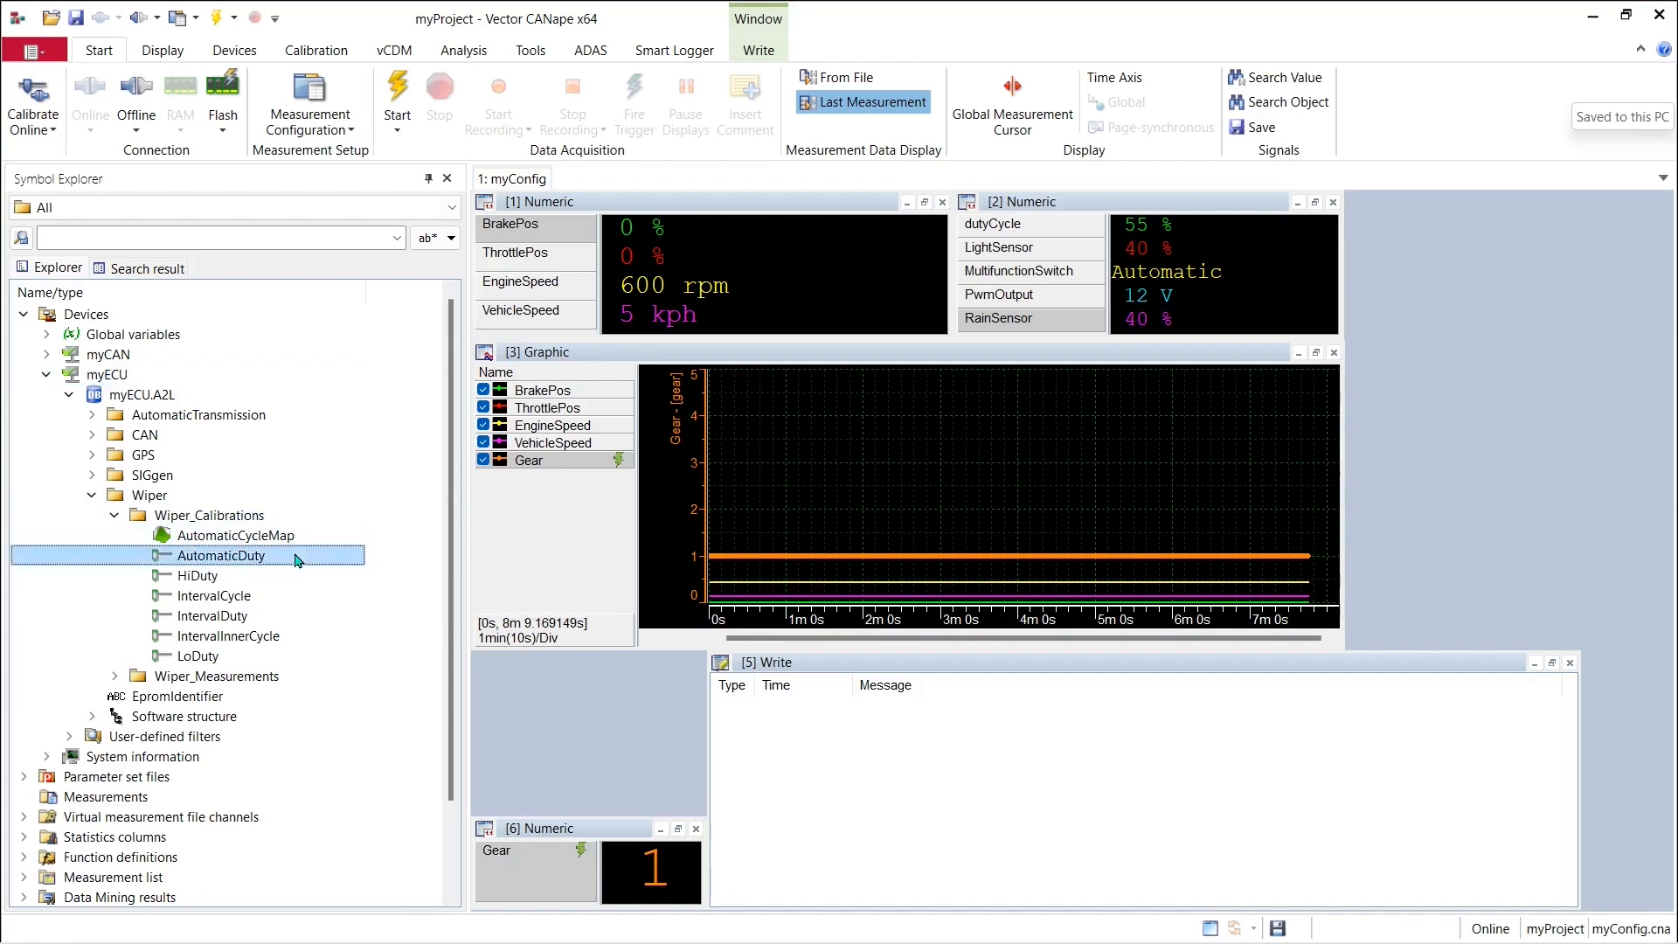
left_click(197, 655)
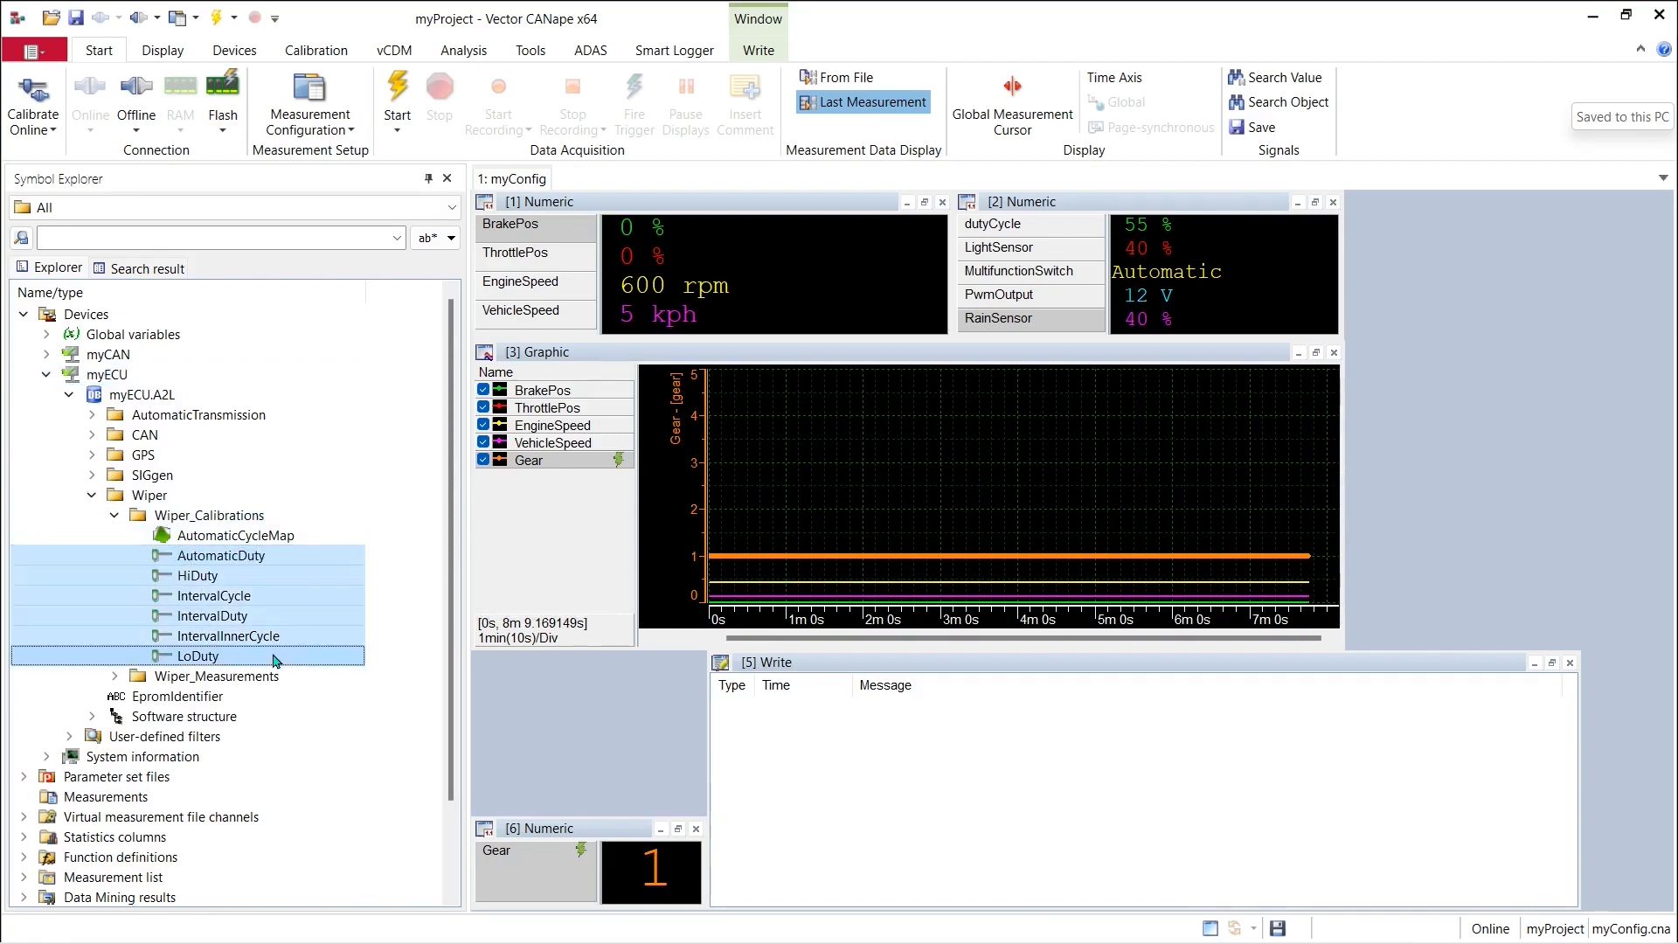
left_click(220, 554)
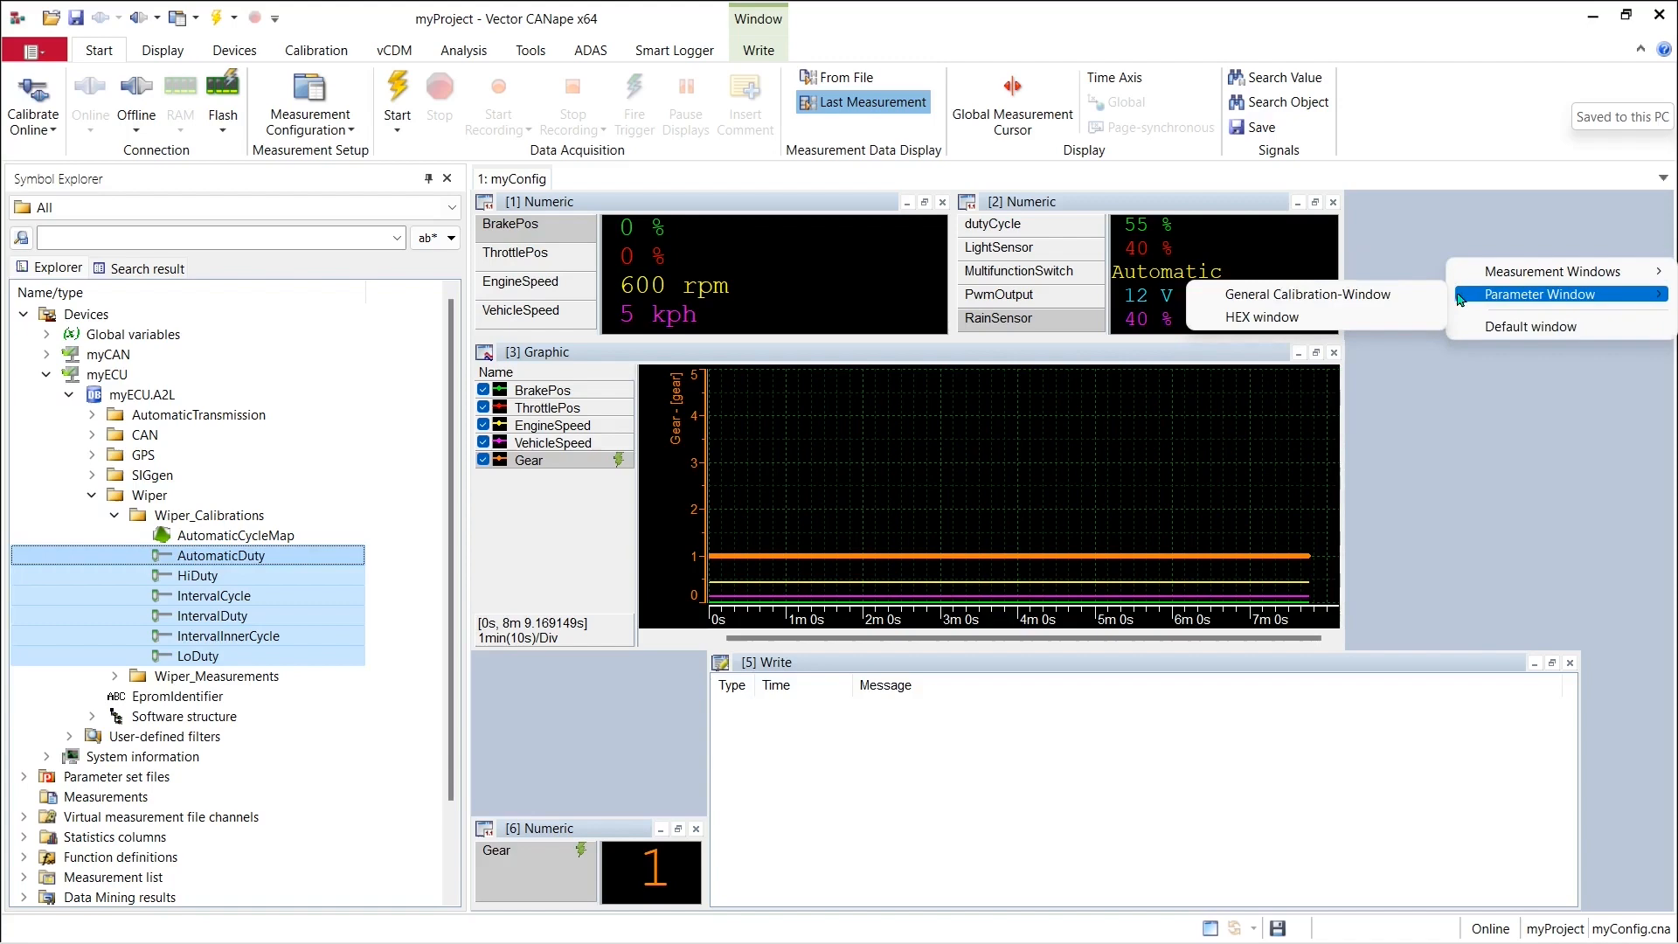
Show the six wiper parameters in a General Calibration-Window on myConfig.
left_click(1539, 293)
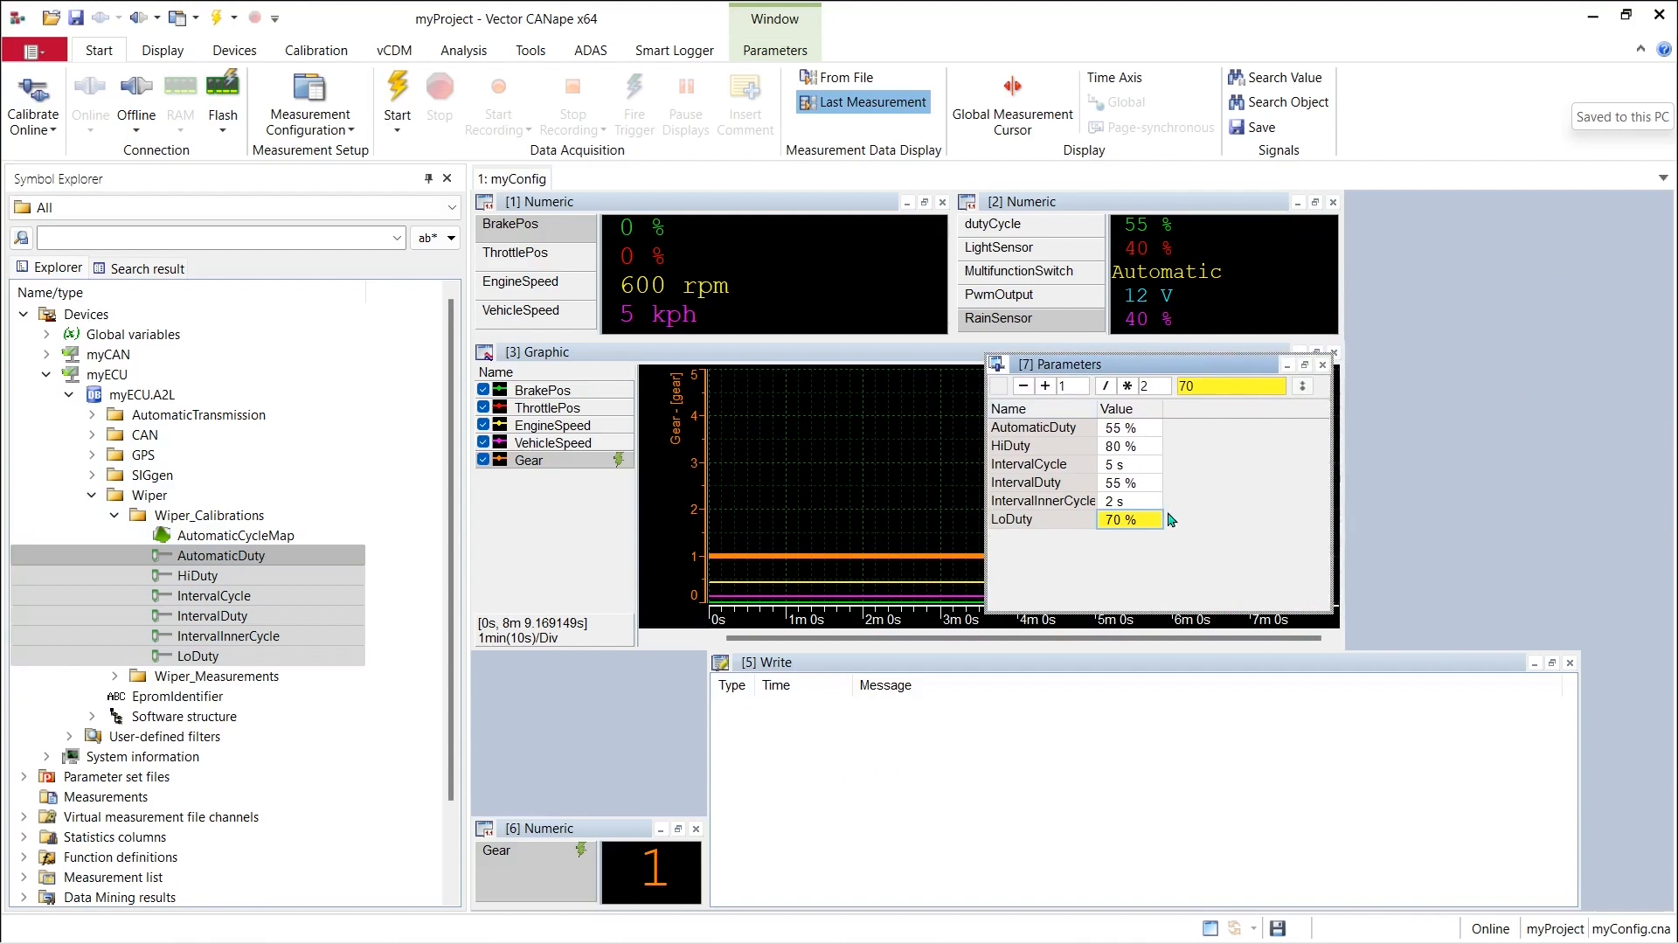
mouse_move(1170, 535)
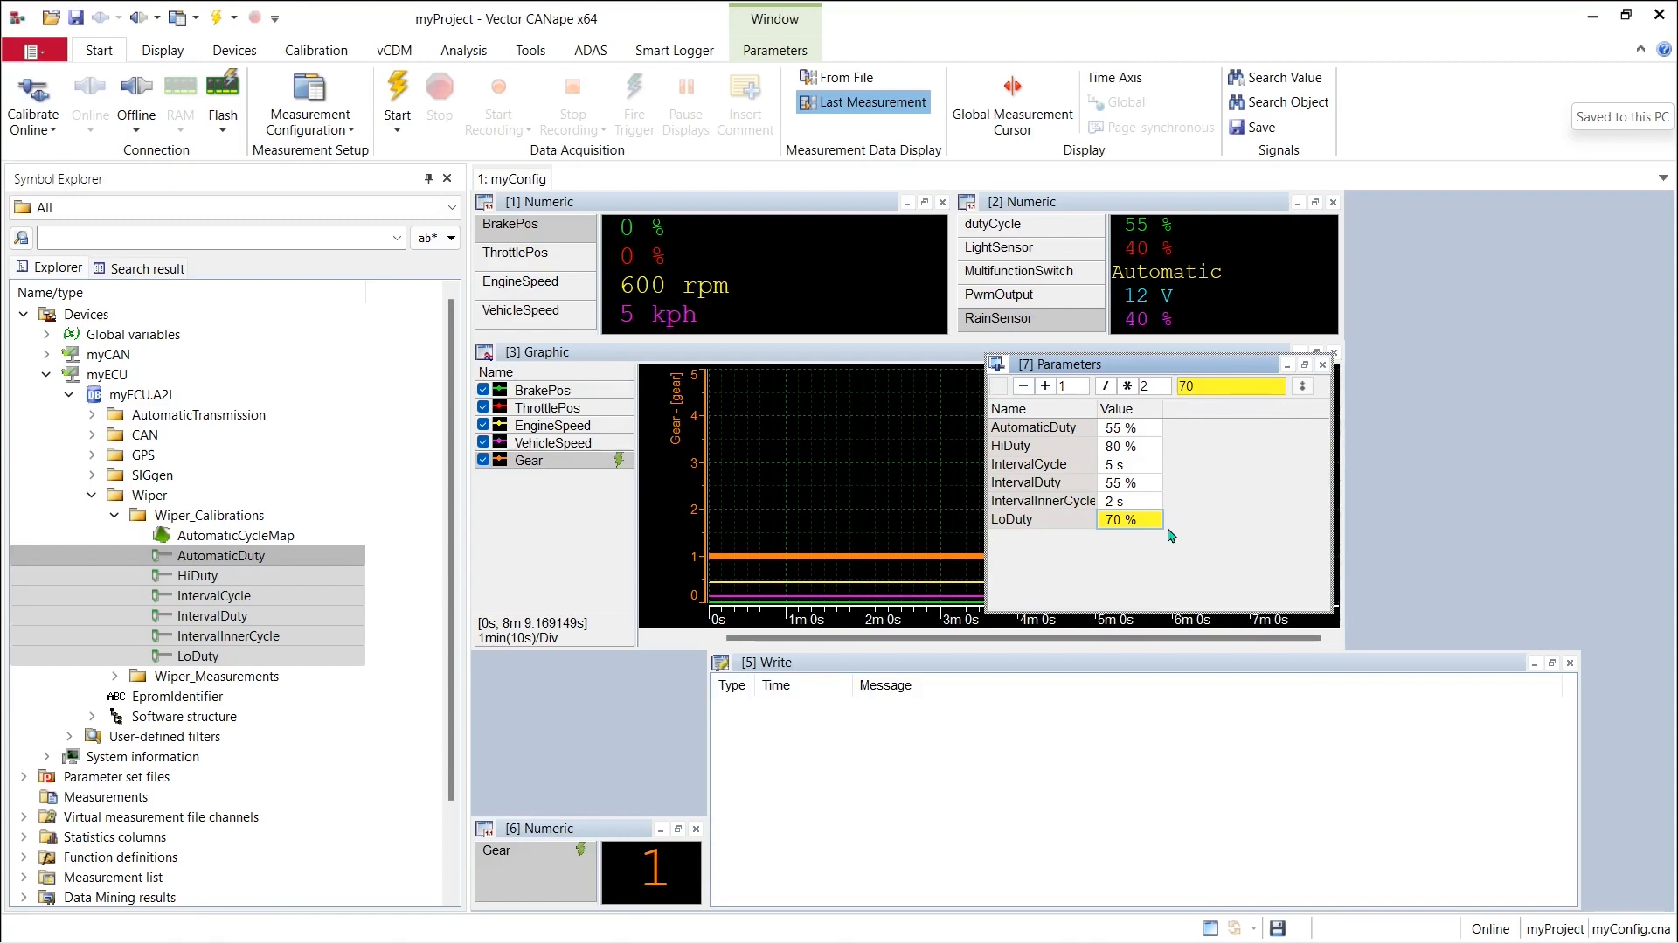
mouse_move(601, 187)
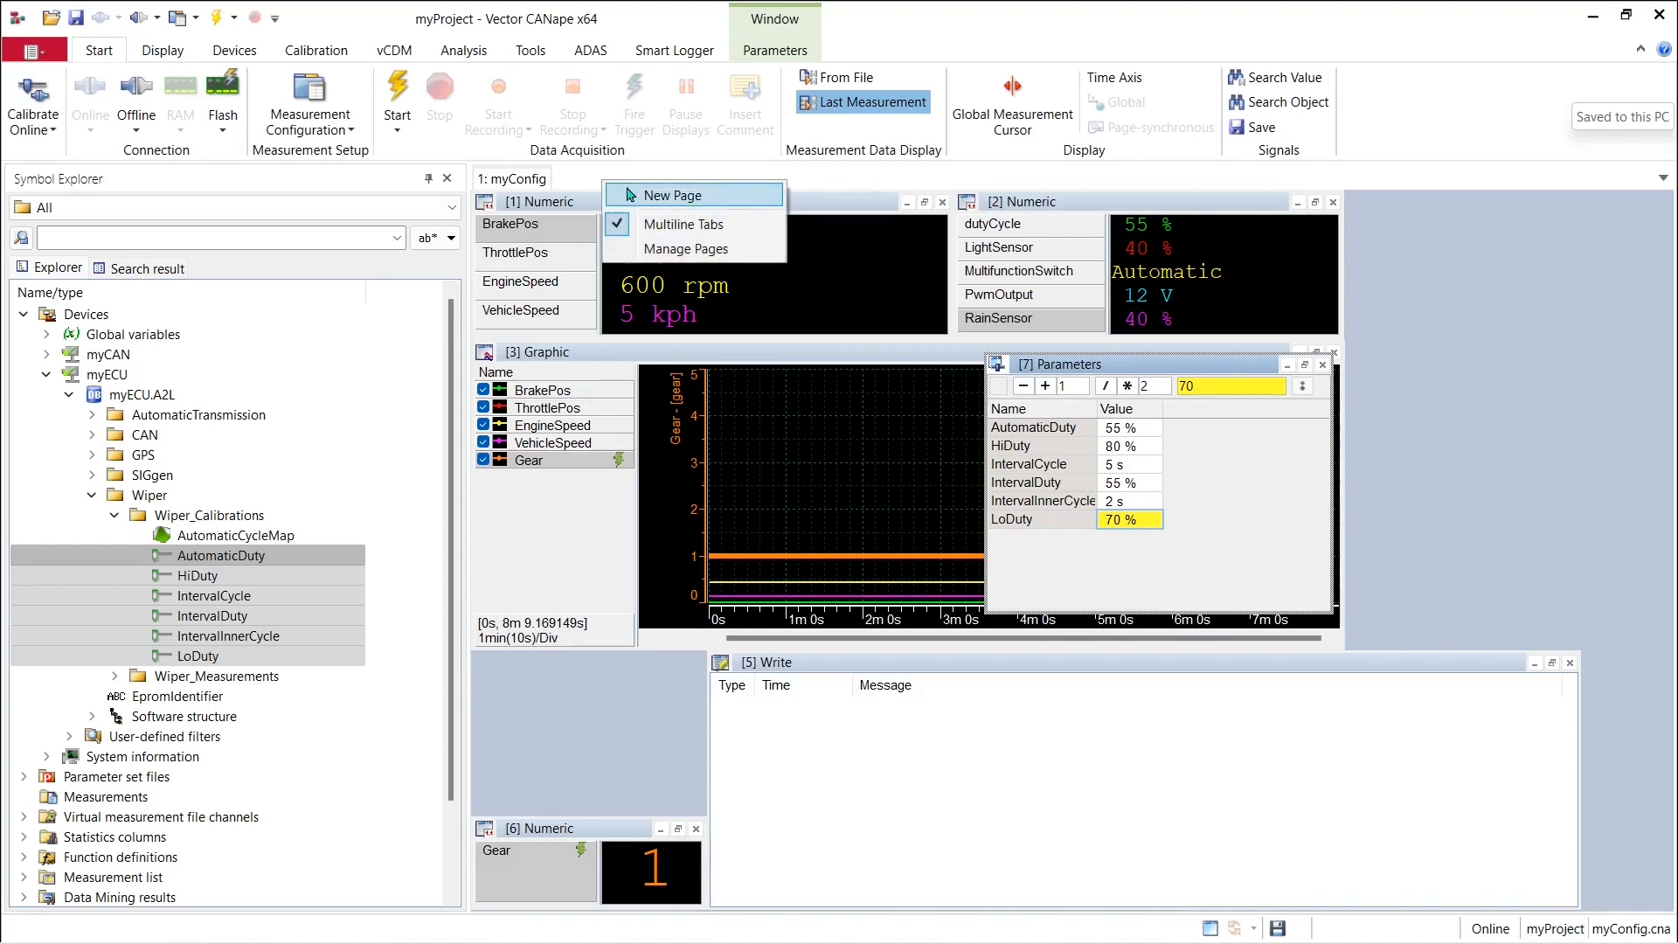
Create a new empty display page named 'Wiper Calibration'.
left_click(675, 195)
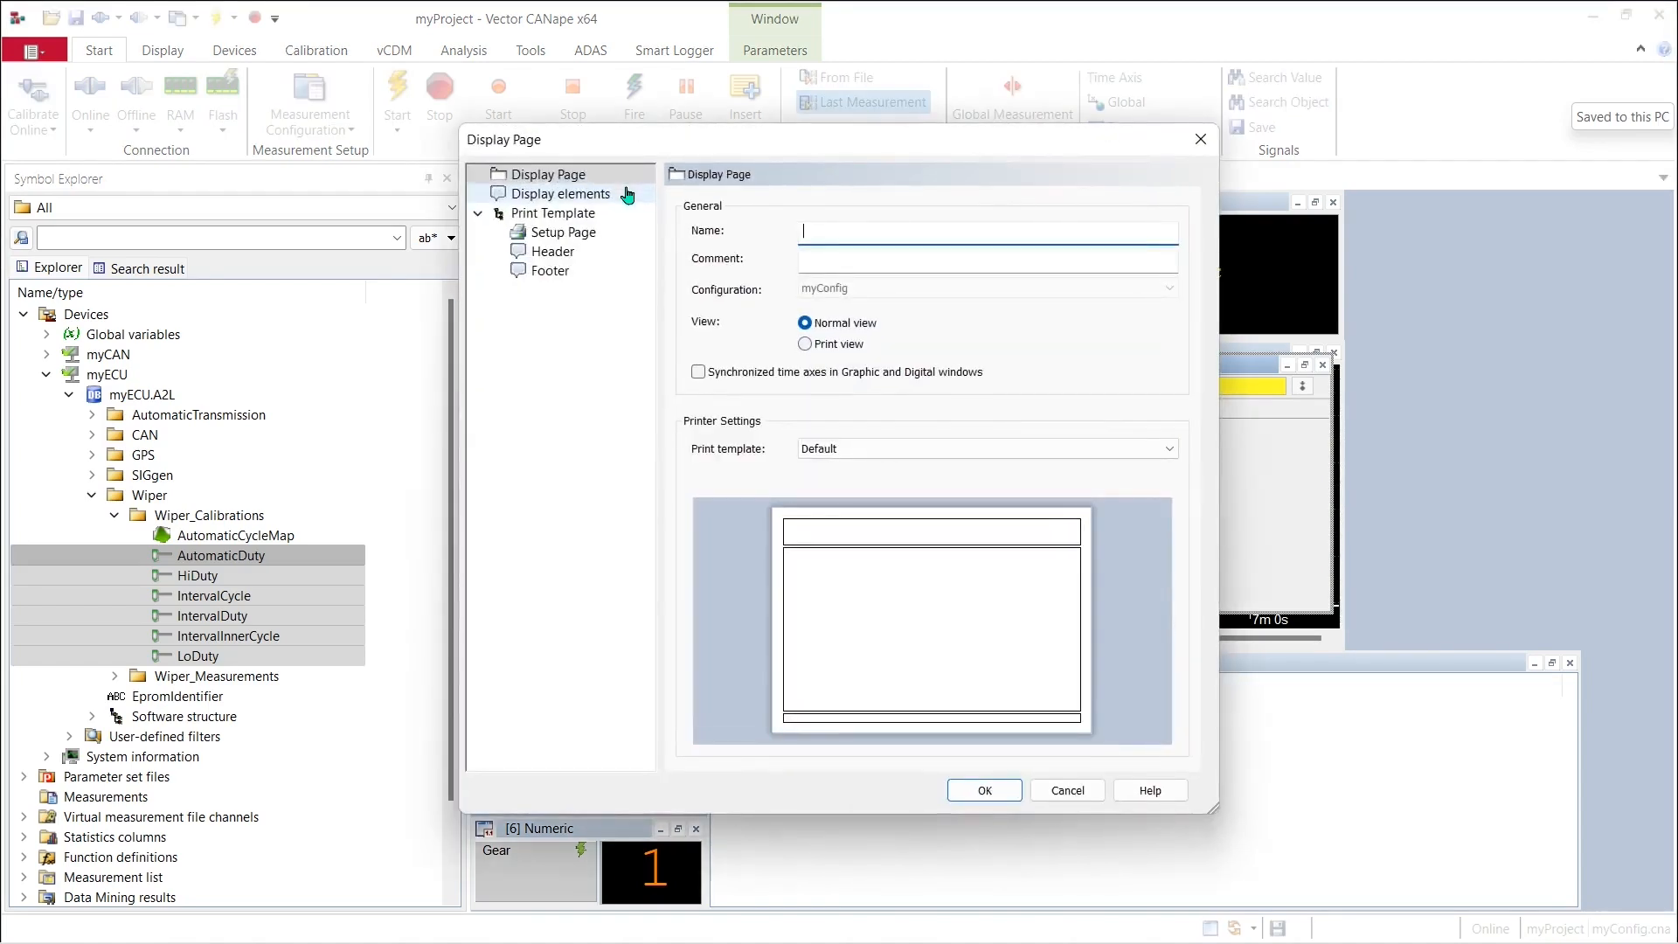
type("Wiper")
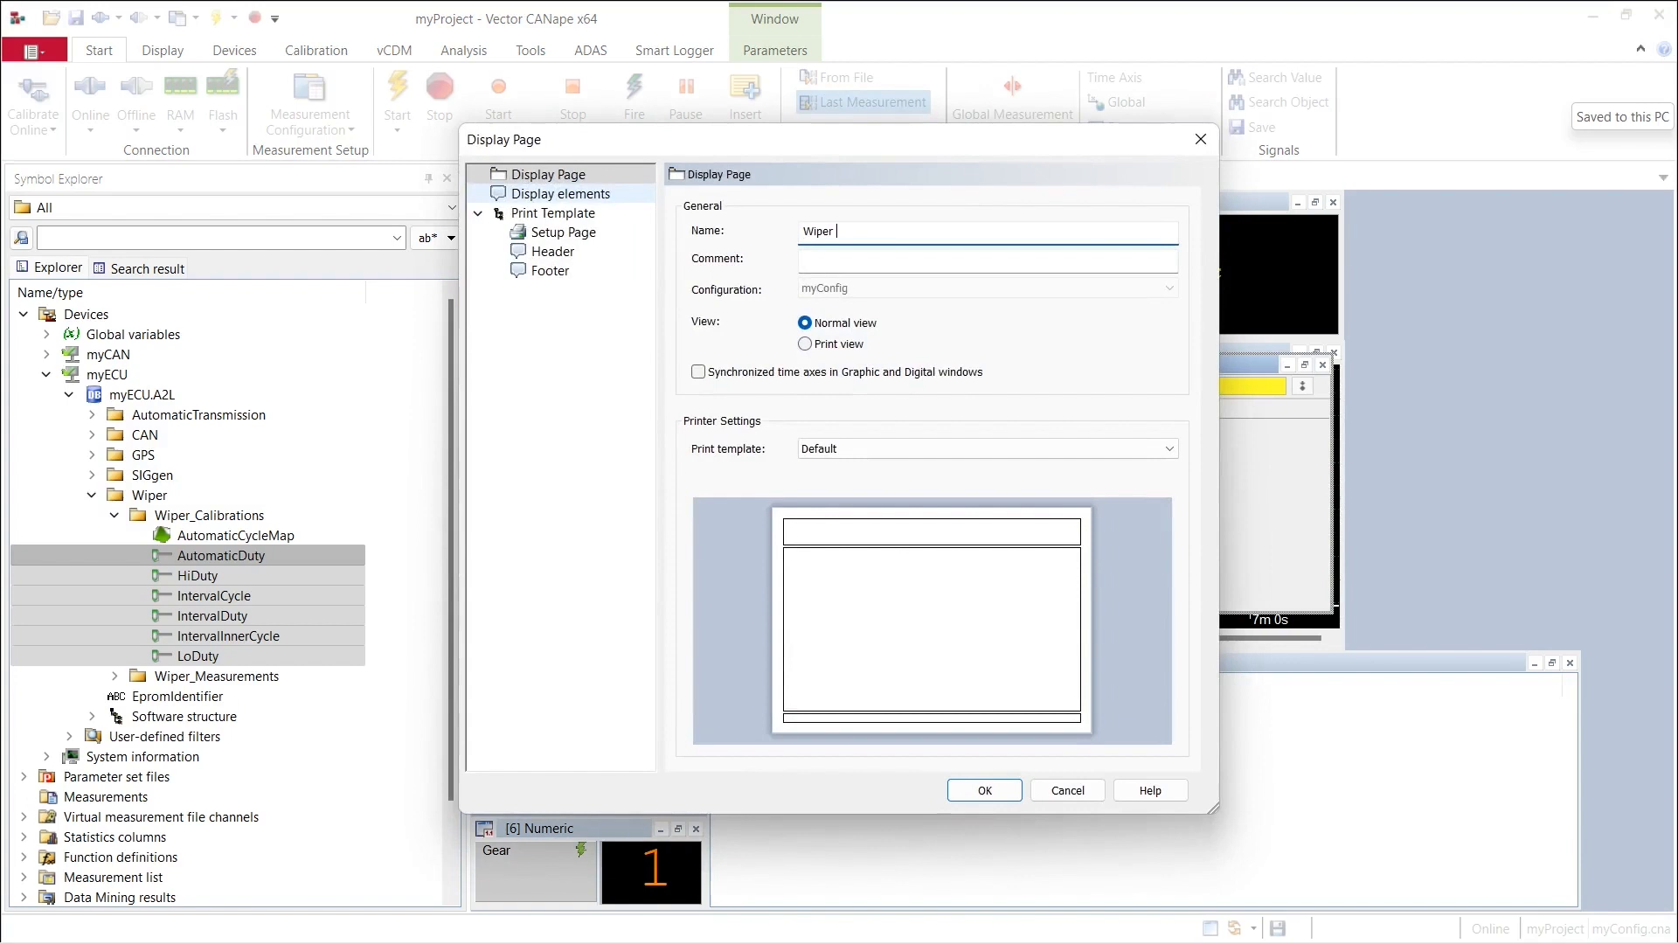
type("Calibration")
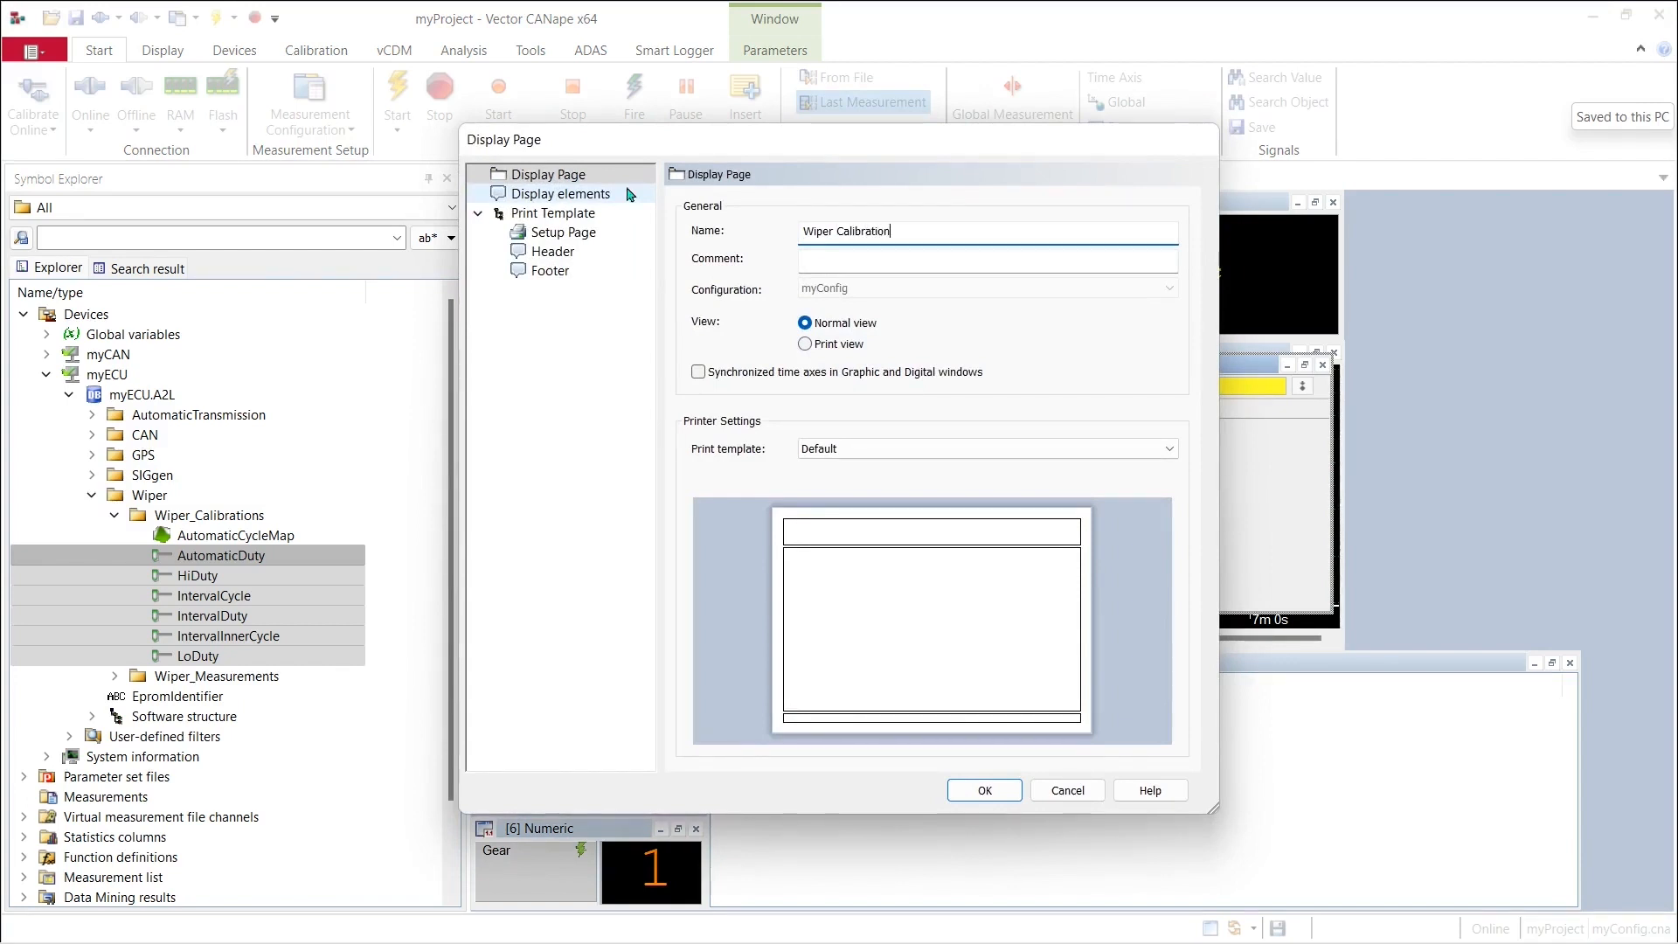
left_click(980, 791)
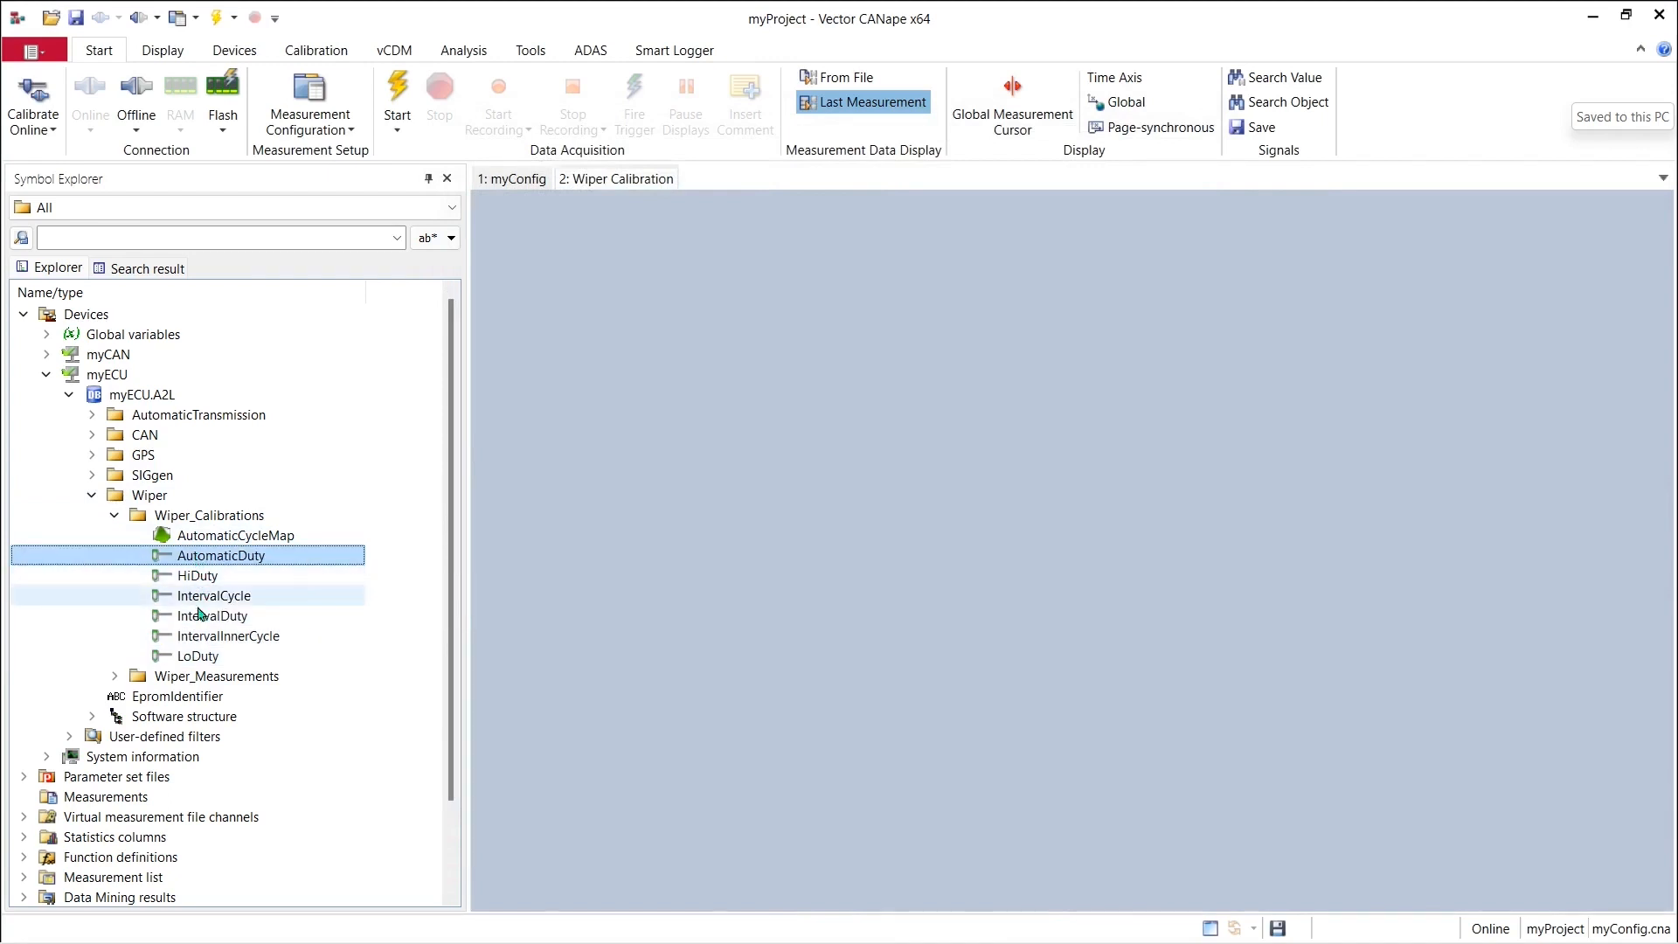
Put a General Calibration-Window with the six wiper parameters on the Wiper Calibration page.
left_click(198, 656)
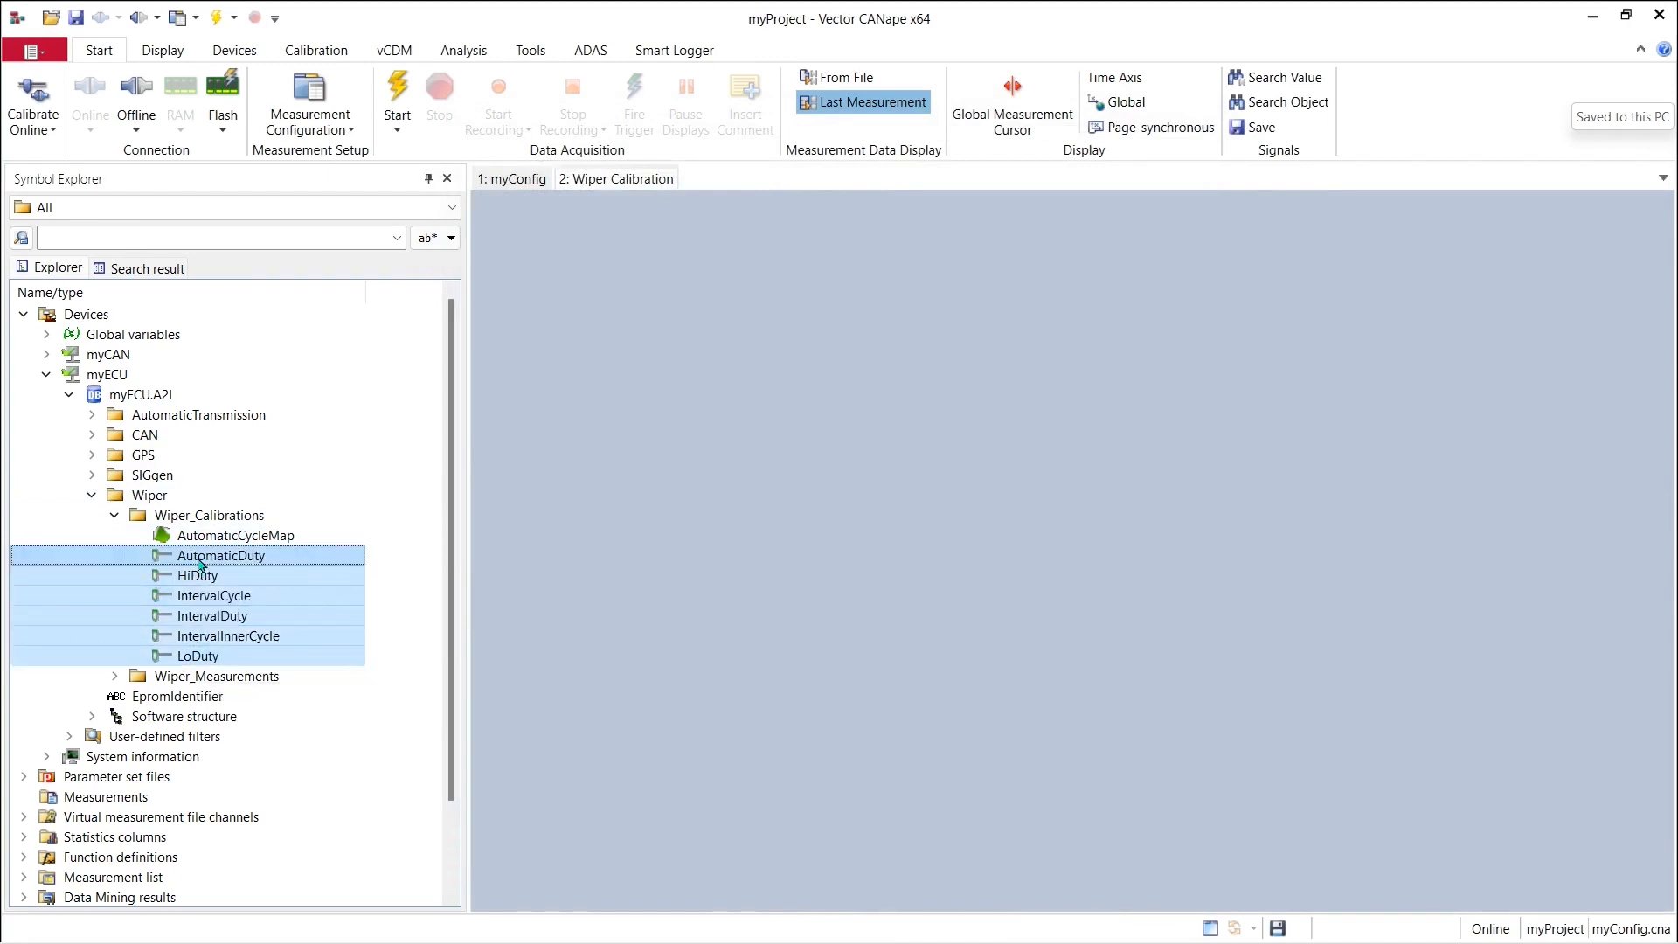
right_click(221, 555)
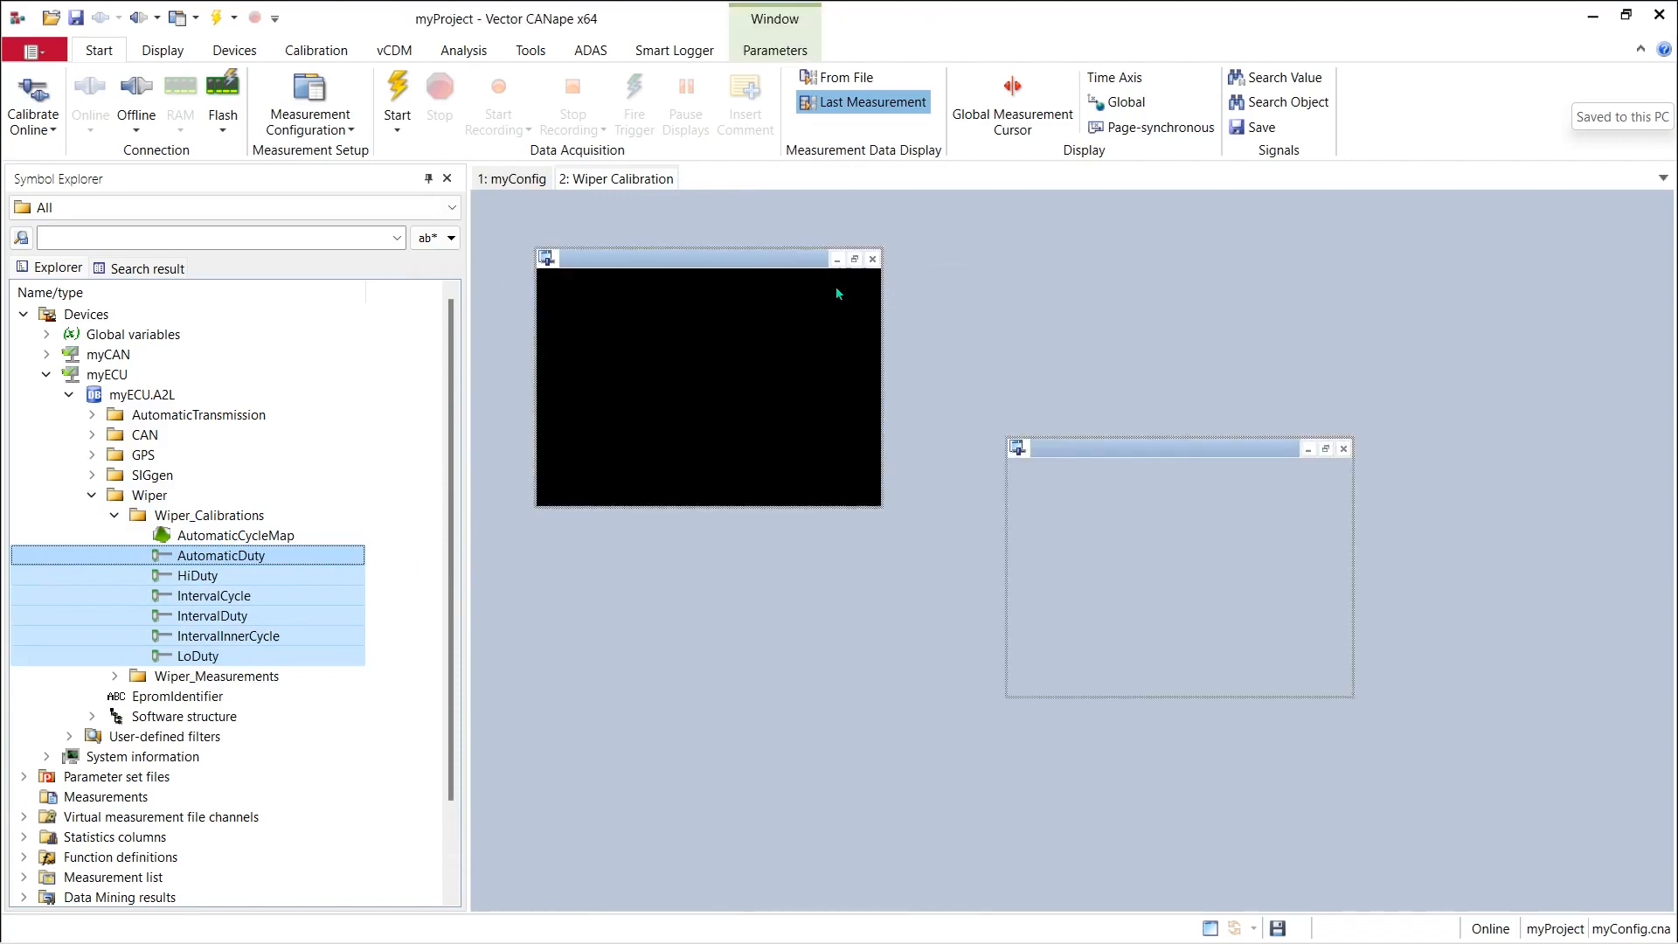
left_click(232, 534)
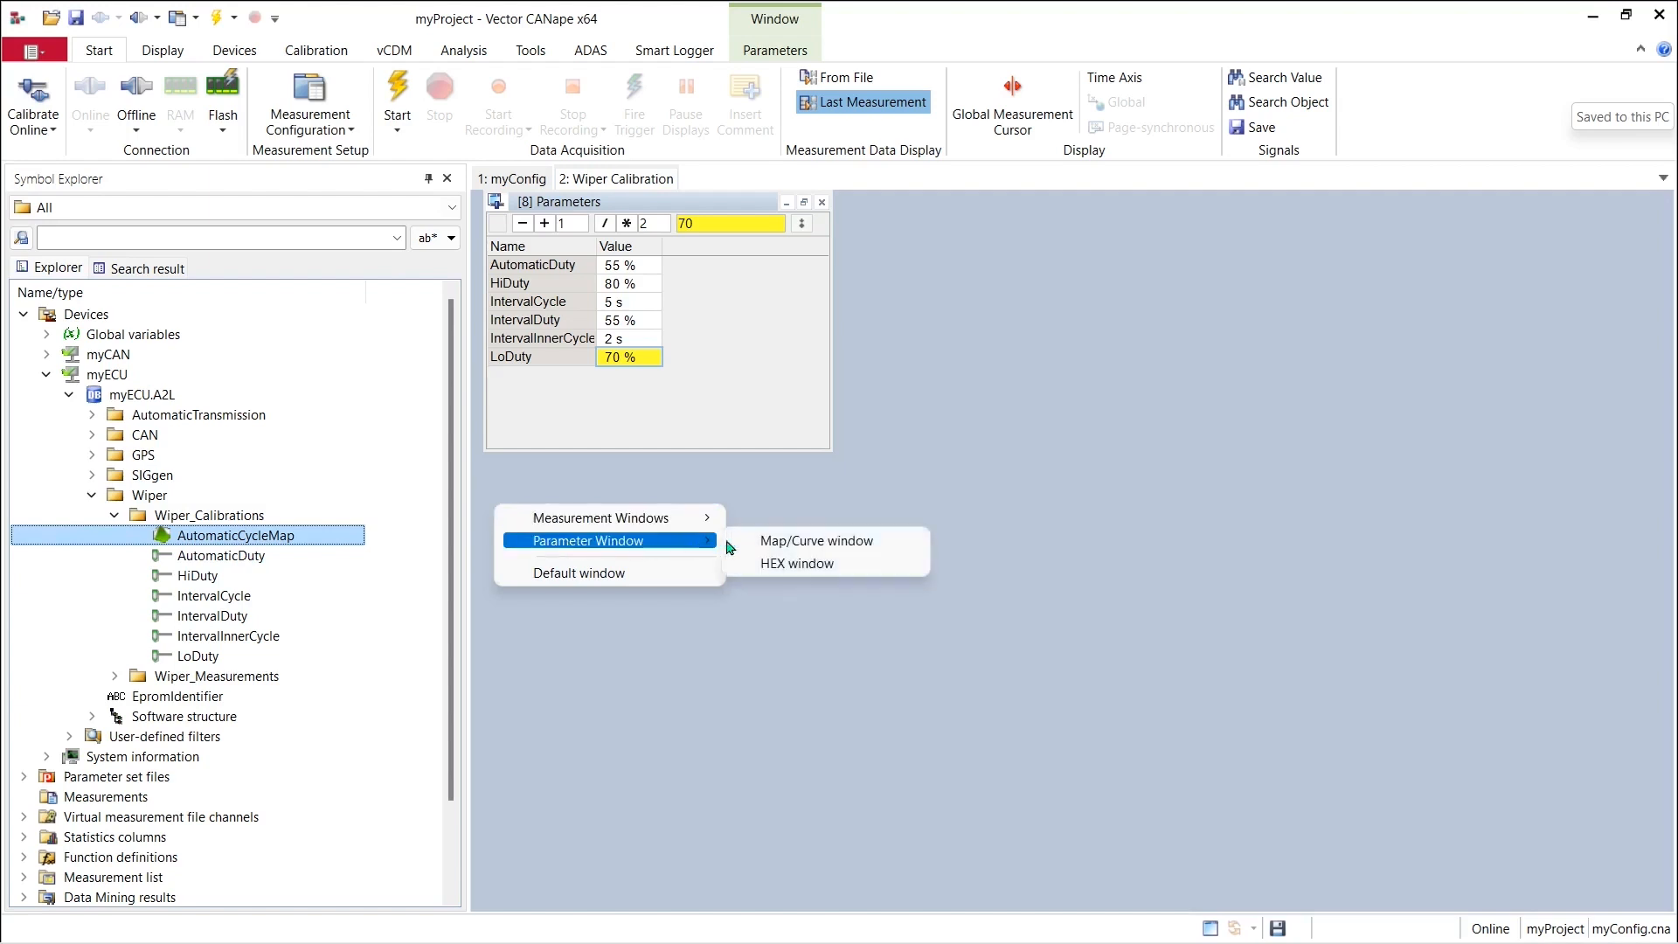
Add AutomaticCycleMap as a Map/Curve window with value table and 3D surface plot.
left_click(817, 540)
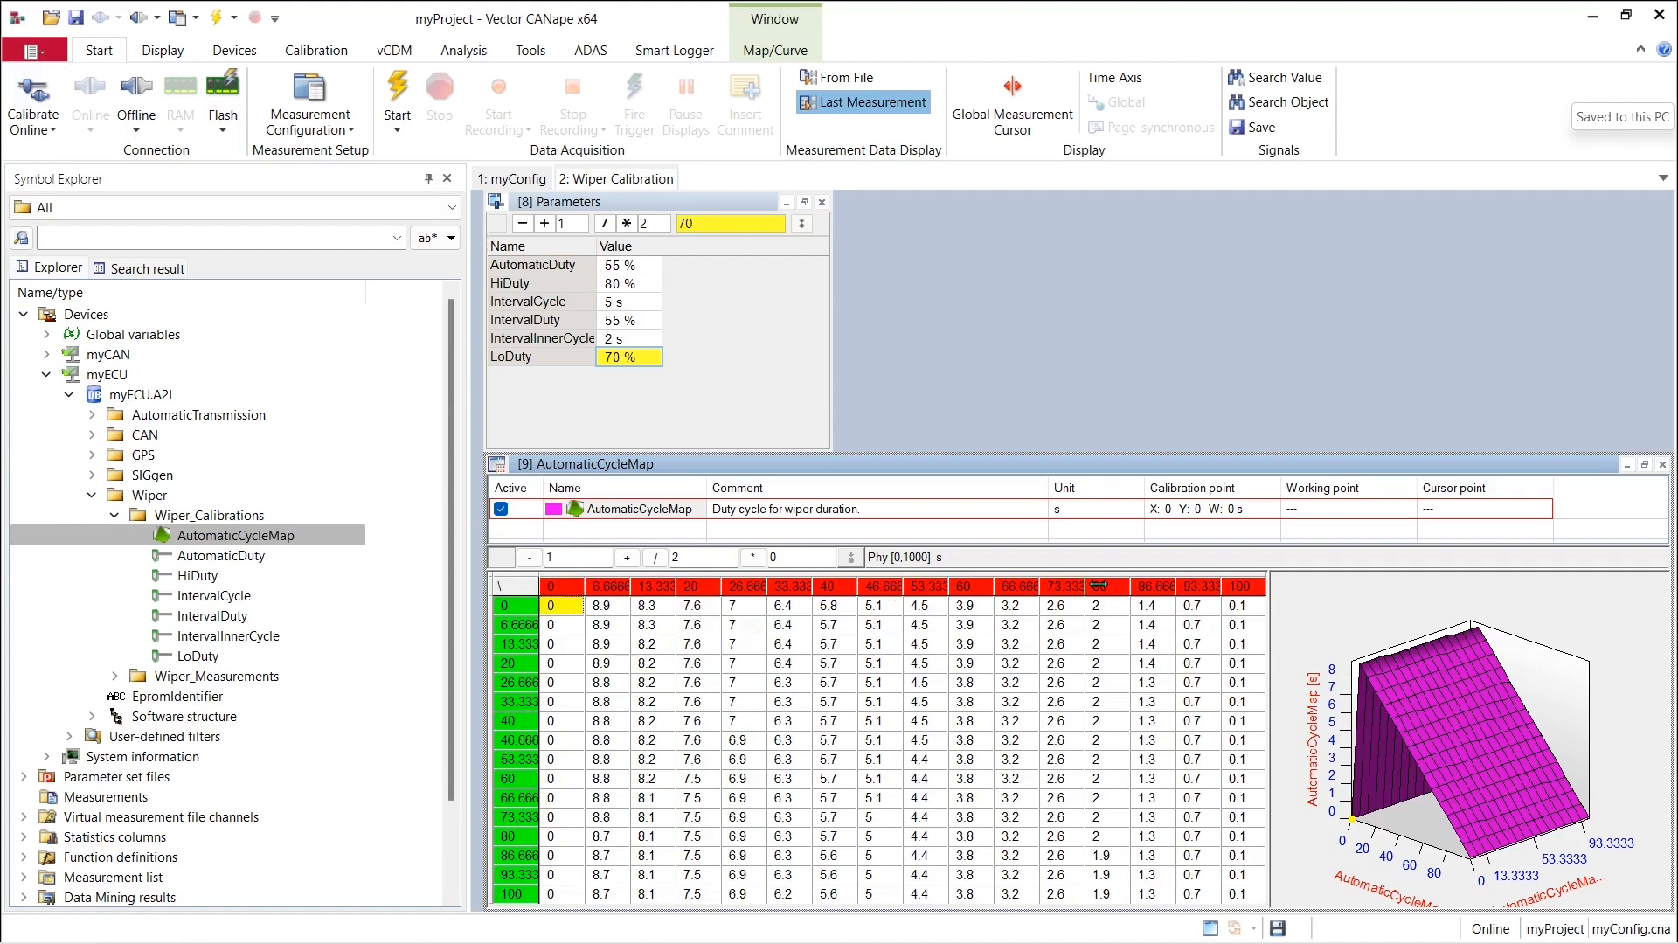
mouse_move(1150, 736)
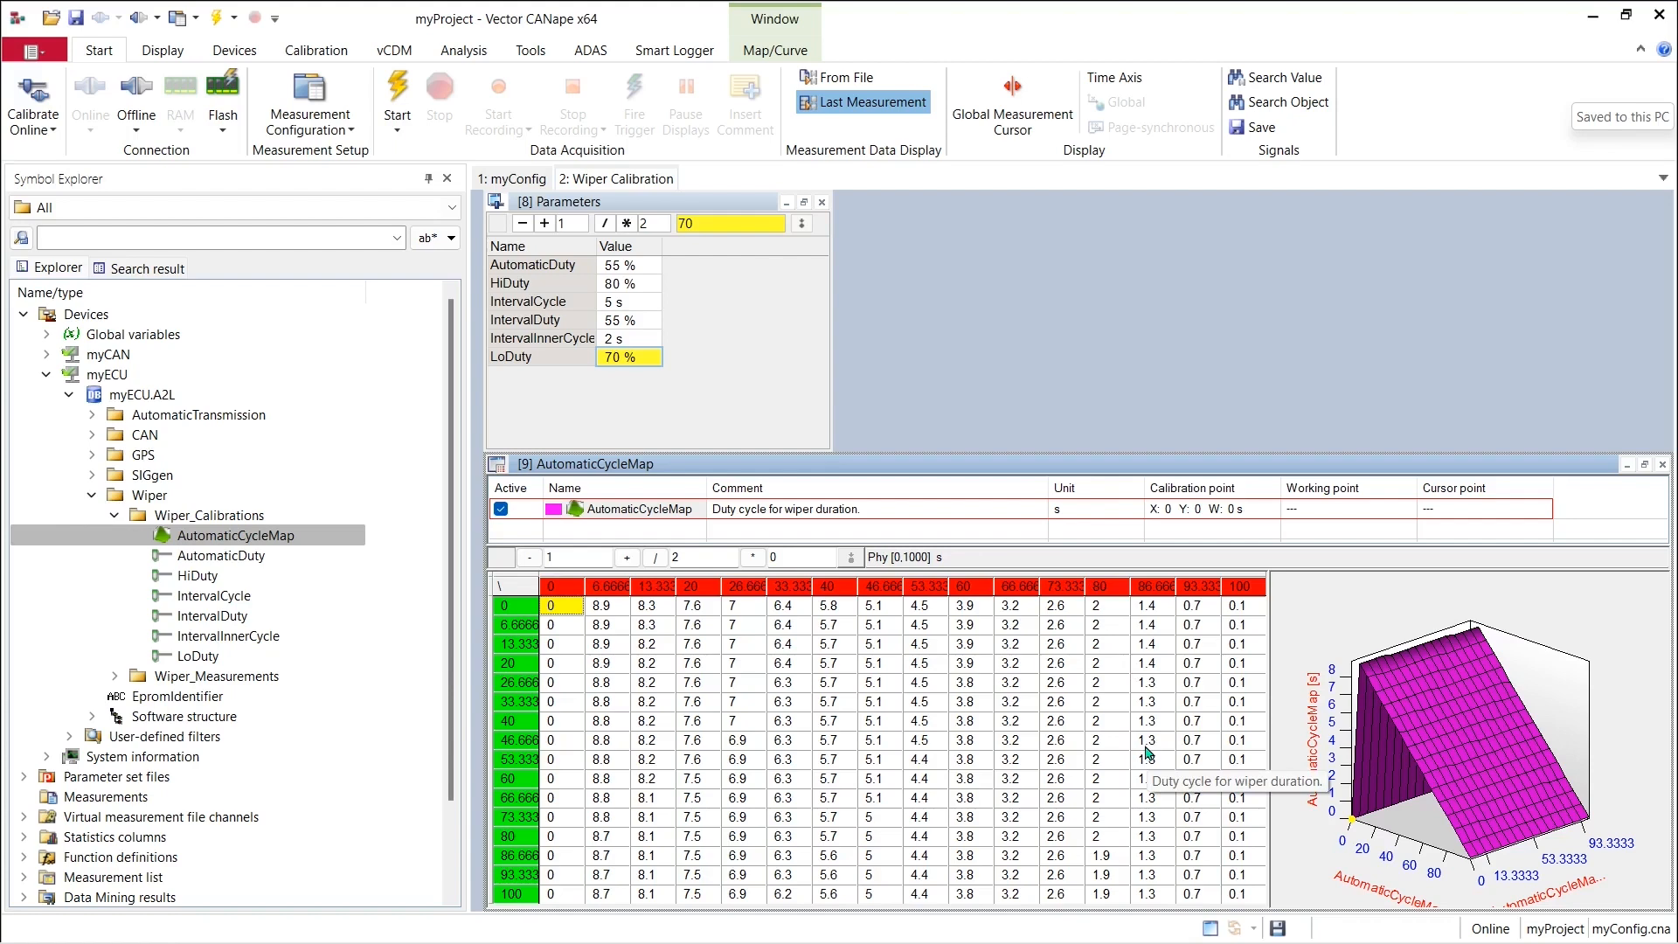
mouse_move(672, 693)
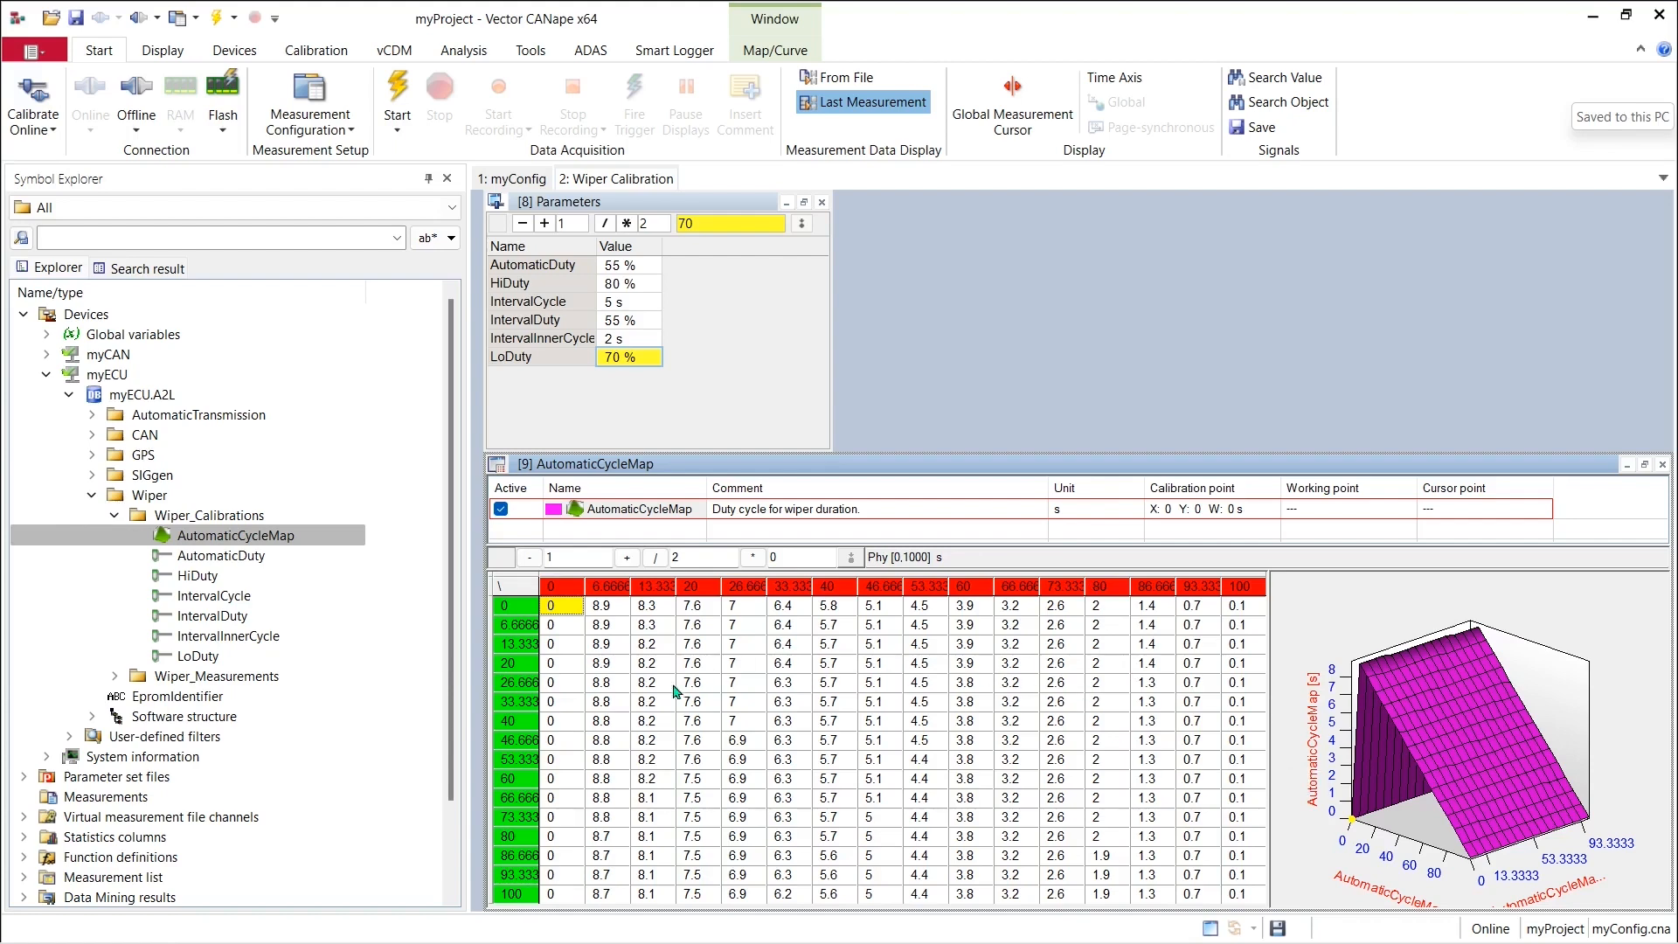
mouse_move(1124, 851)
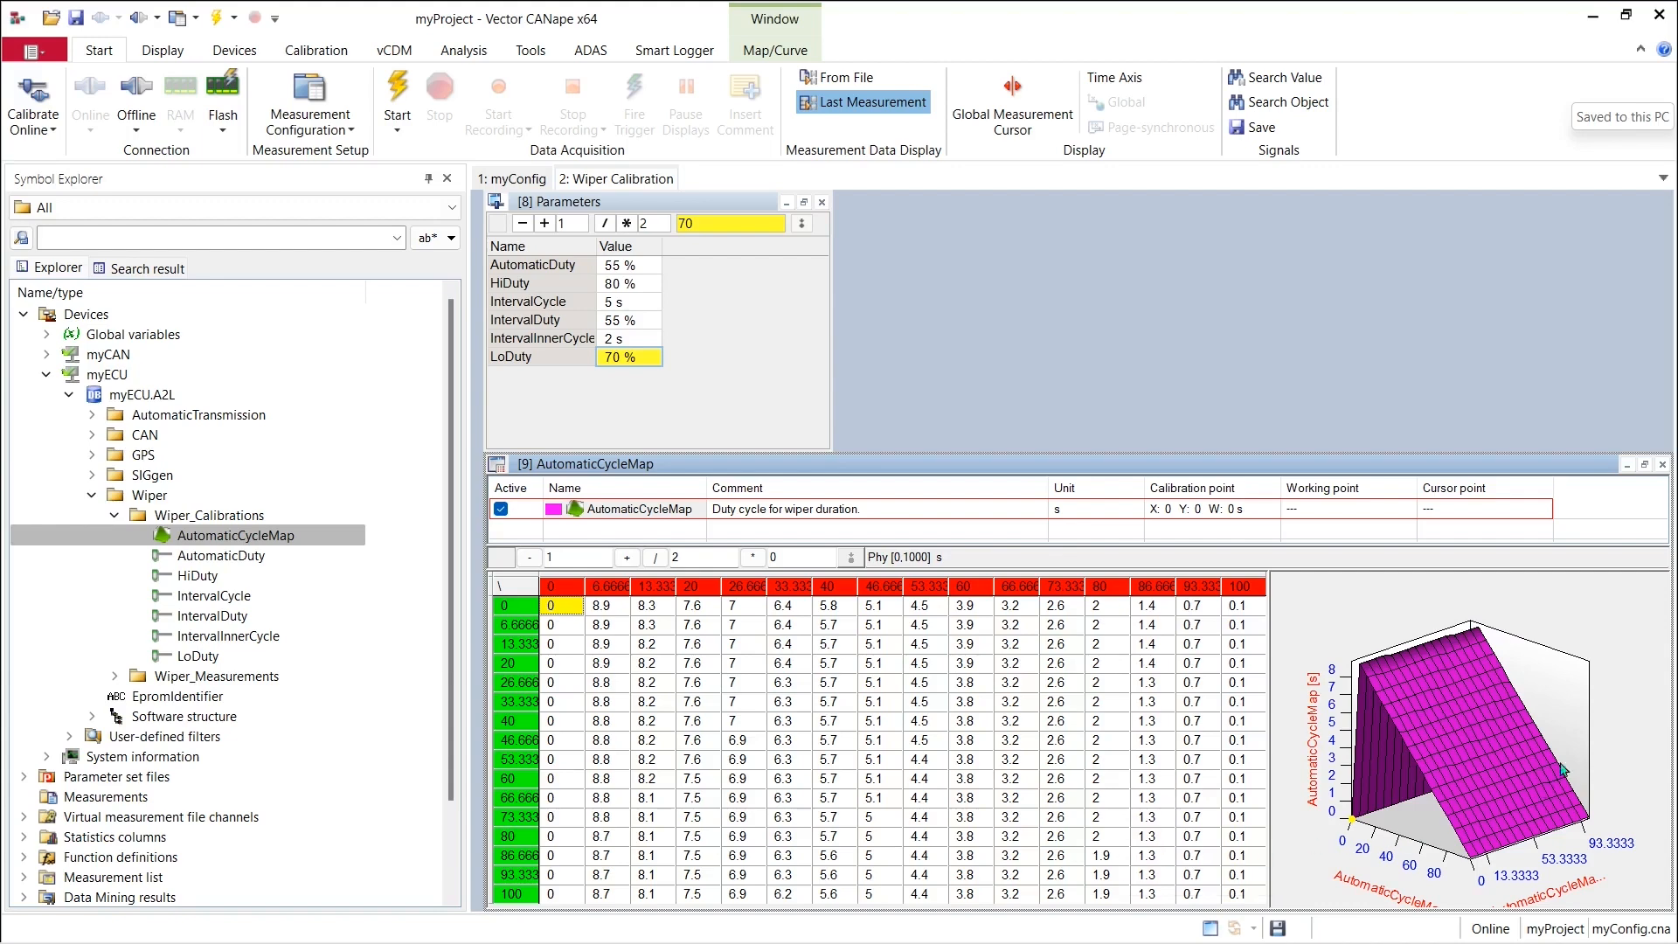
mouse_move(1404, 883)
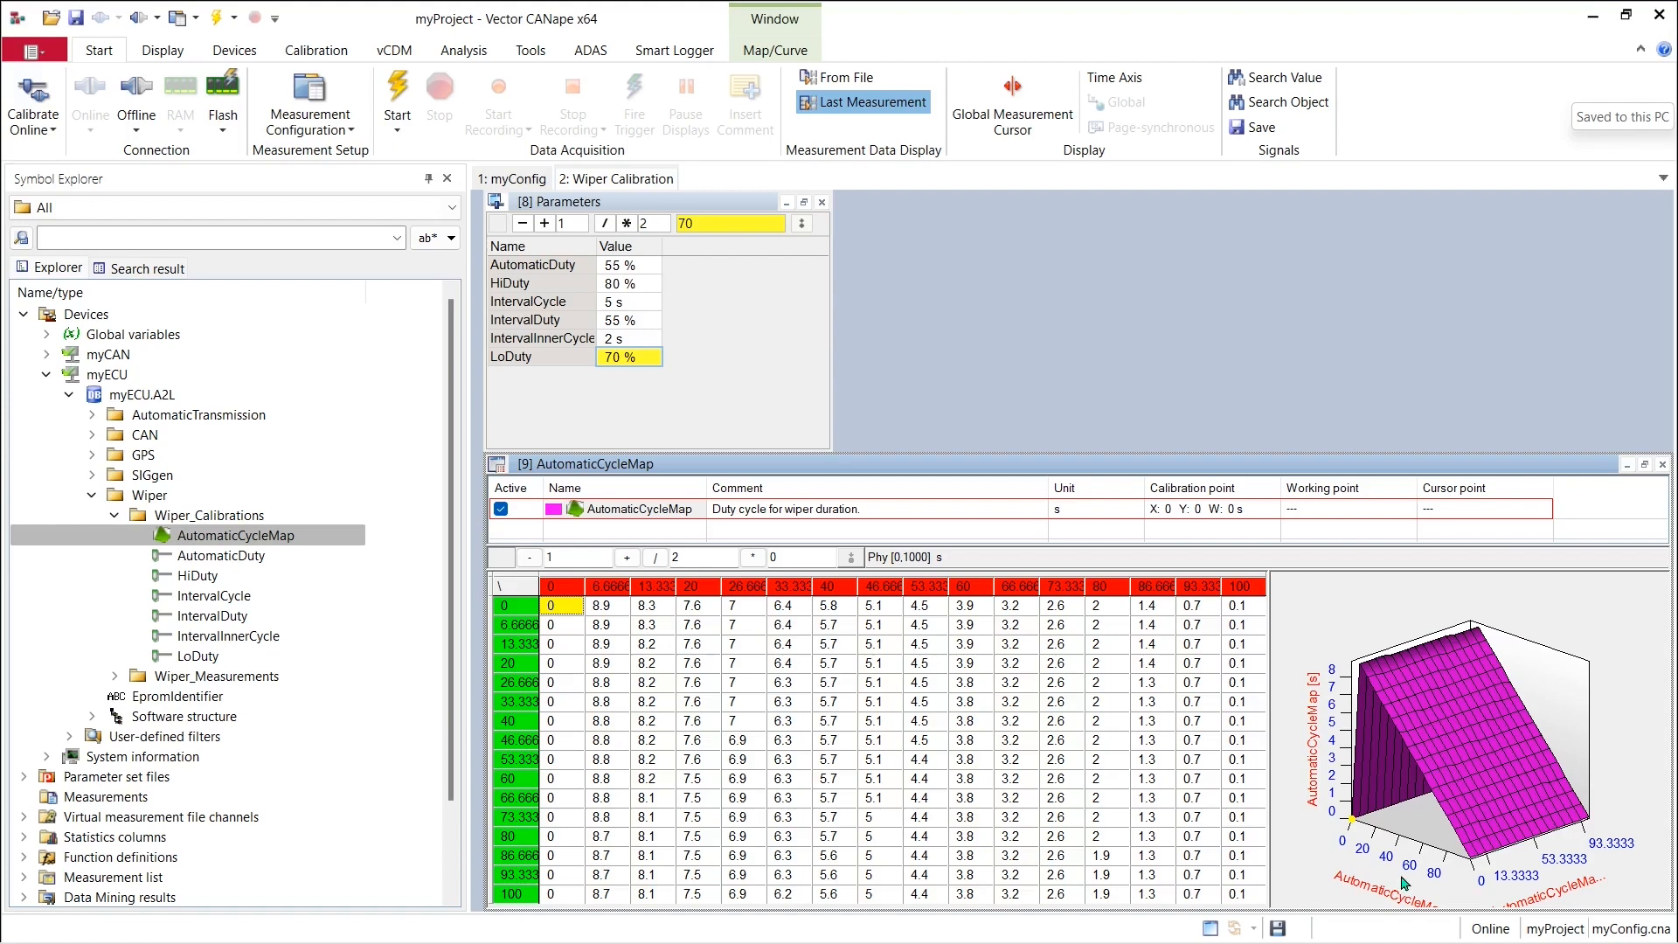
mouse_move(659, 383)
type("55")
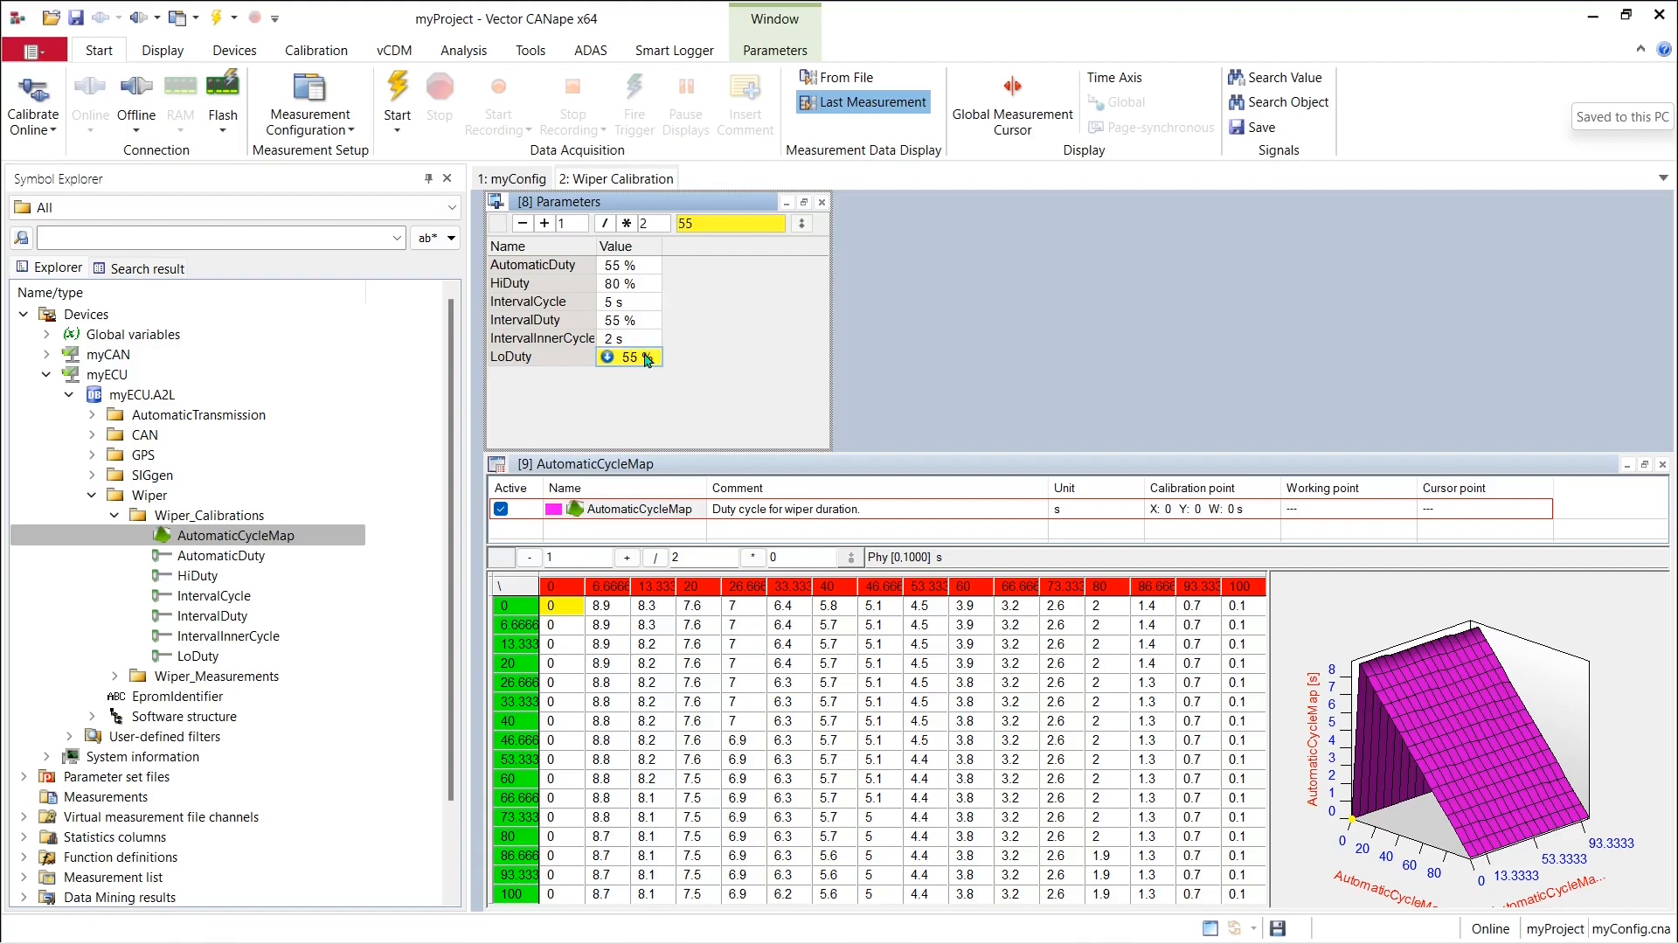
mouse_move(642, 357)
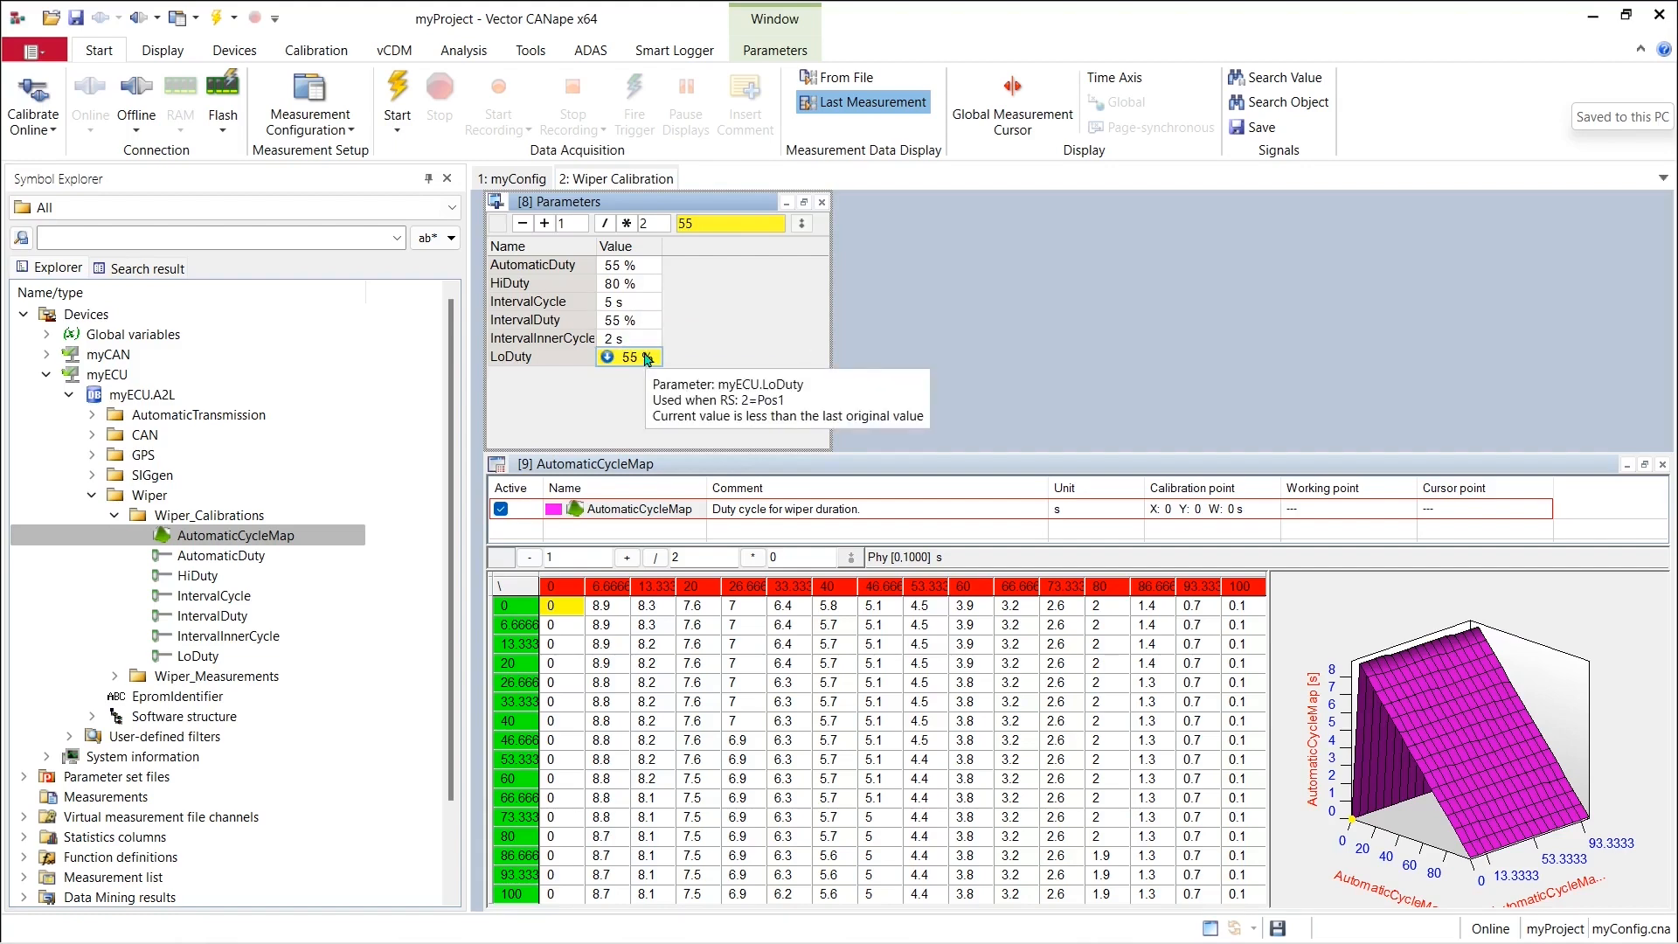
mouse_move(647, 282)
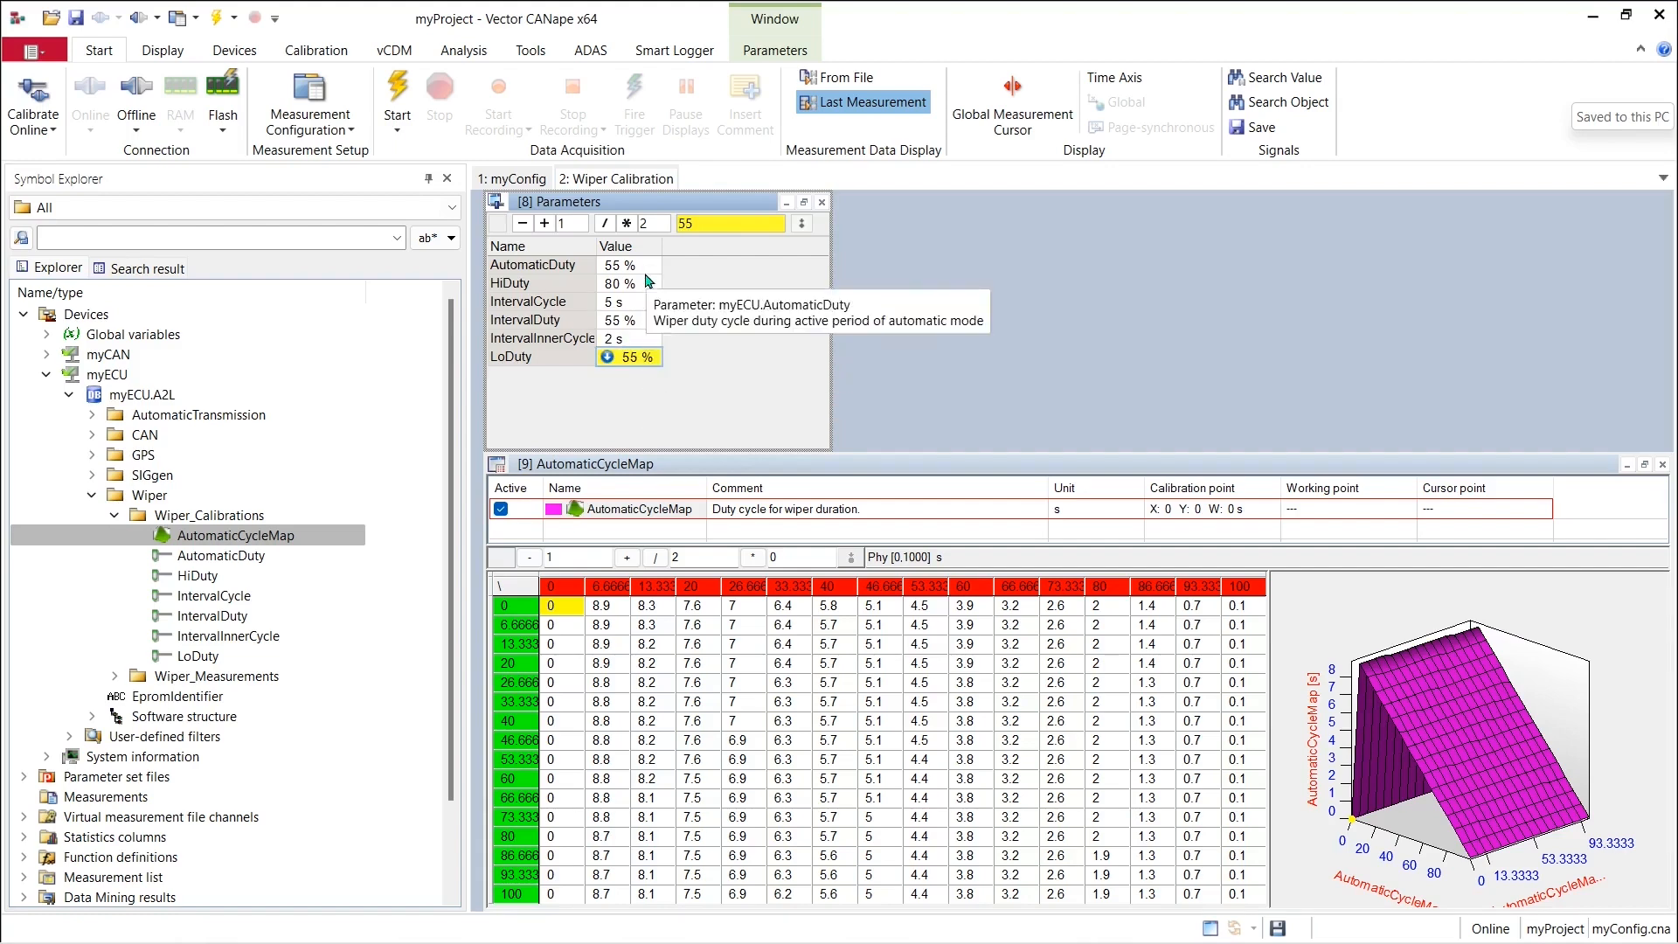
Raise HiDuty from 80 % to 85 % in the Parameters window.
left_click(620, 284)
type("85")
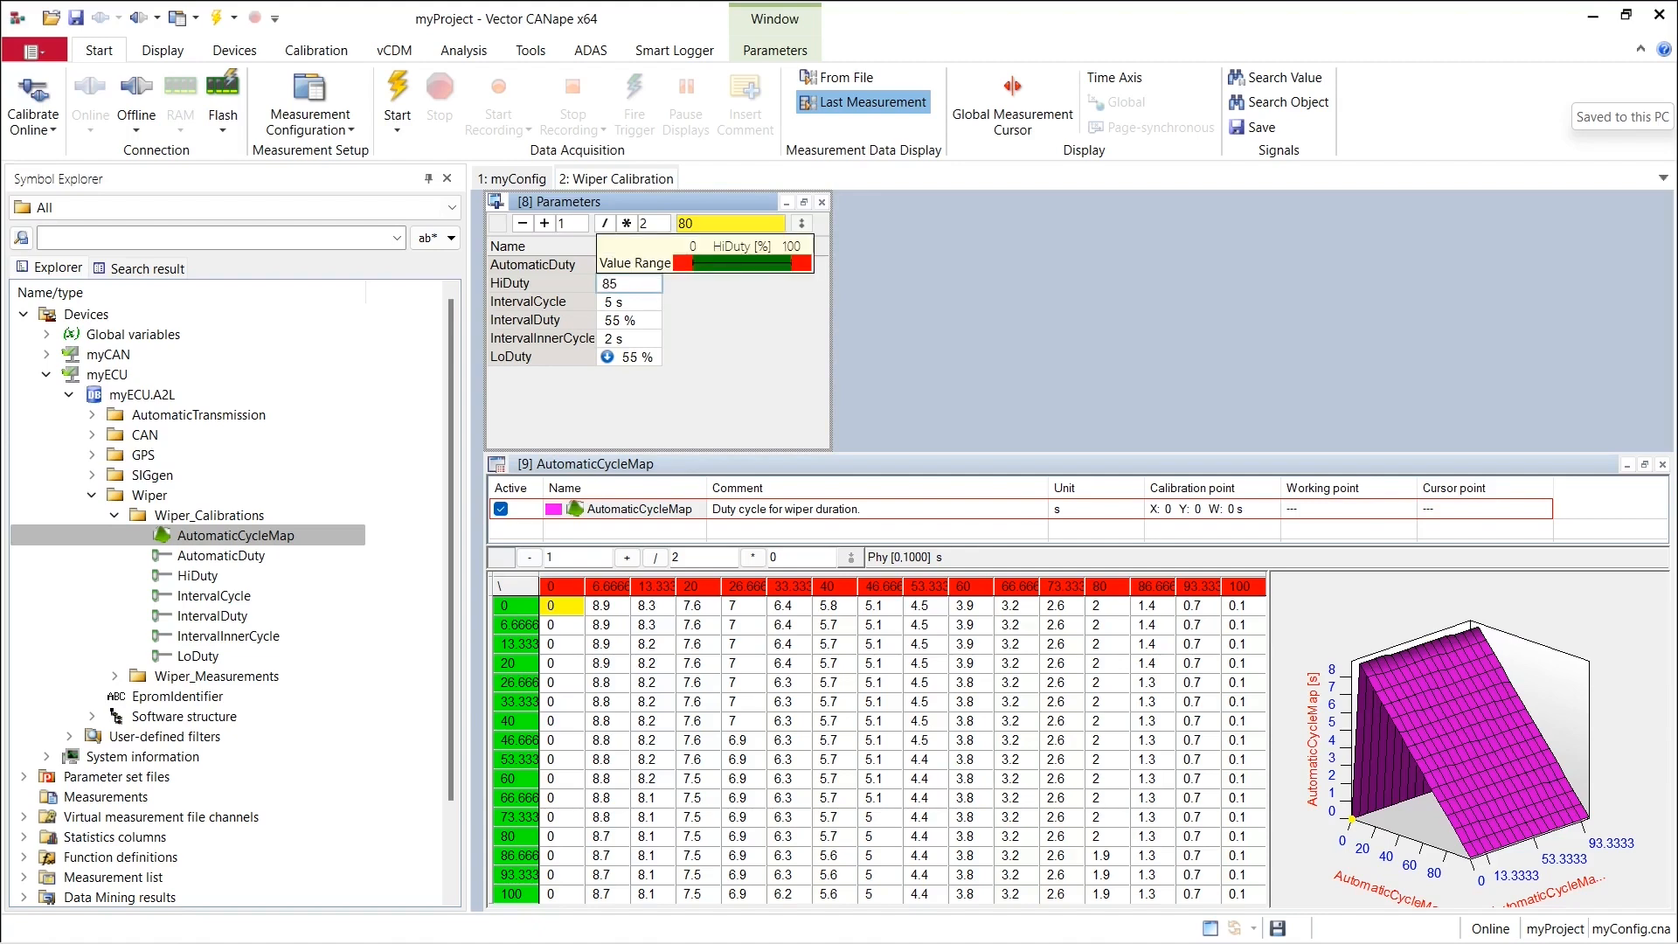
left_click(625, 283)
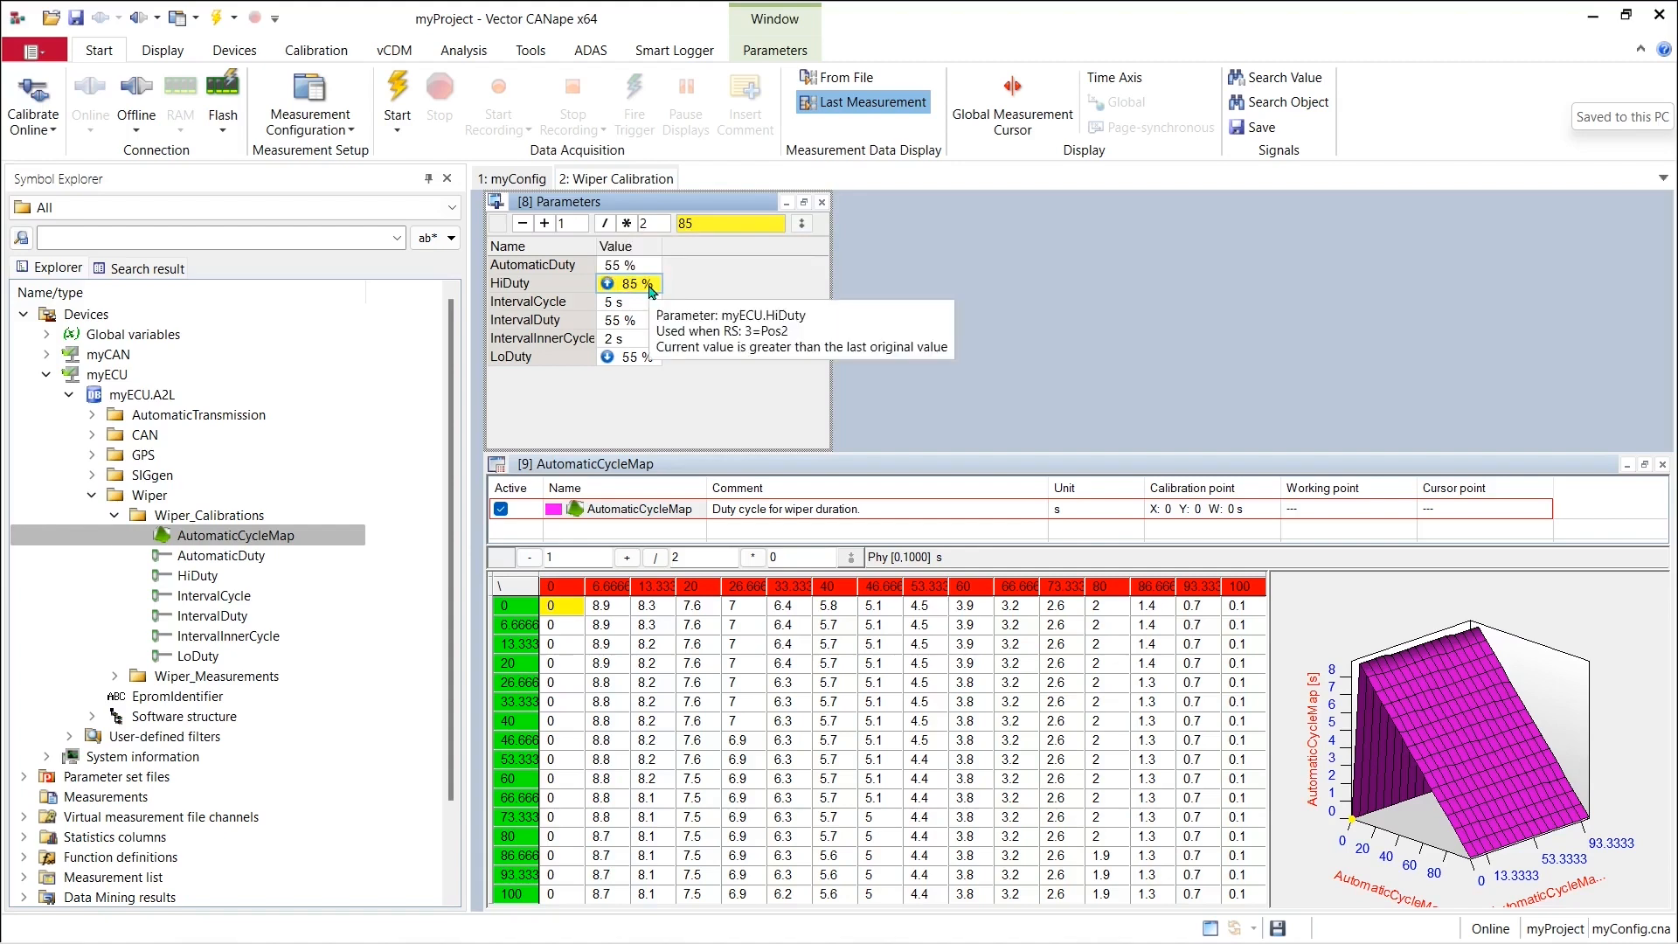
mouse_move(679, 360)
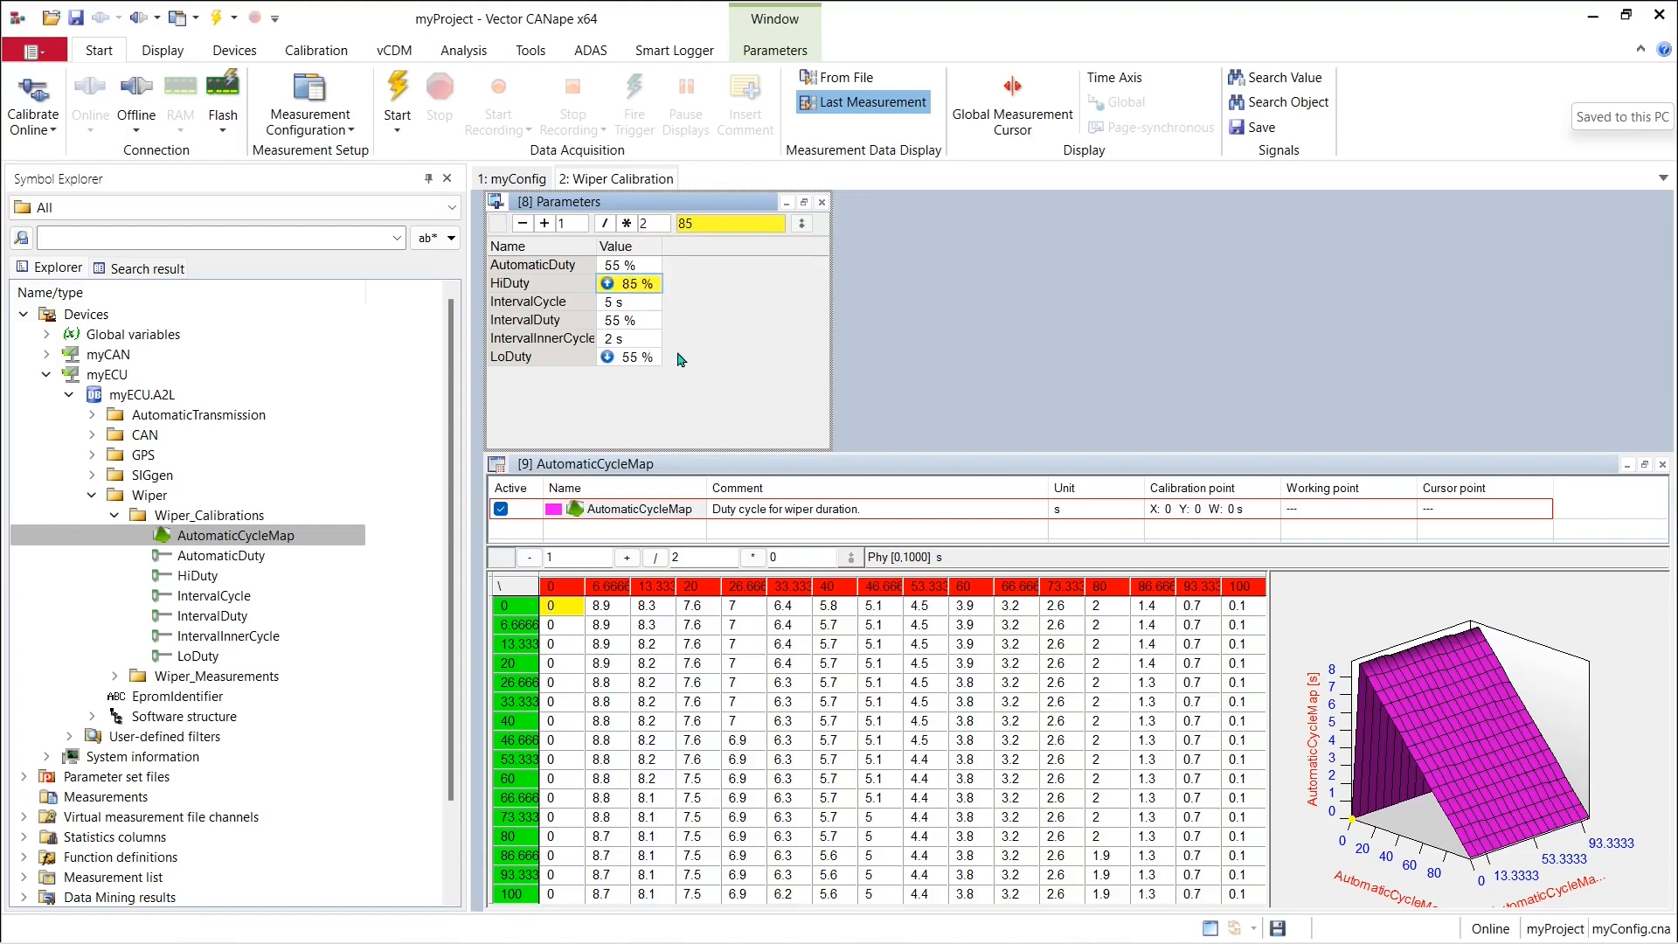
mouse_move(609, 357)
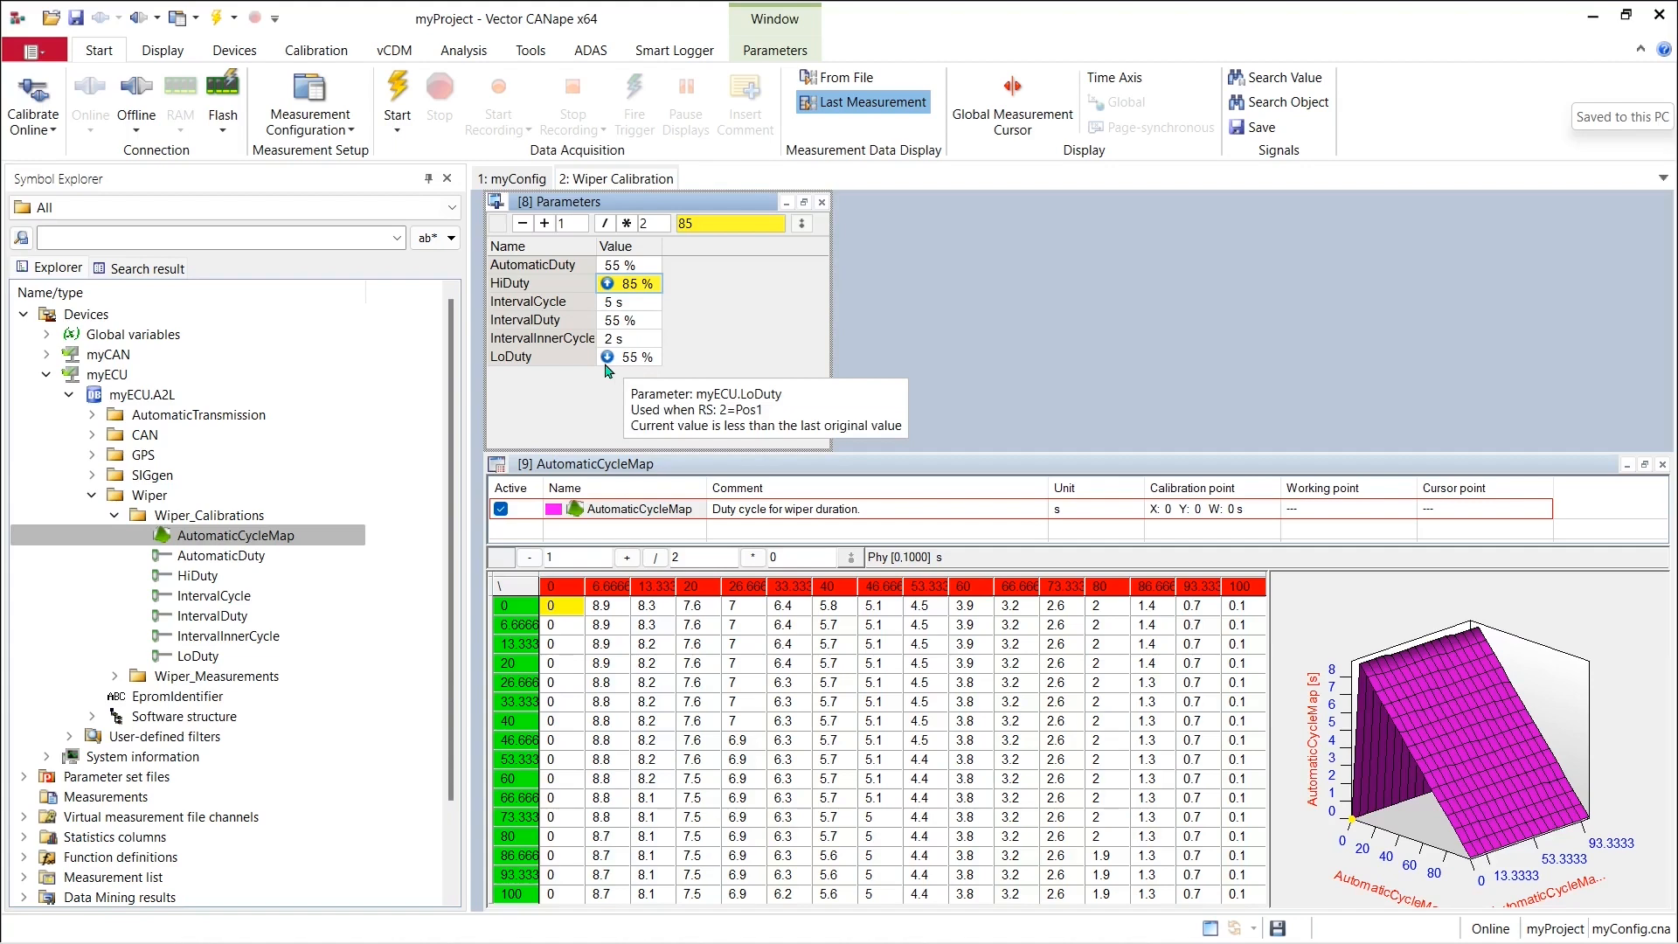
mouse_move(672, 277)
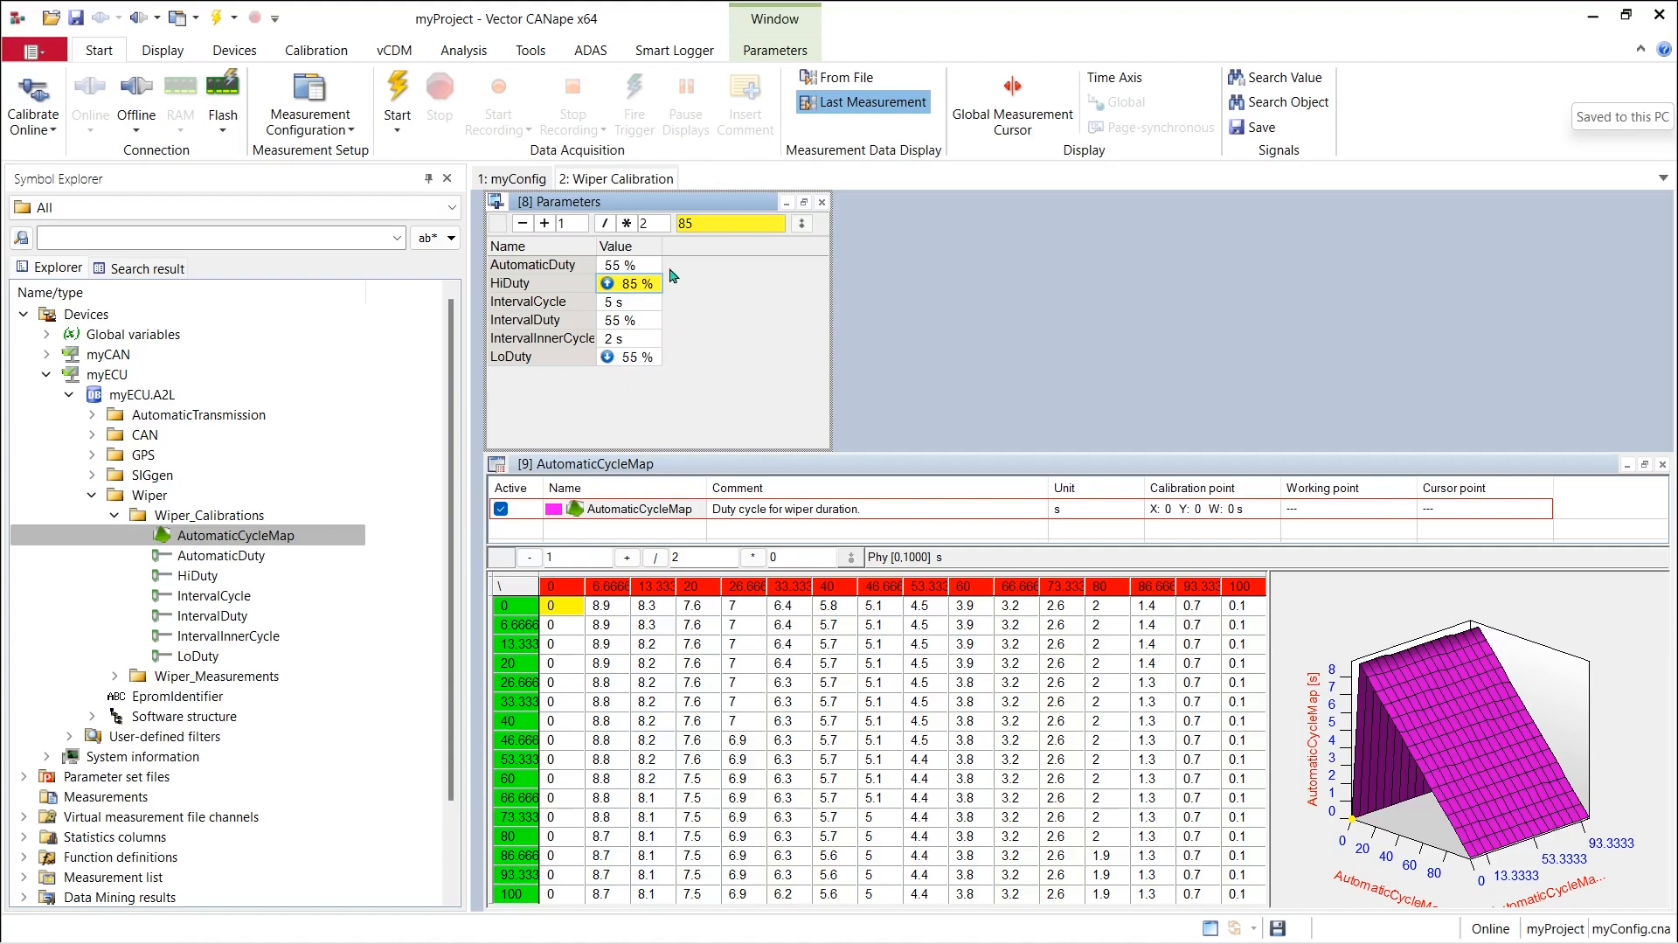
mouse_move(607, 297)
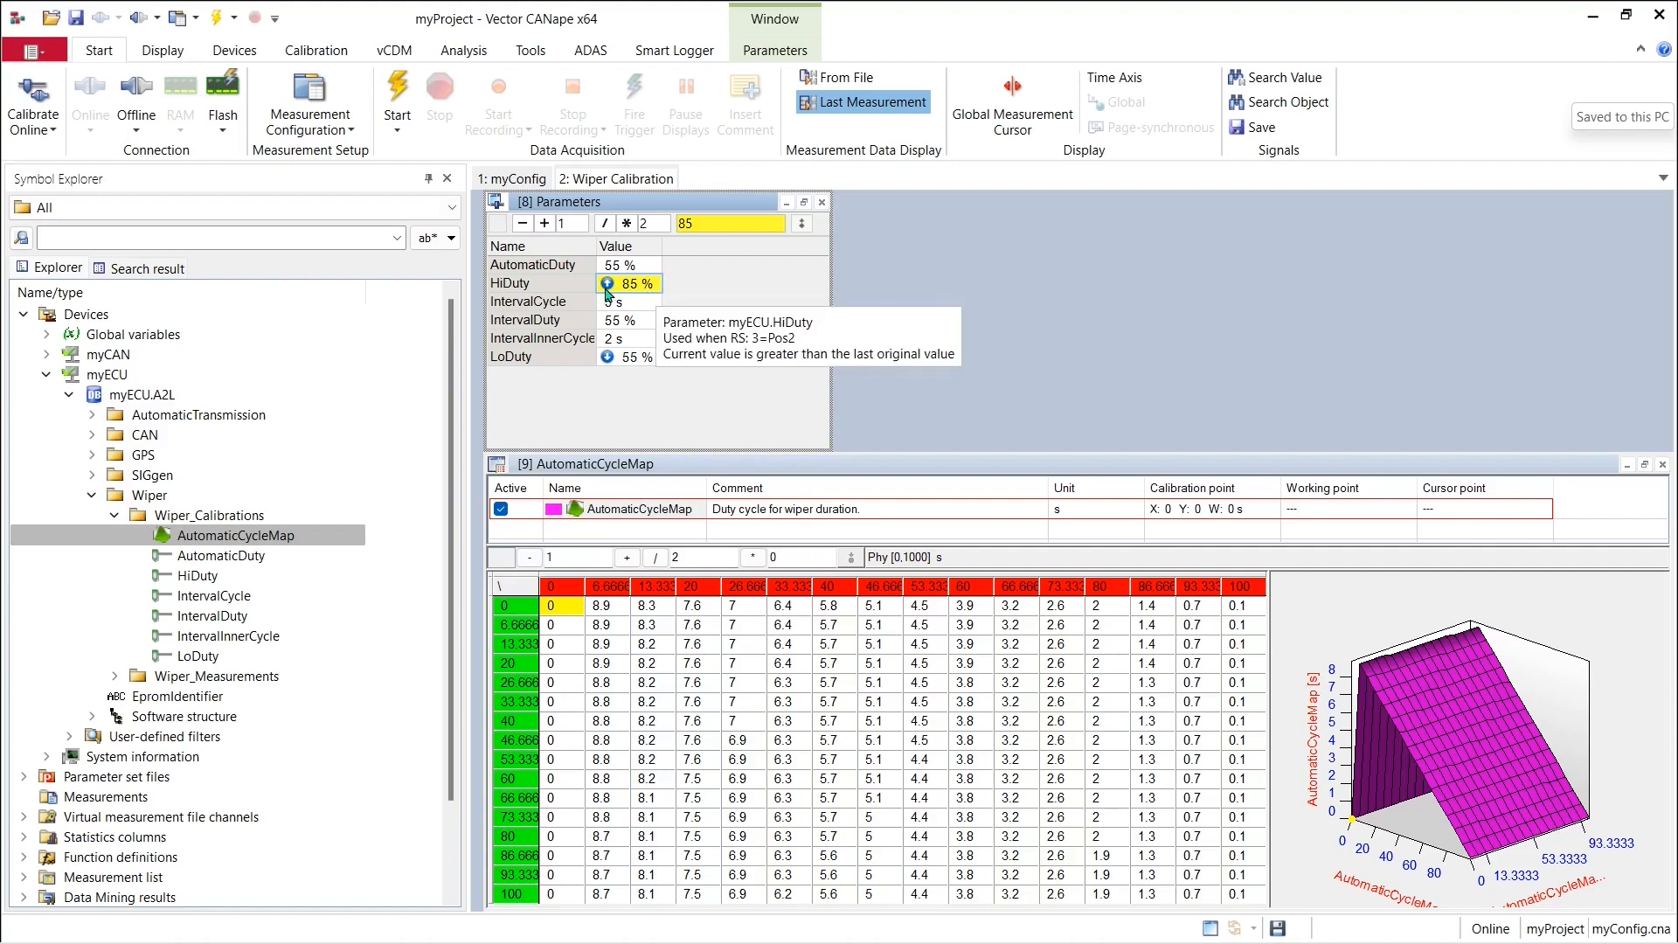
mouse_move(691, 292)
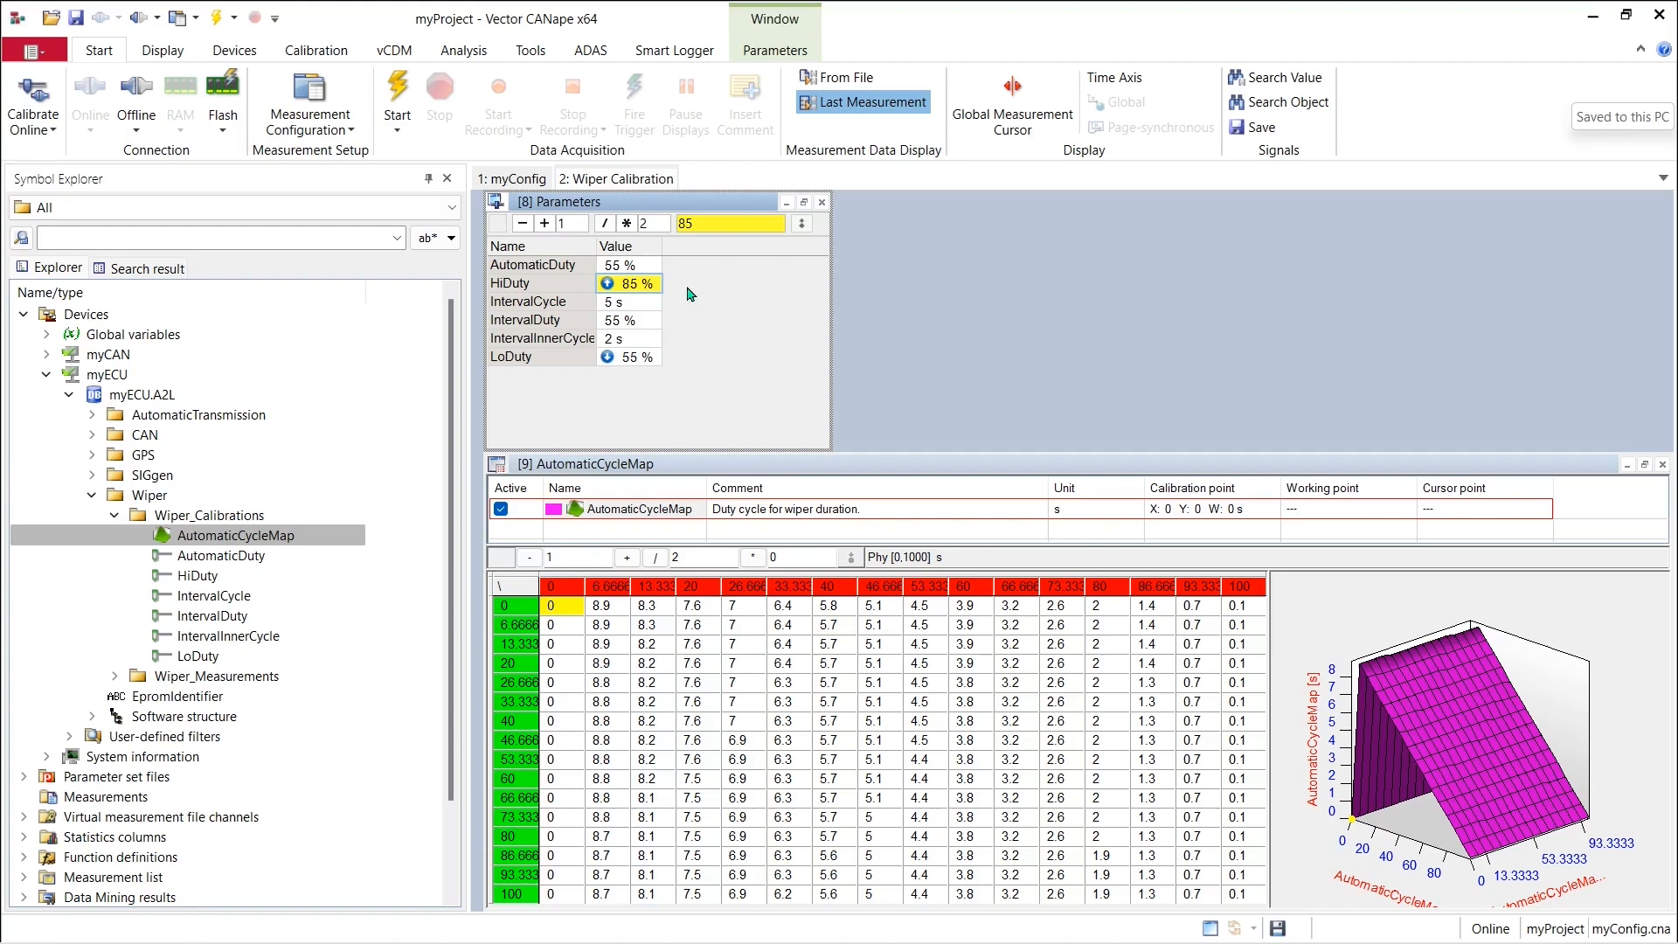
Save the window's parameter set as MyWiperCals.cdfx (CDFX format) in the myProject folder.
right_click(690, 294)
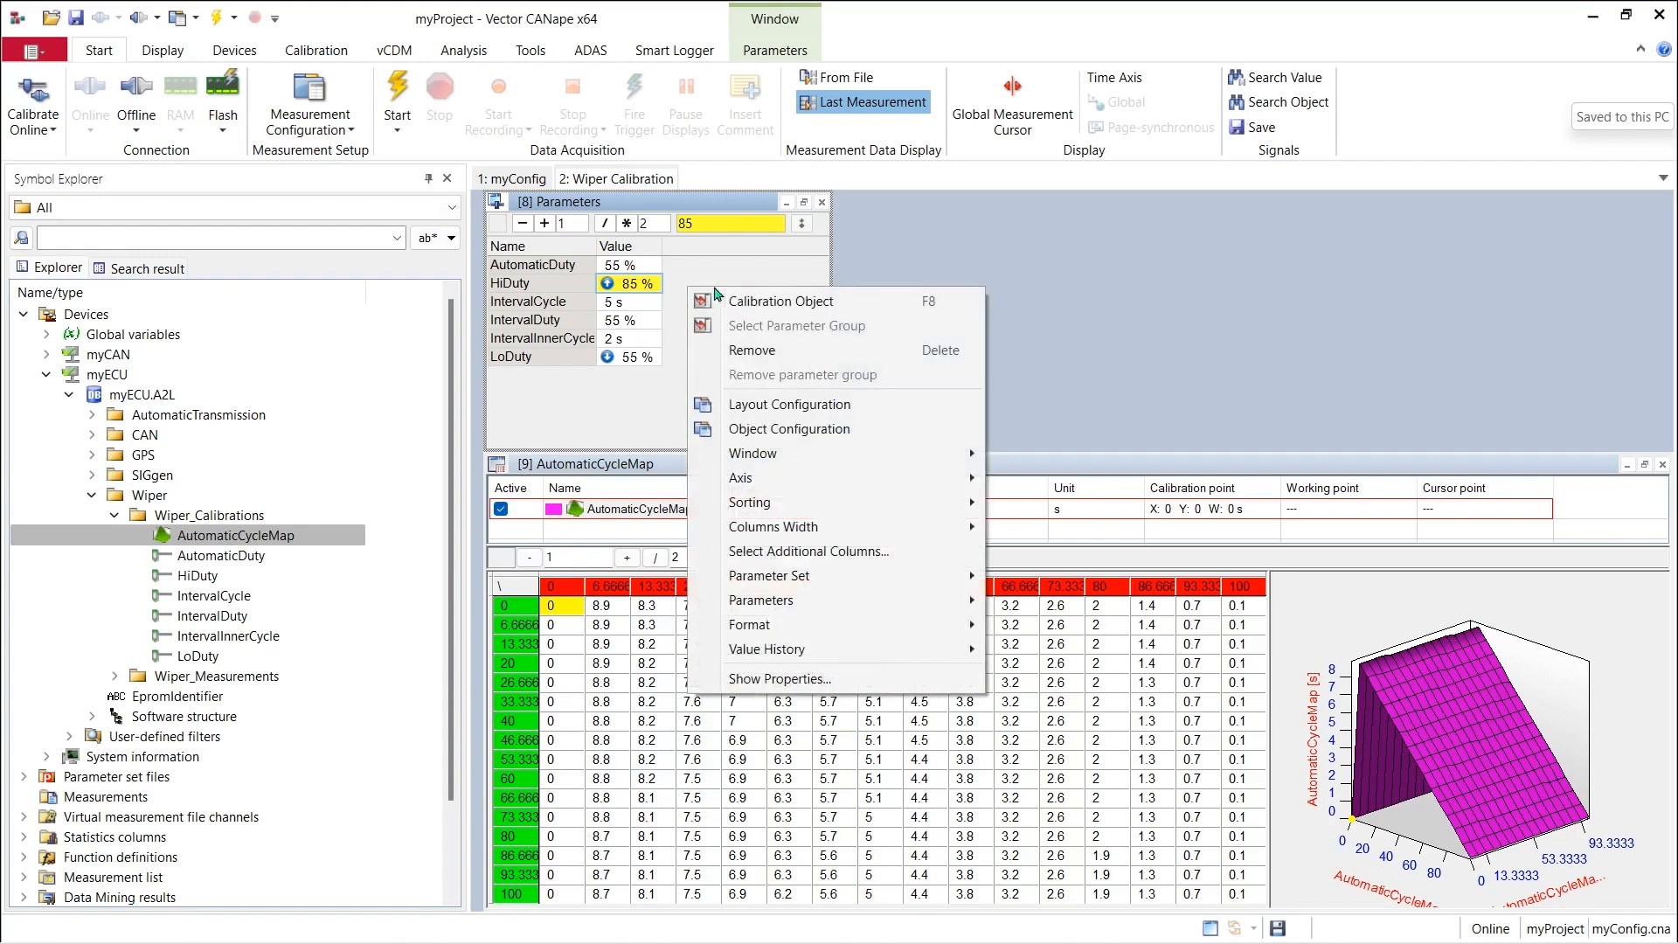
mouse_move(846, 576)
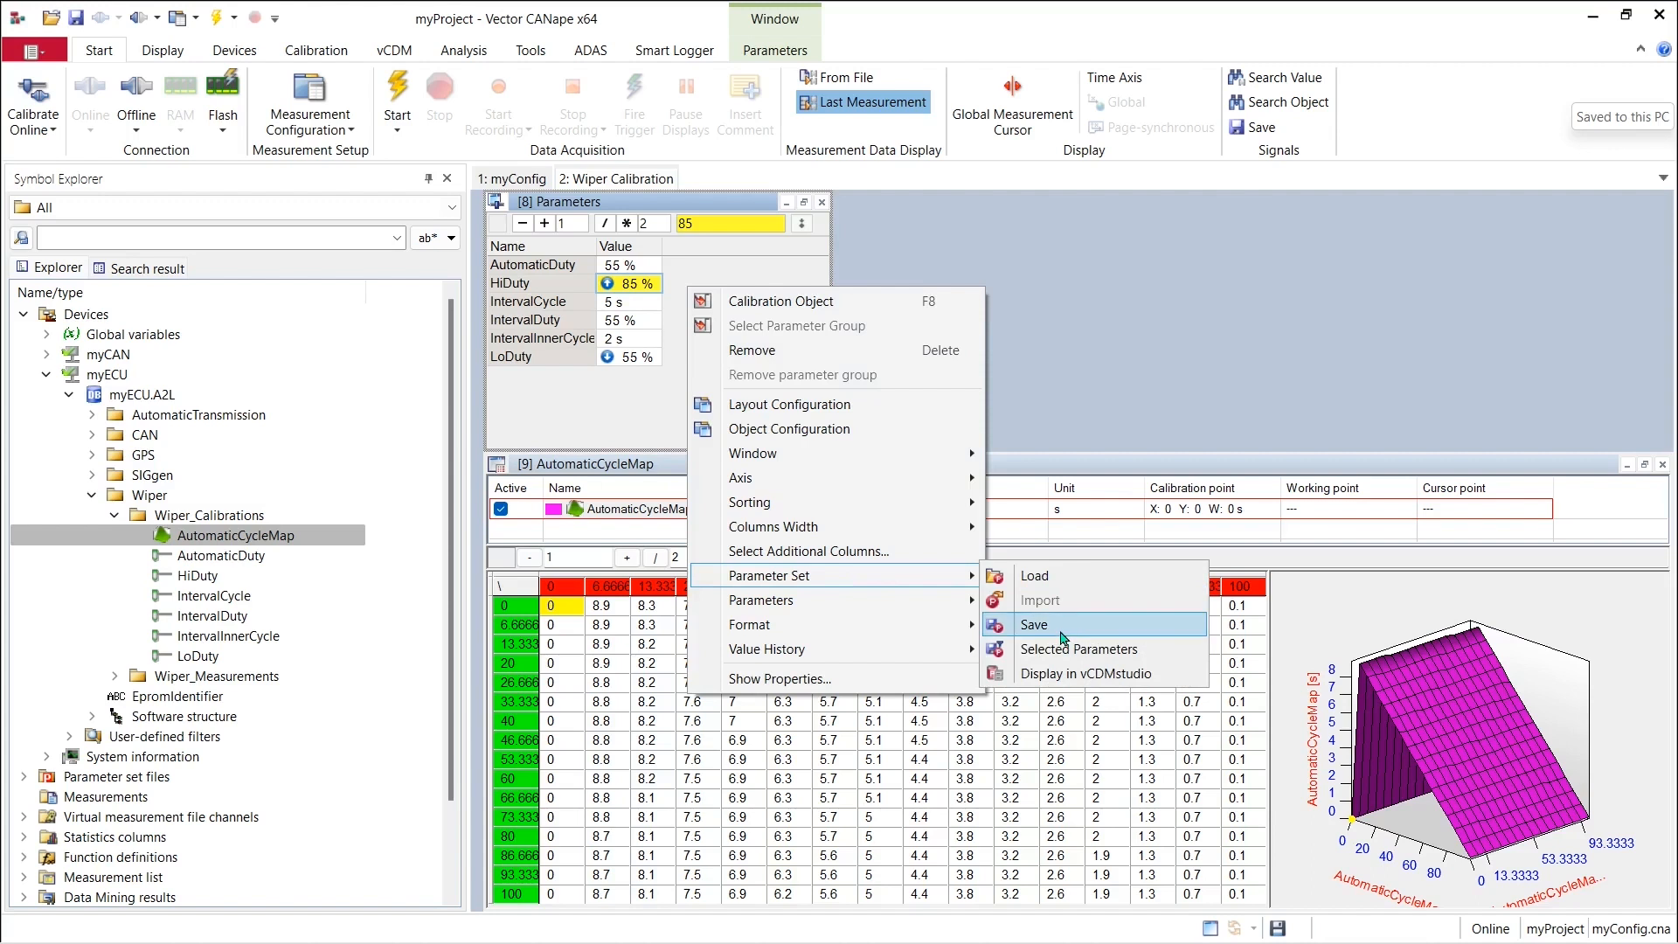
mouse_move(1089, 636)
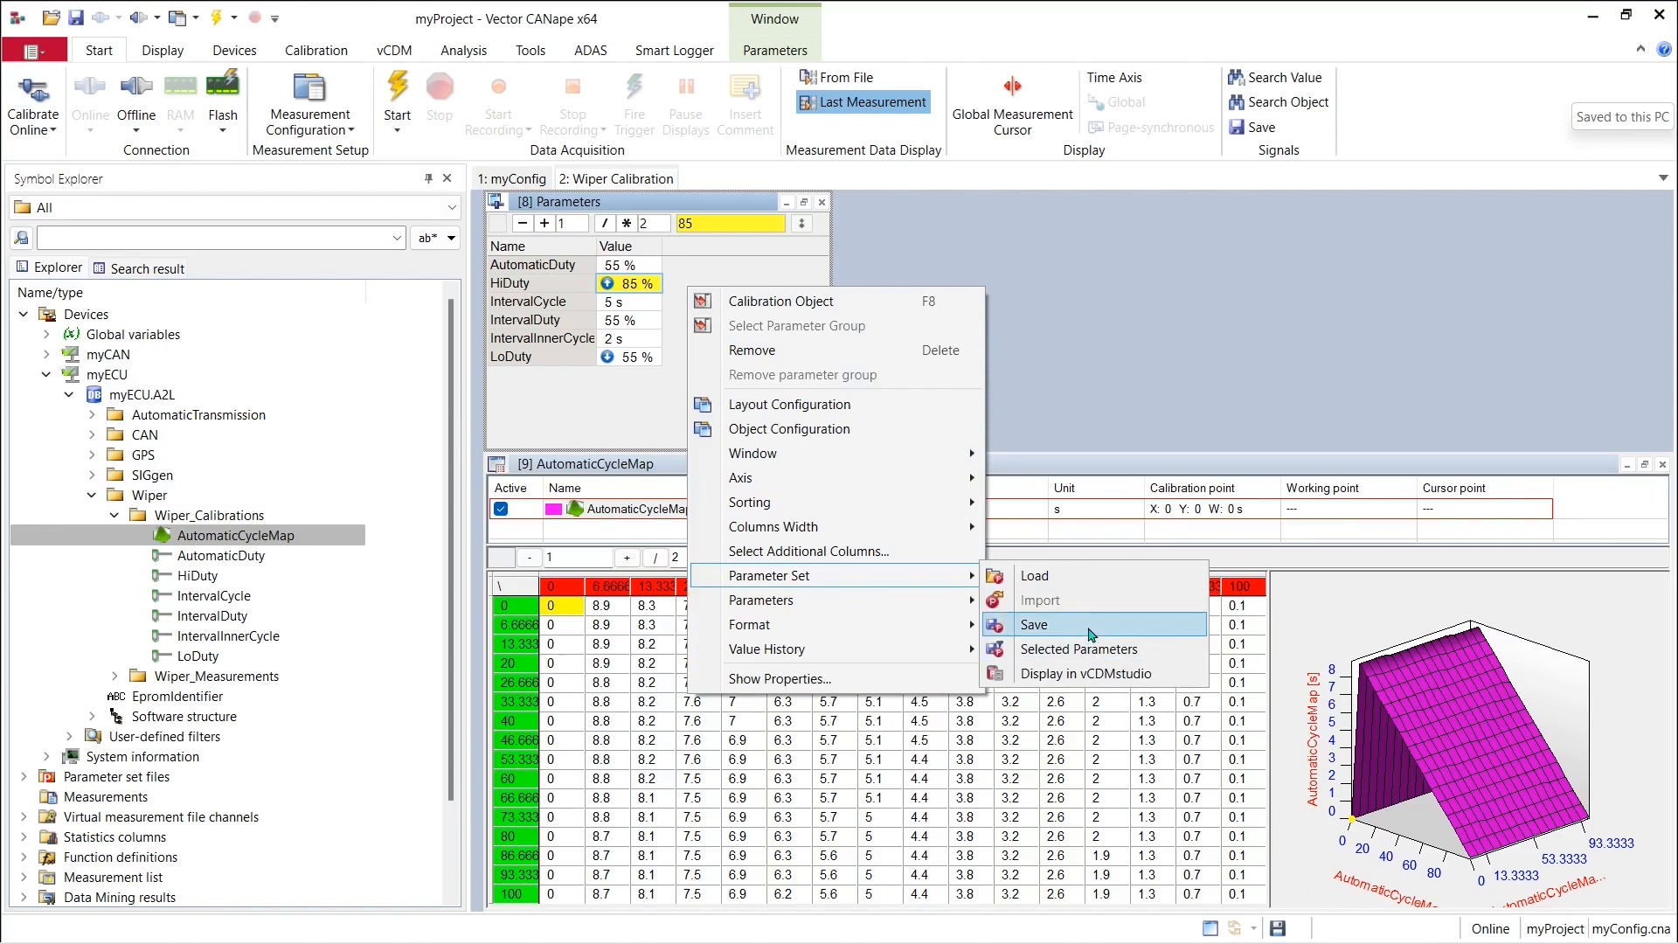
left_click(1033, 624)
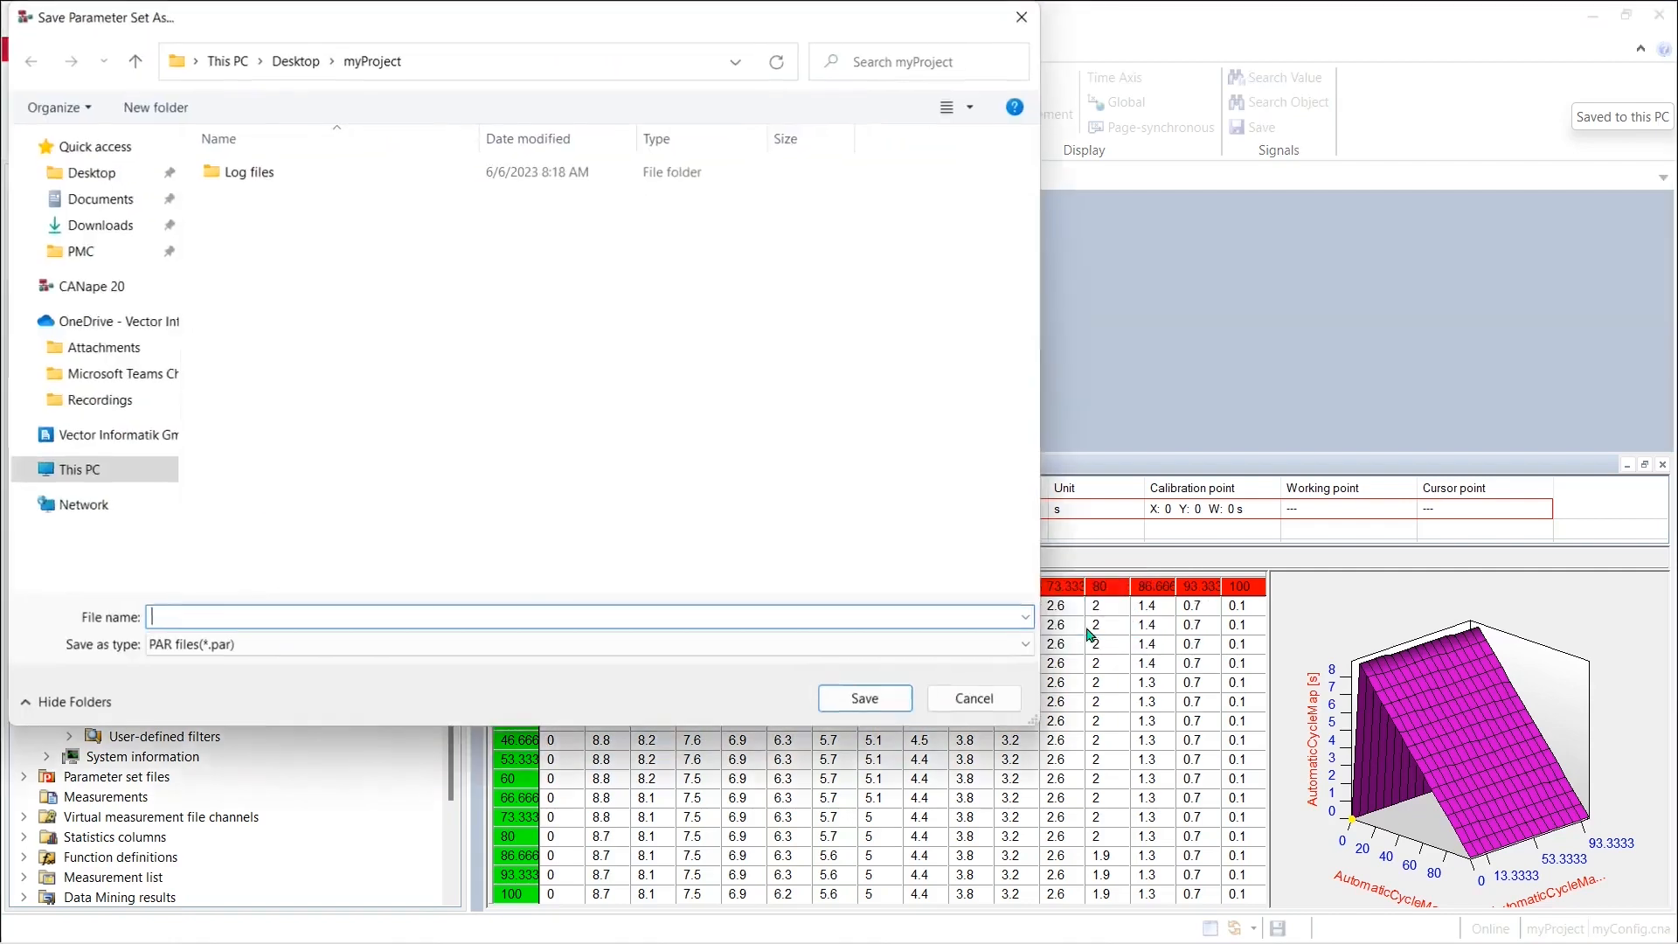
left_click(79, 145)
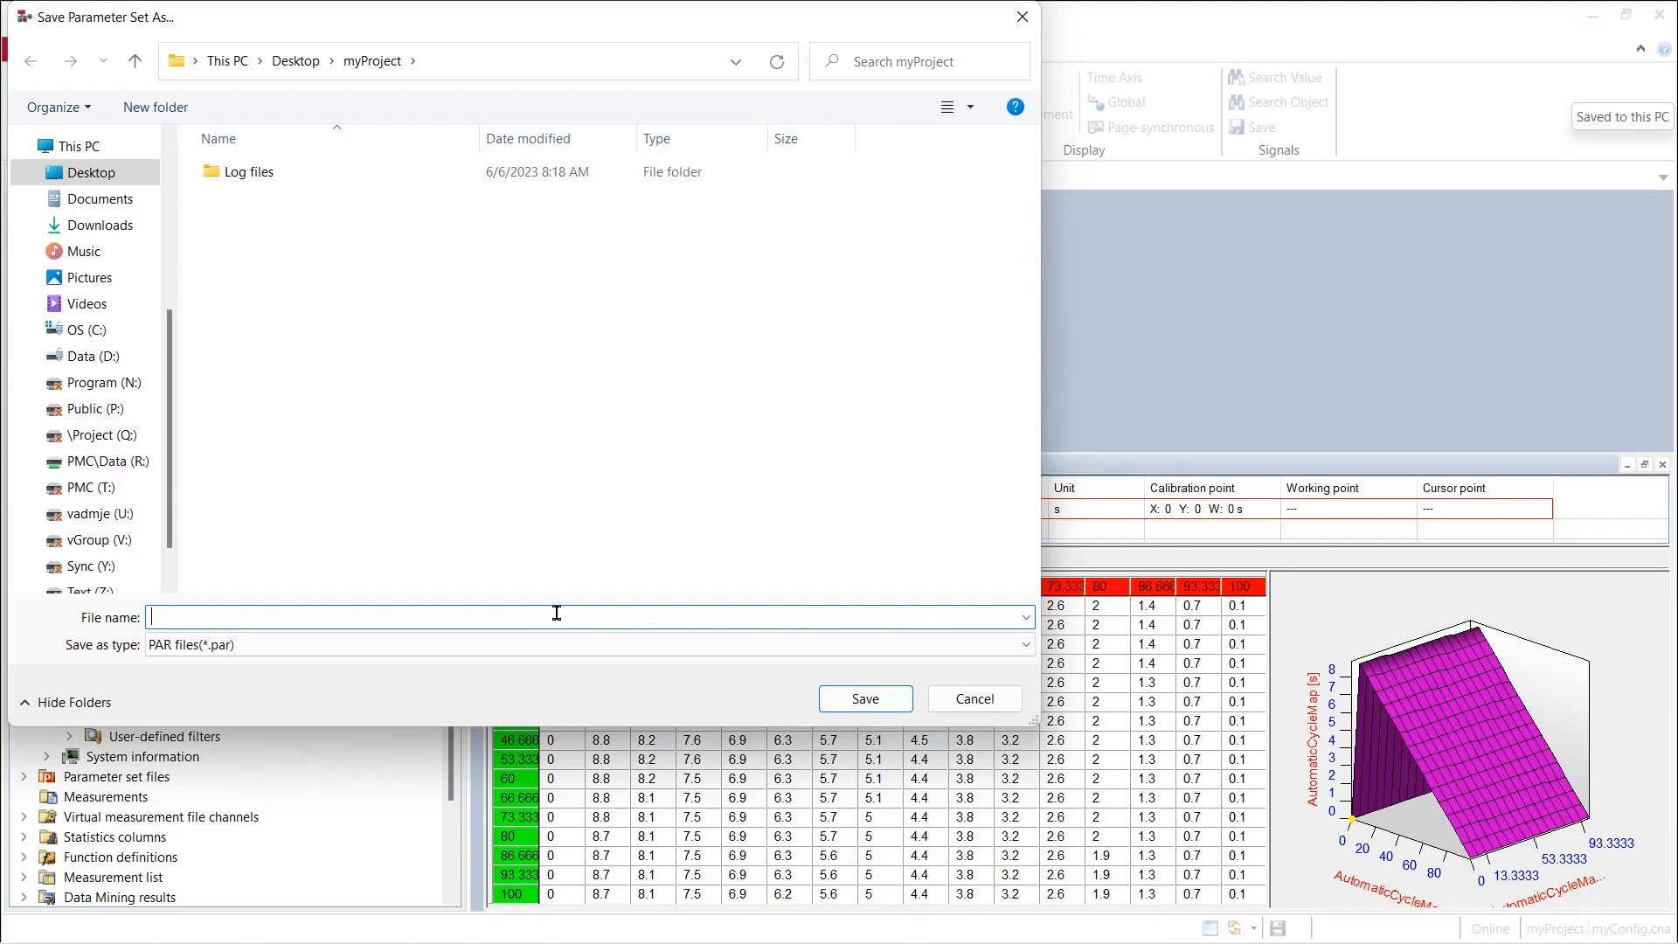
type("MyWiper")
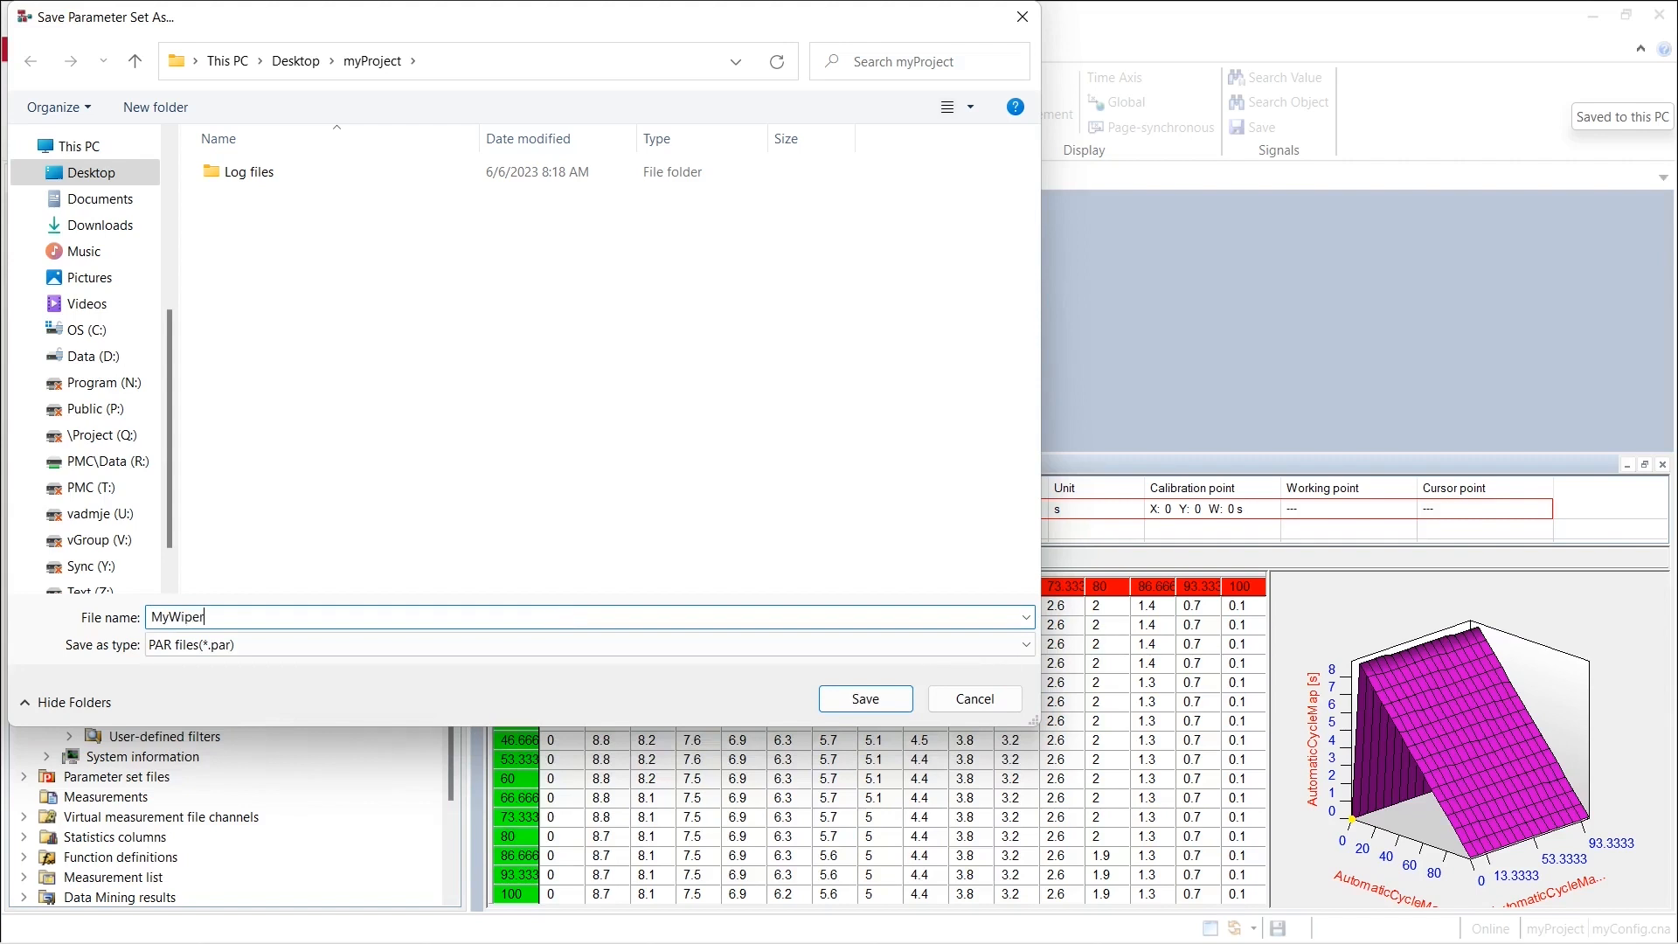
type("Cals")
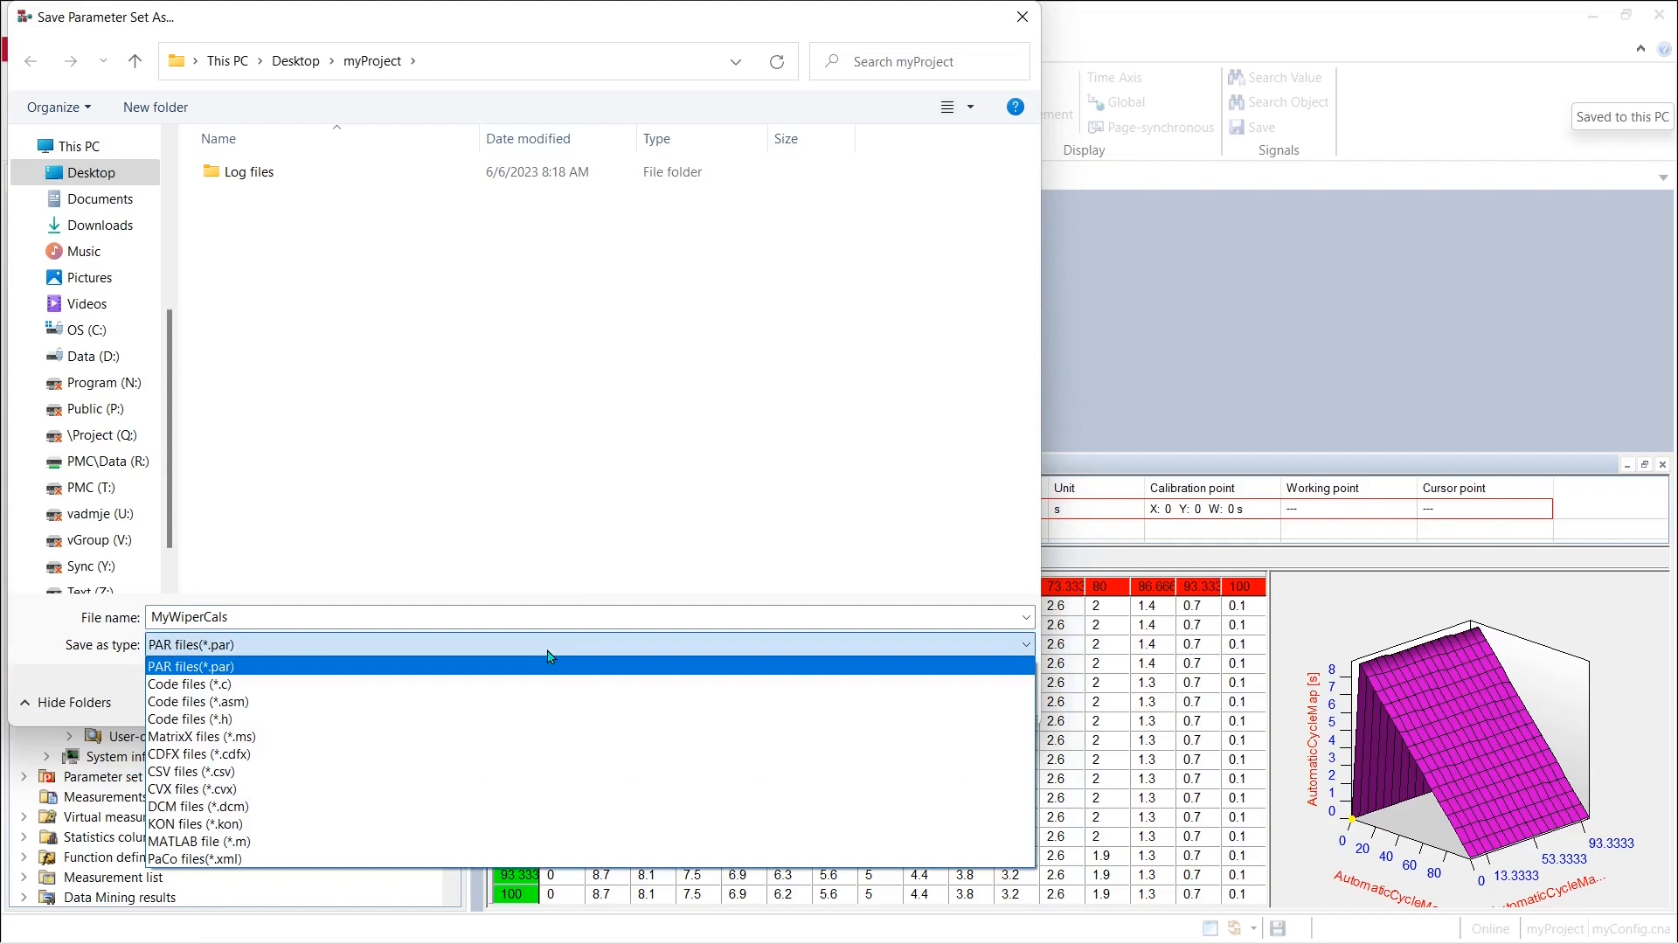
left_click(203, 753)
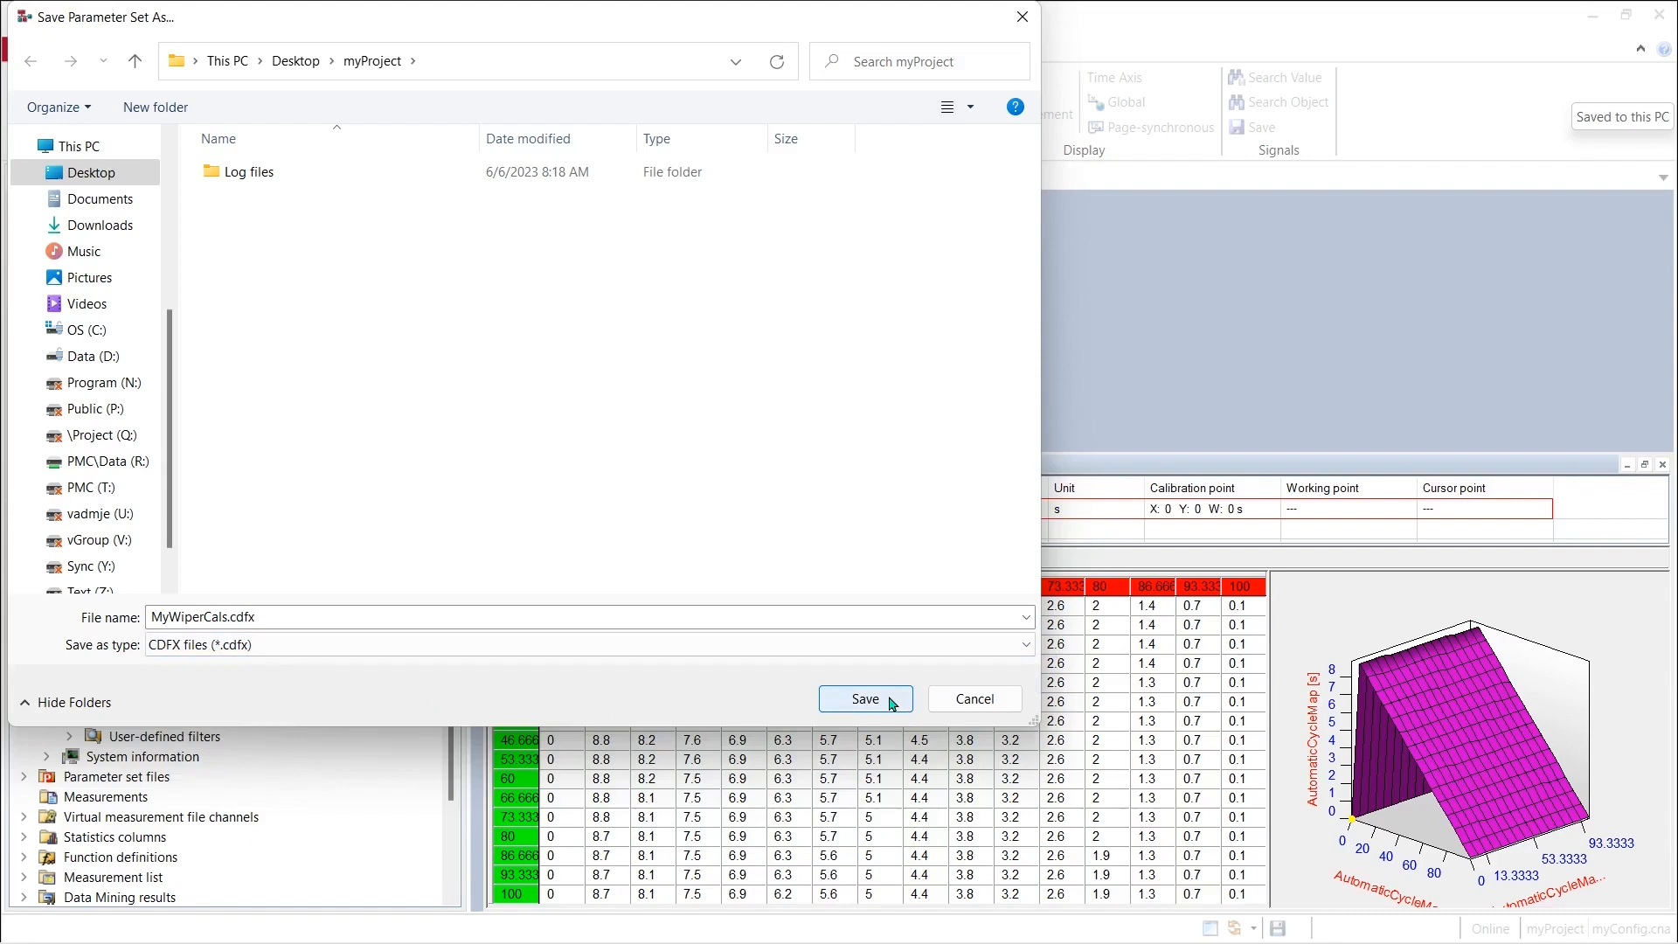
left_click(865, 698)
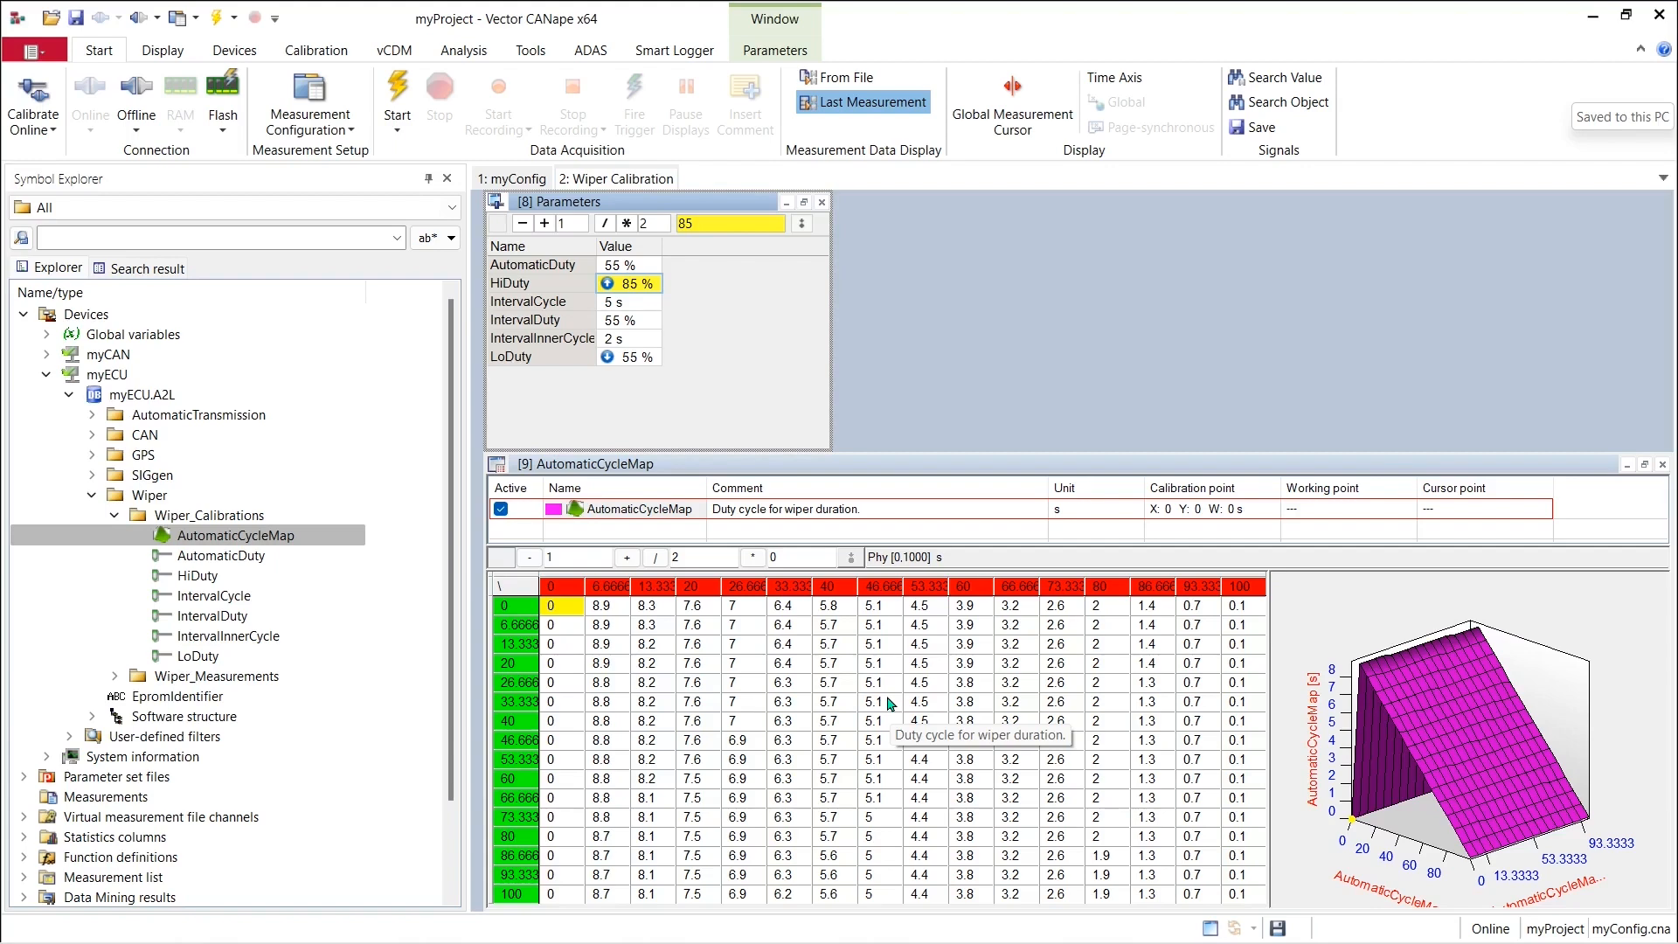
mouse_move(727, 439)
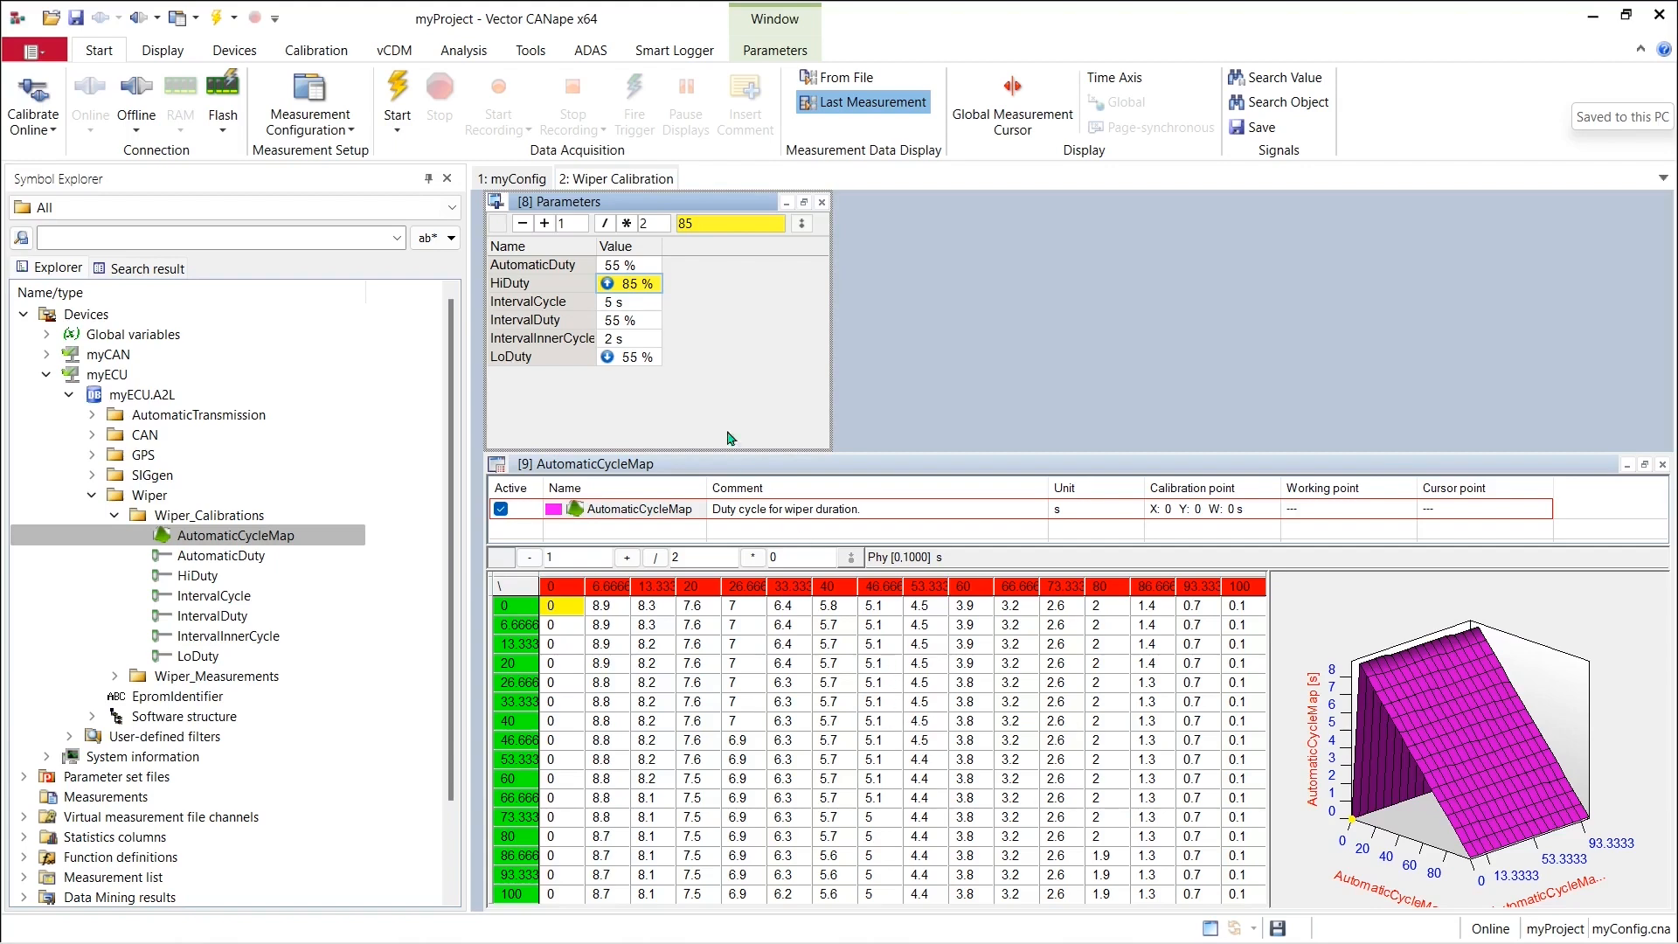
Edit AutomaticDuty to 66 %, HiDuty to 90 % and LoDuty to 50 %.
left_click(630, 264)
type("66")
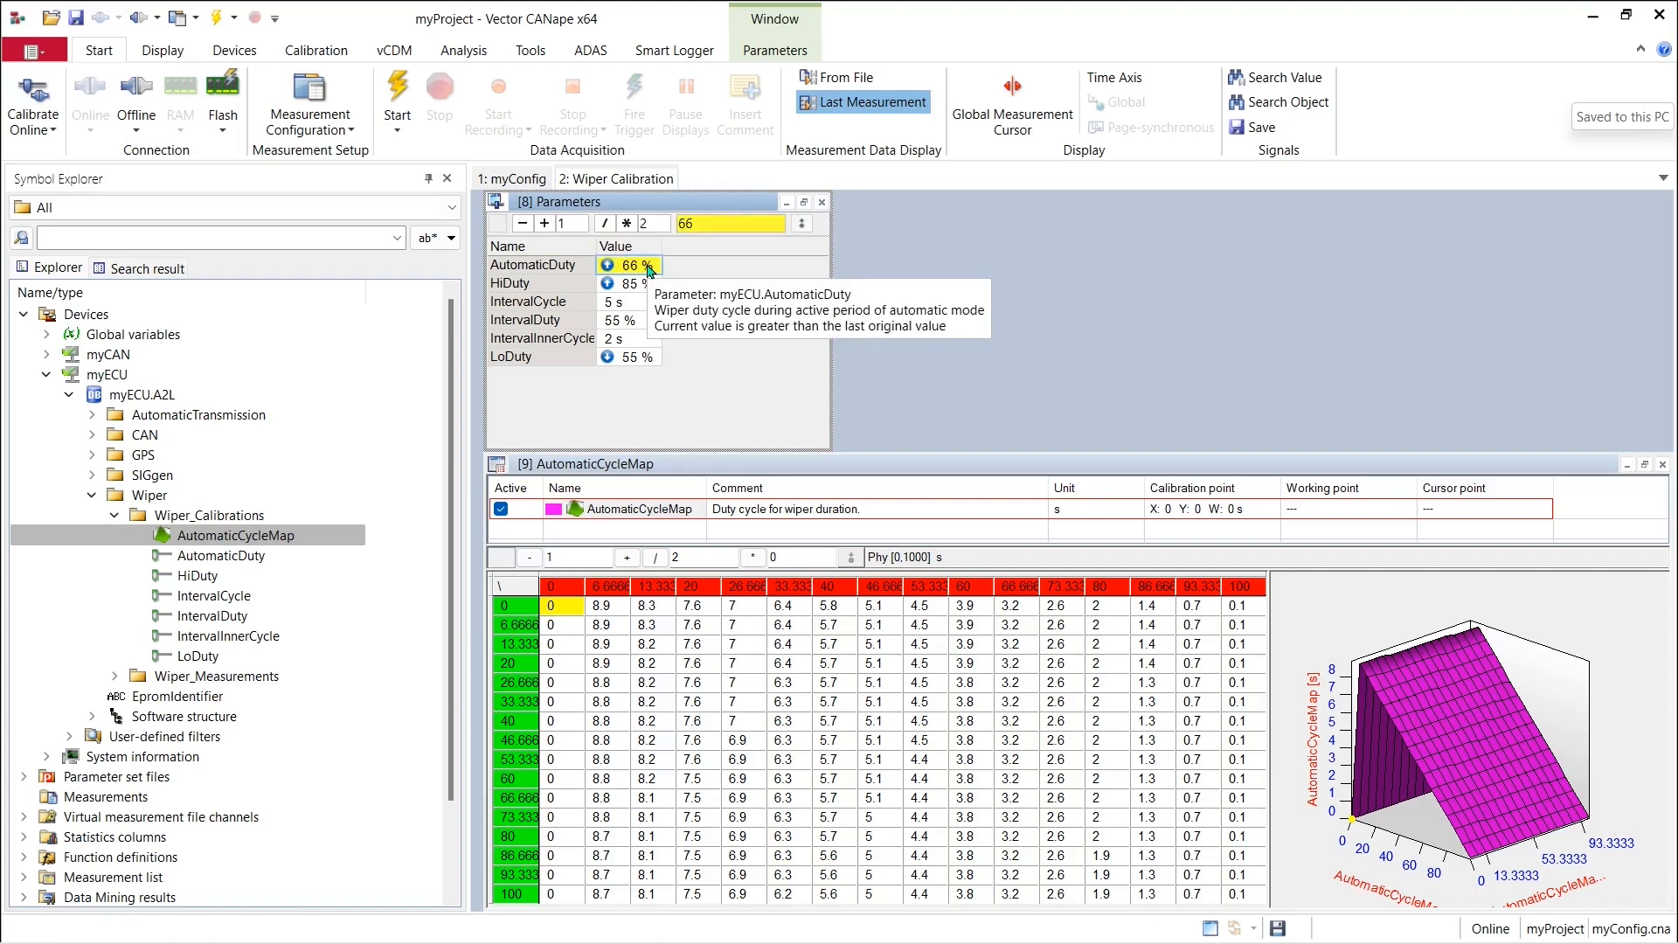
left_click(631, 283)
type("90")
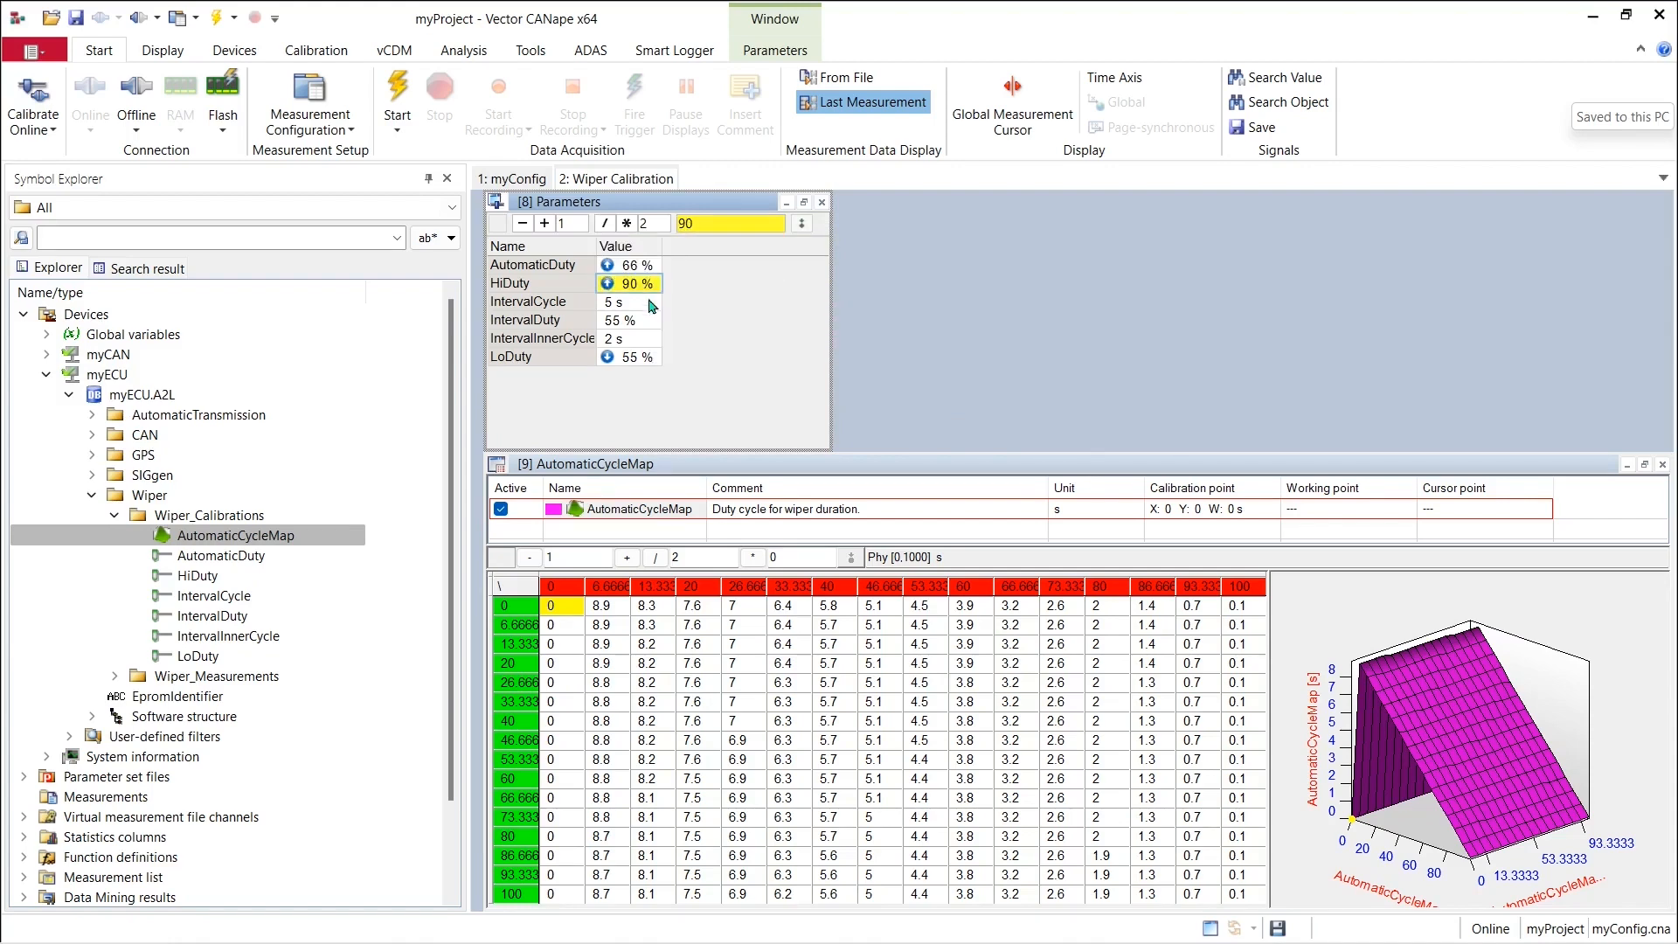
left_click(631, 357)
type("50")
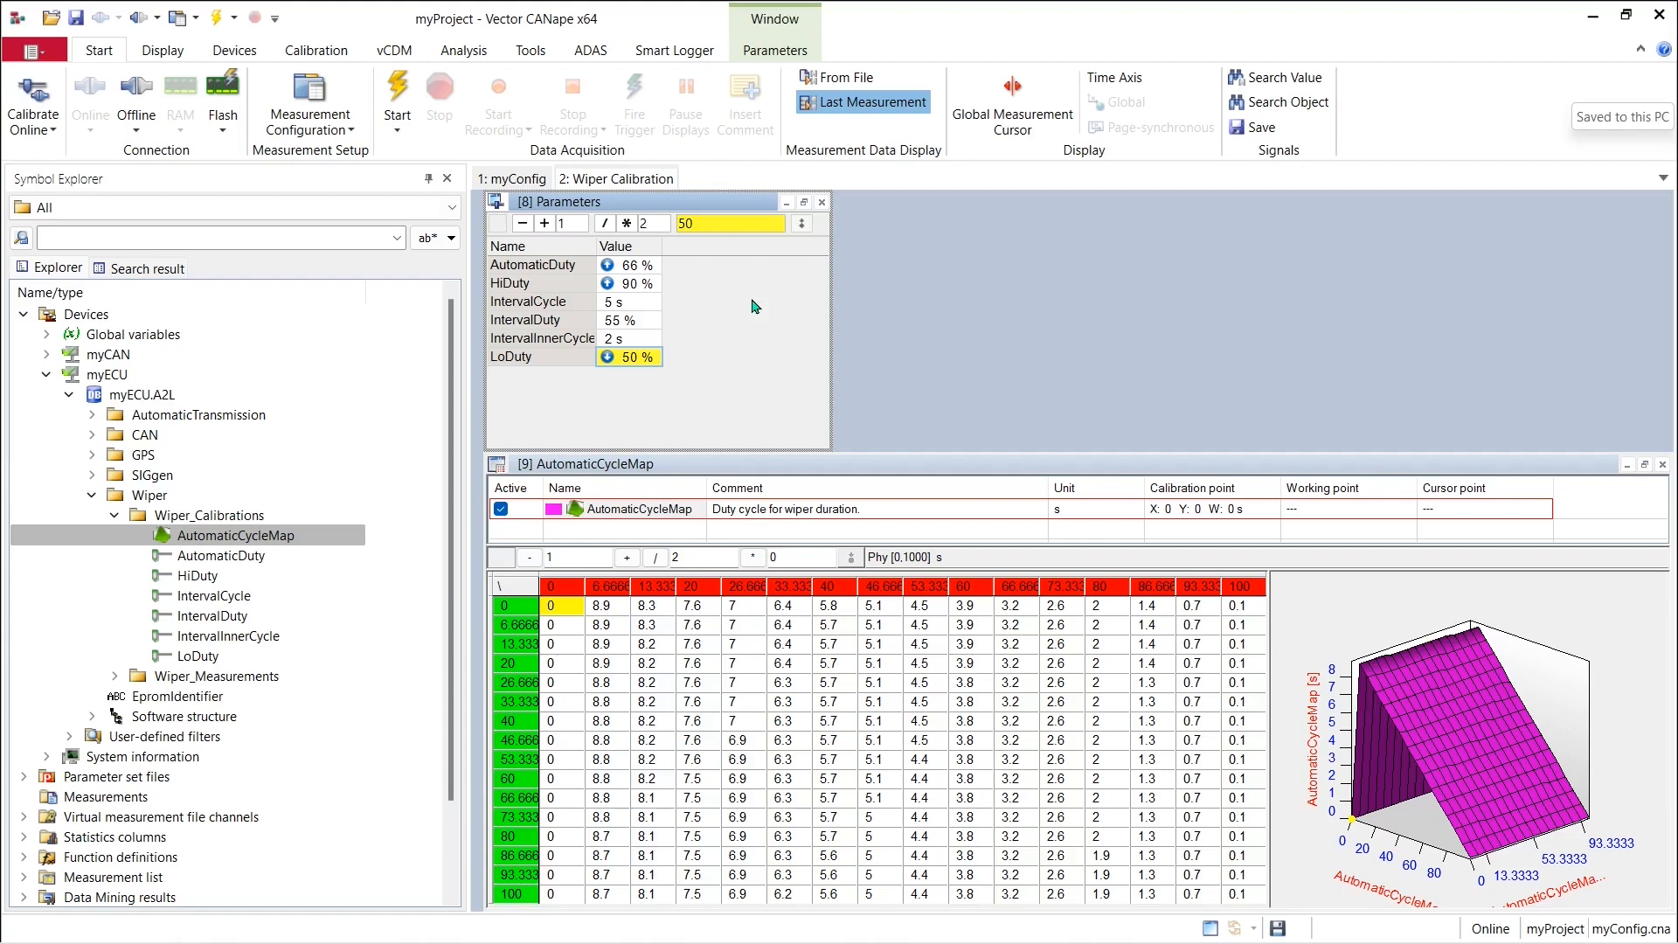
right_click(751, 308)
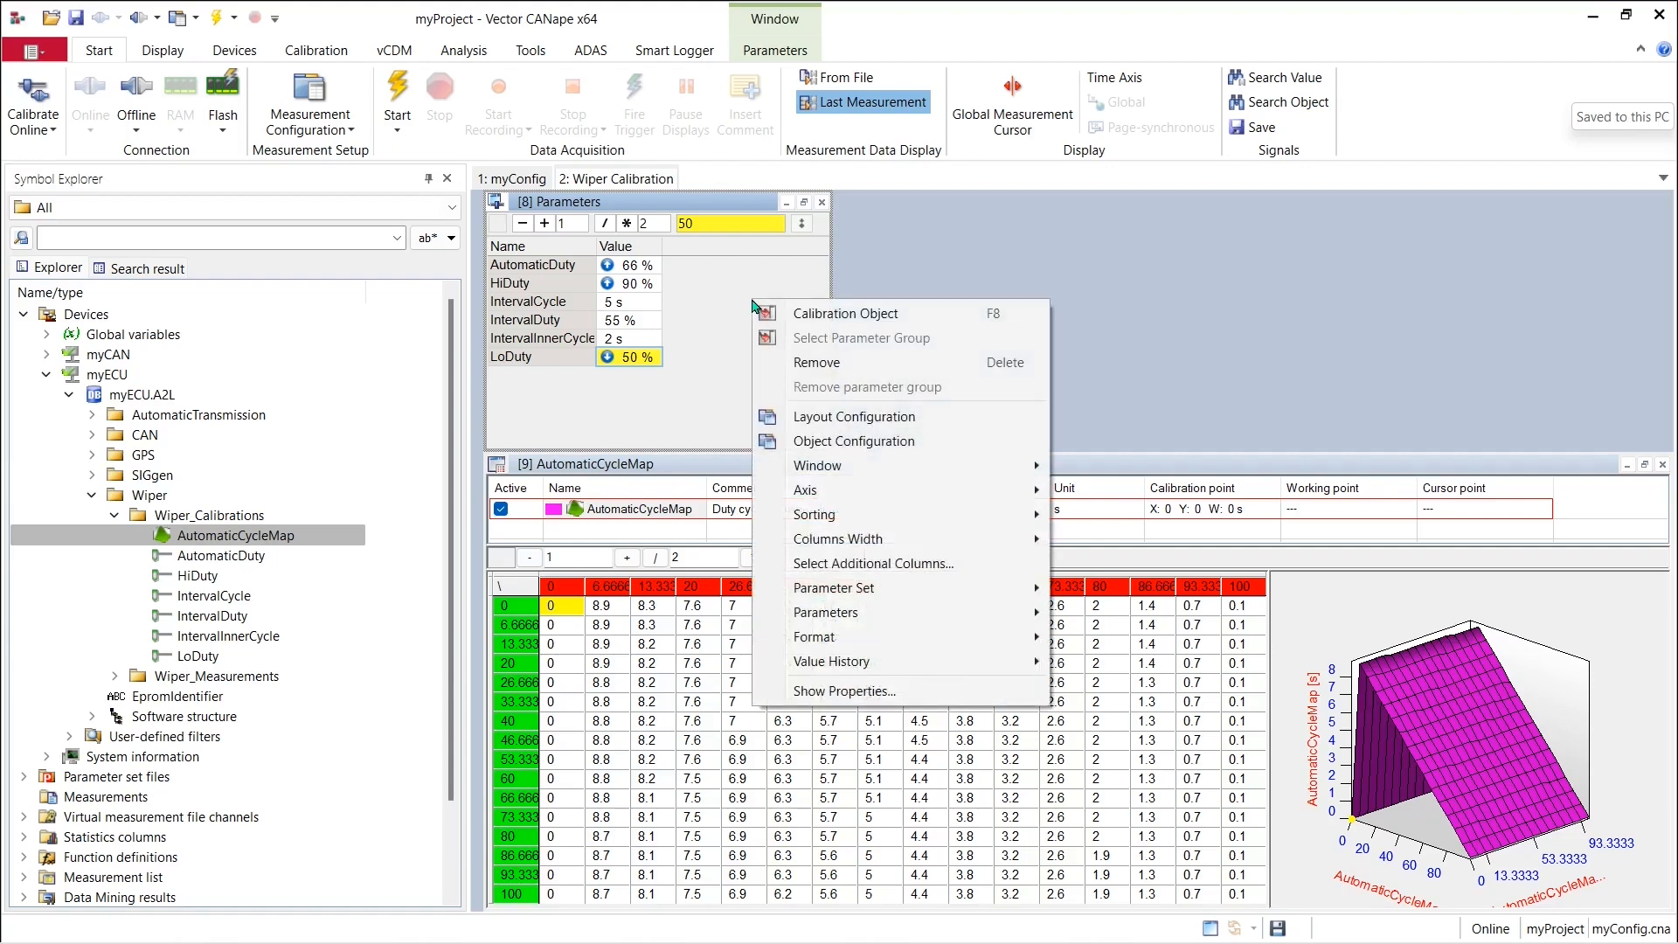
mouse_move(904, 587)
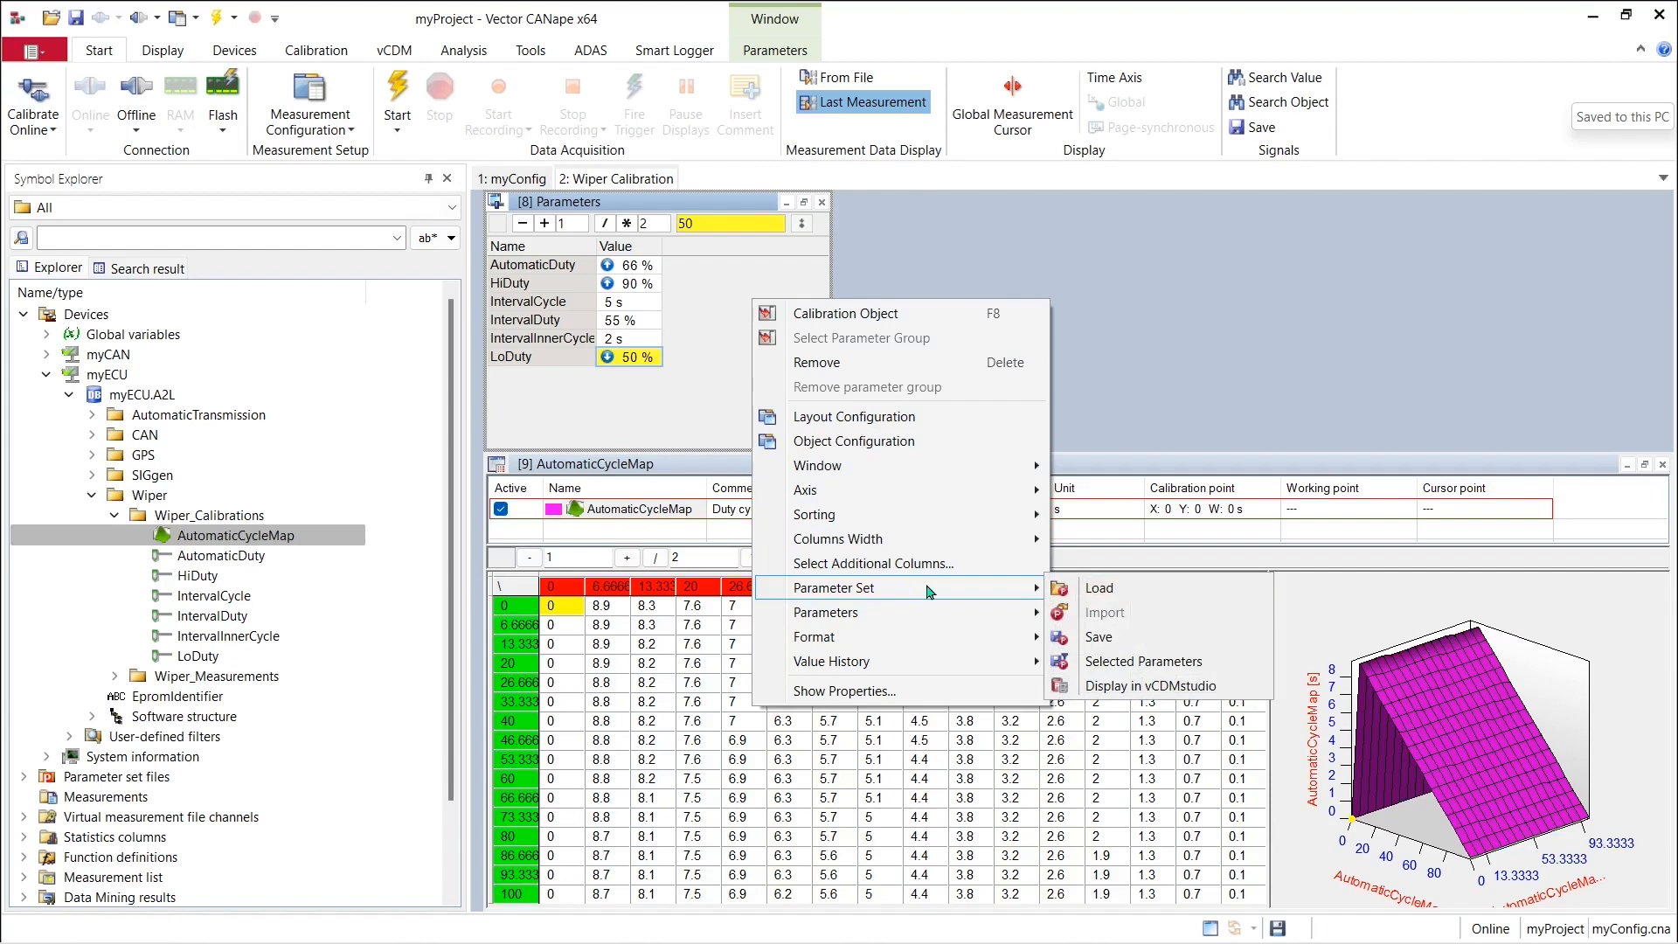
mouse_move(1125, 587)
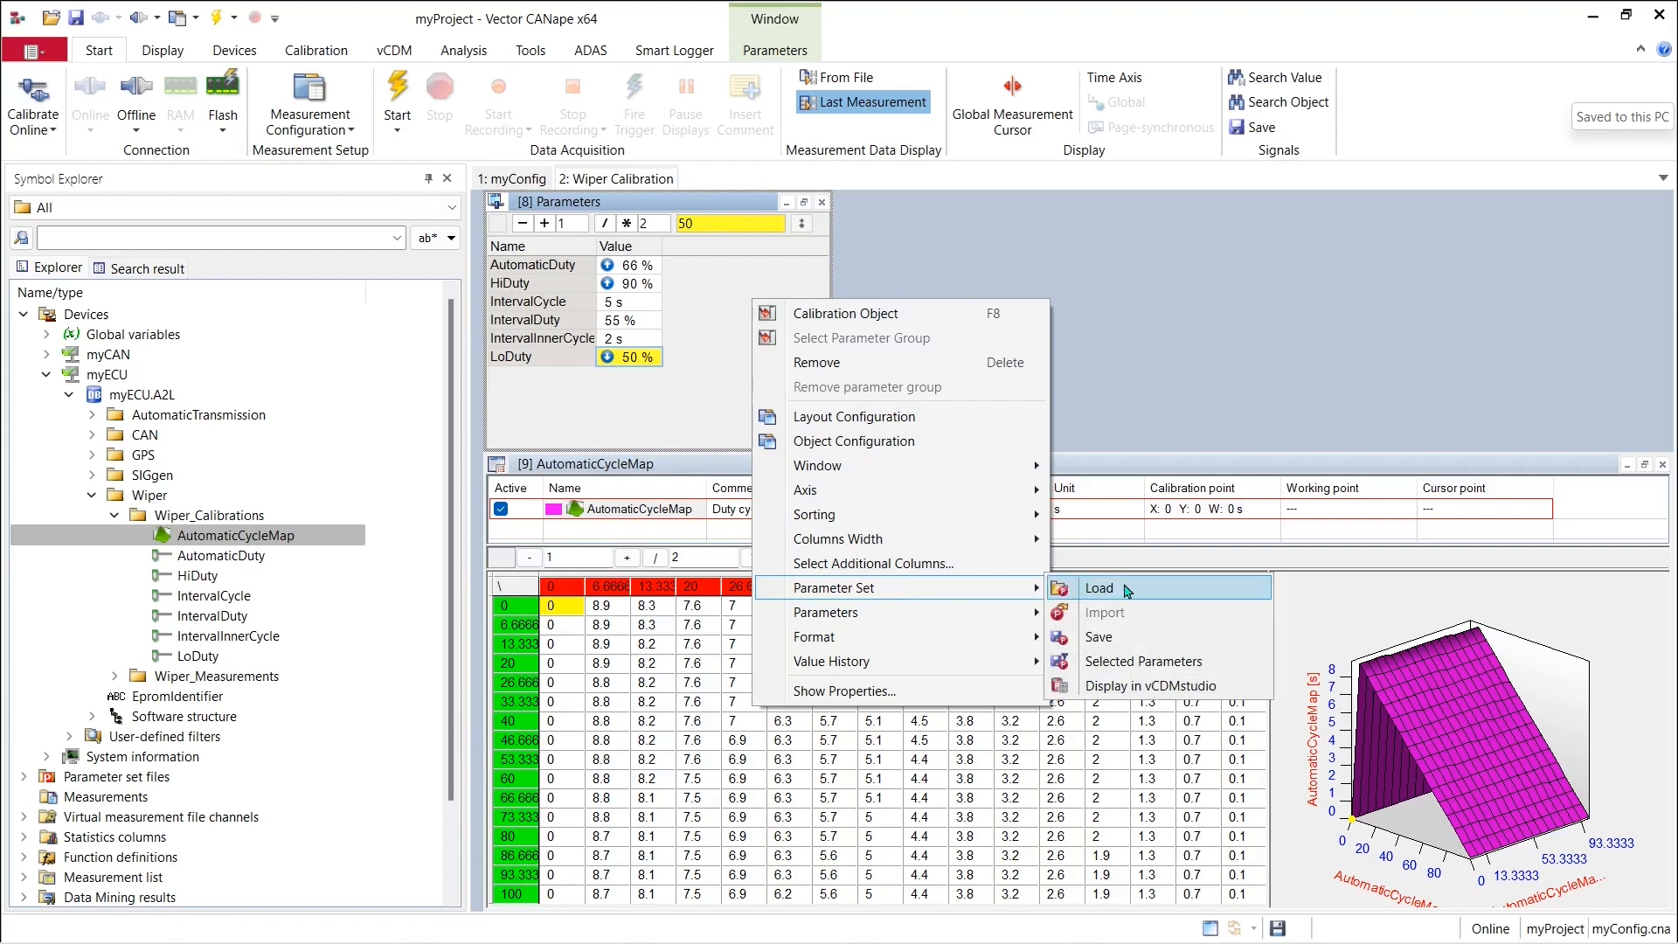
Bring up the Open dialog for loading a parameter set, showing MyWiperCals.cdfx.
left_click(1100, 588)
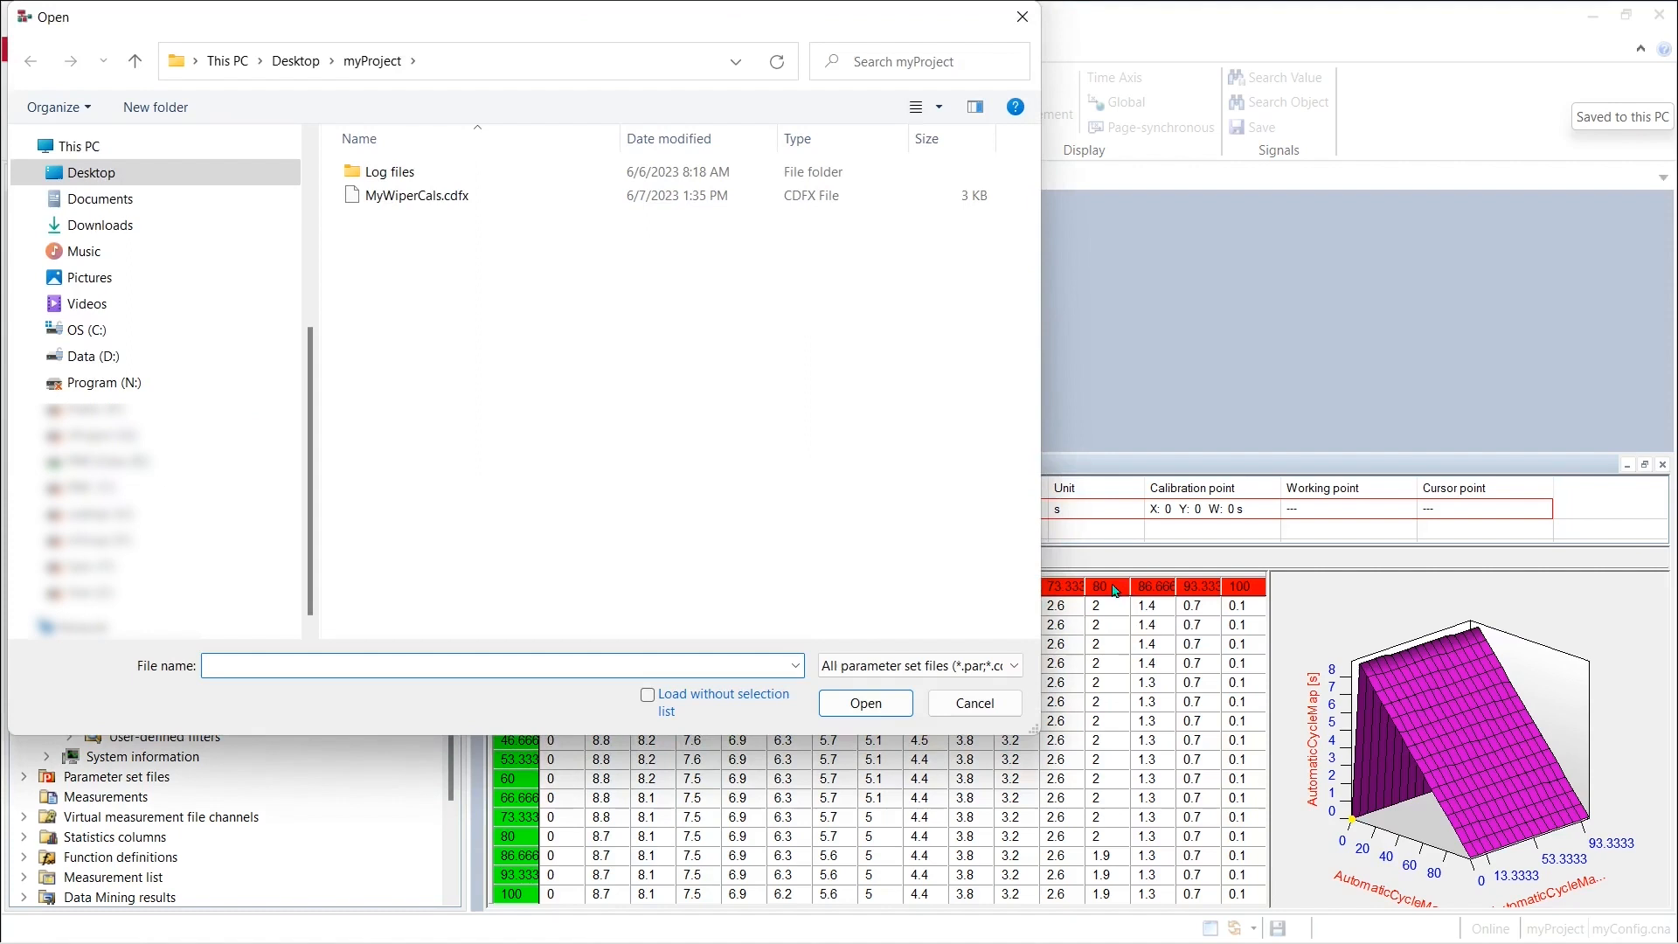
mouse_move(493, 311)
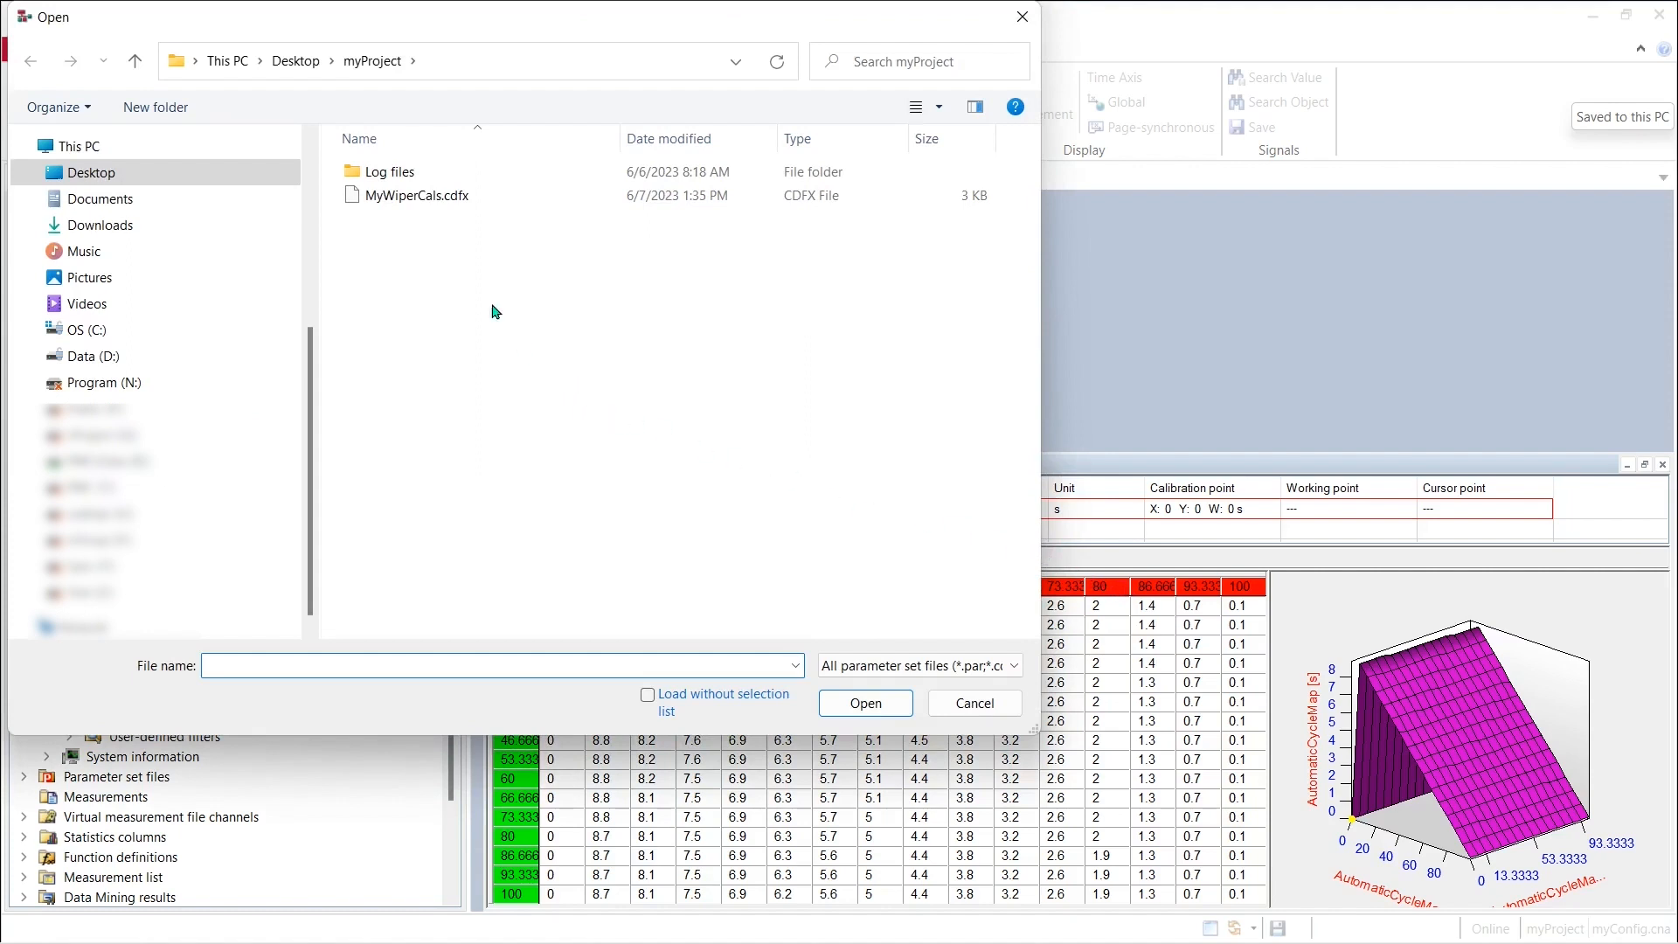
mouse_move(436, 203)
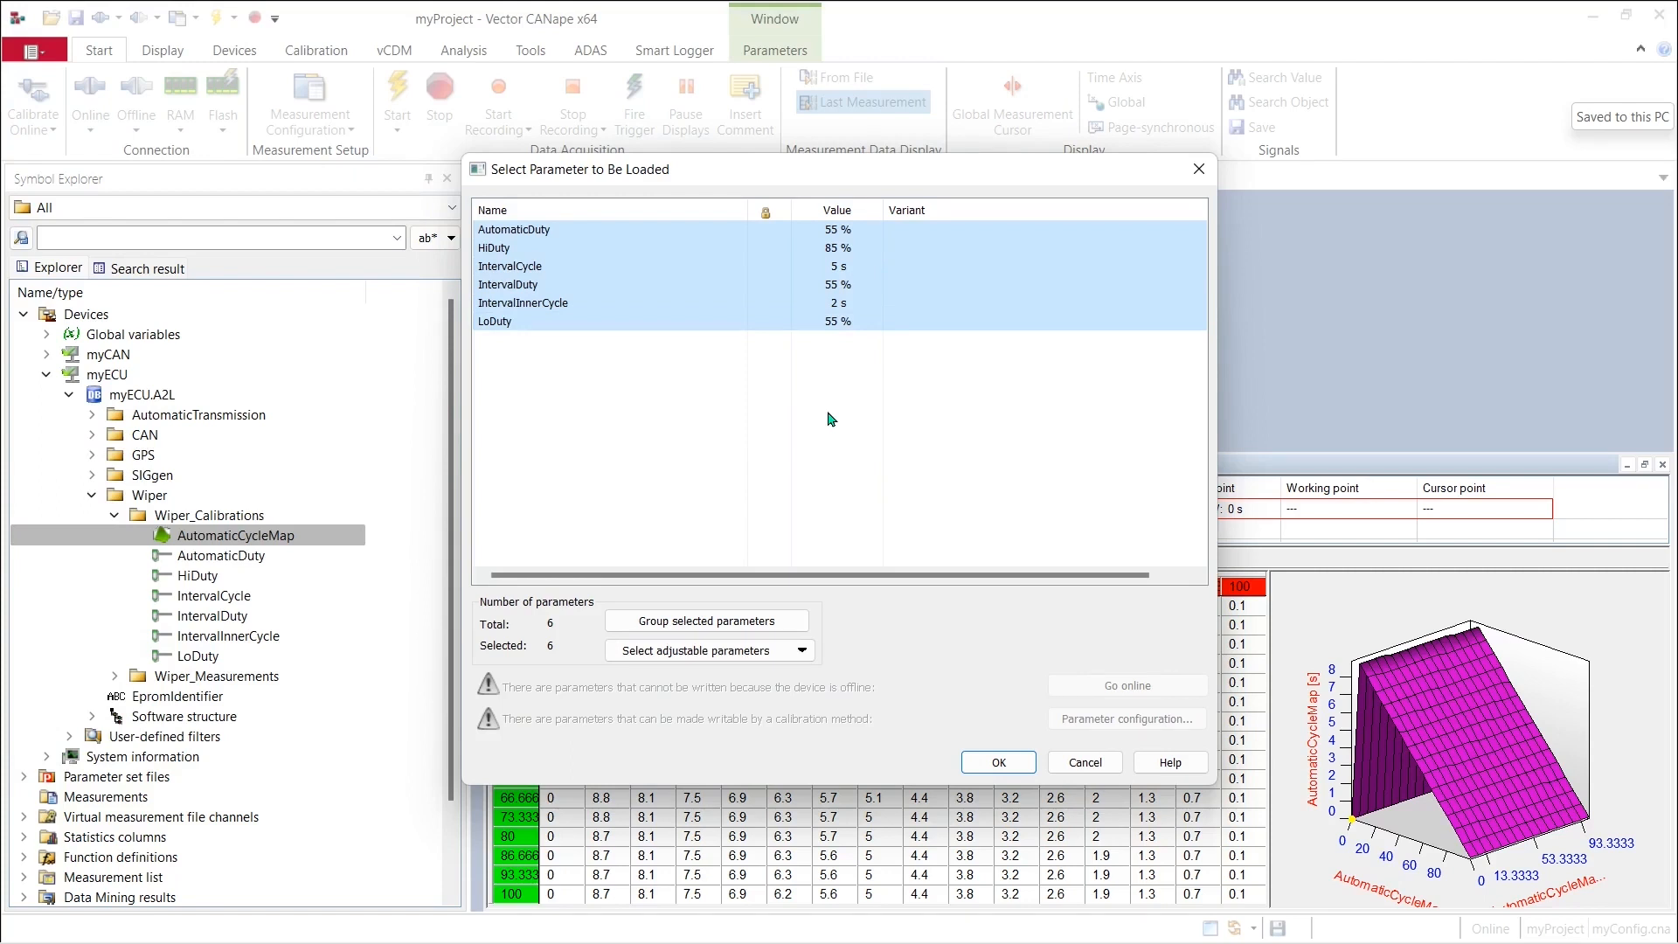
mouse_move(855, 367)
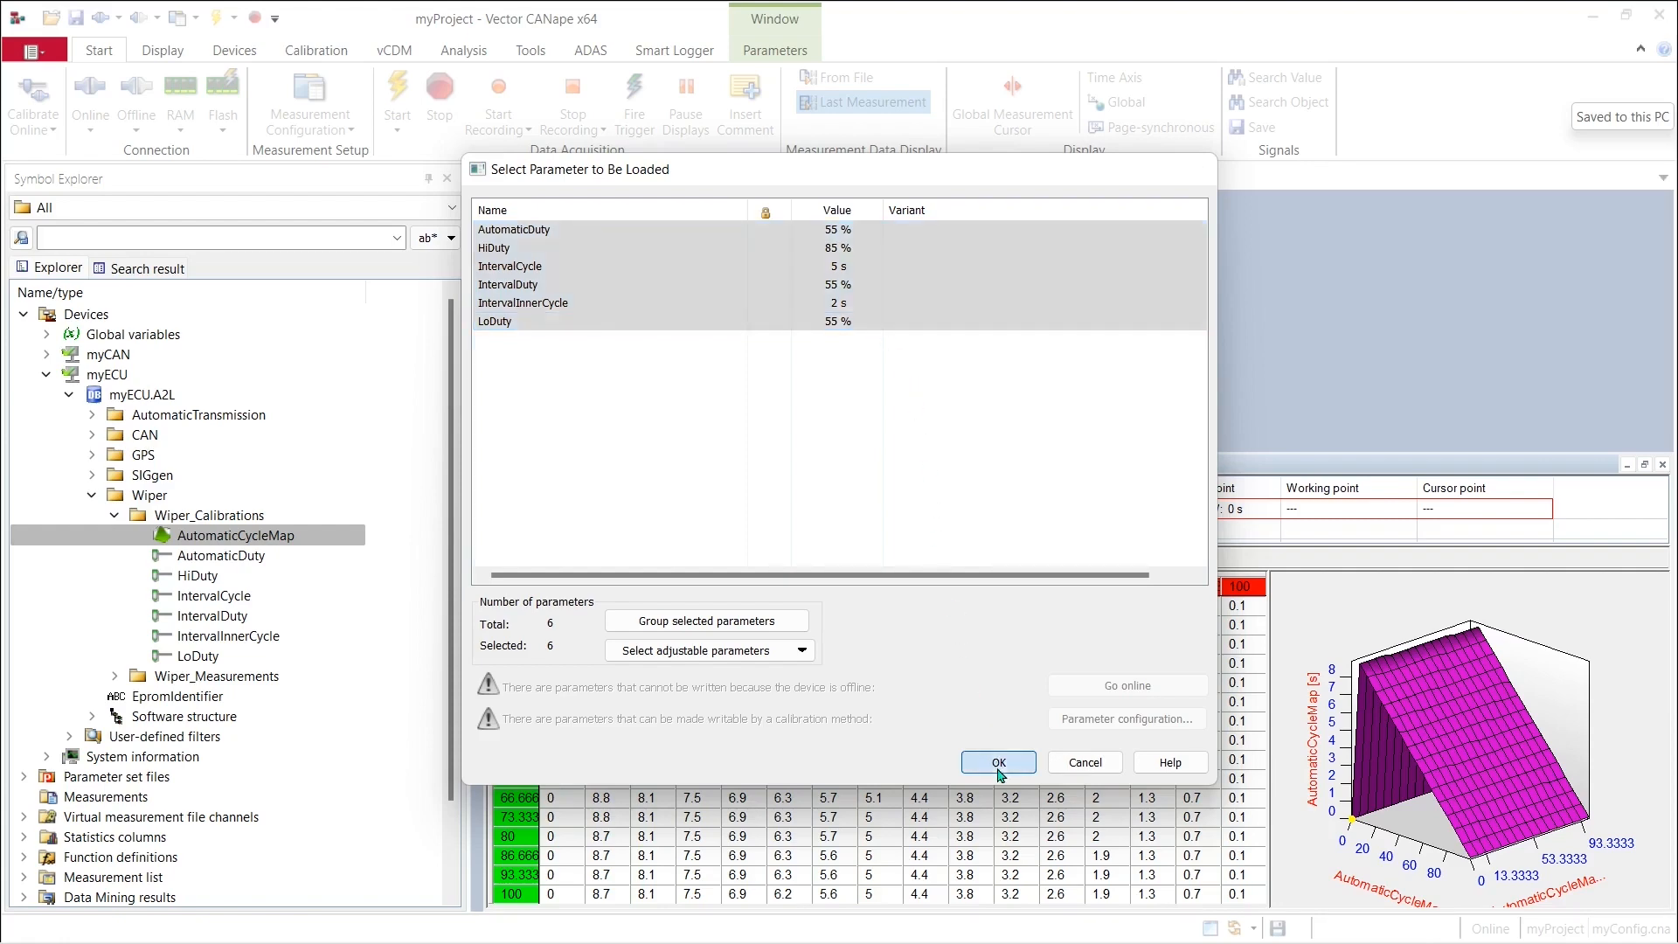
Confirm loading the six wiper parameters and bring up the Calibration functions to save a device's set.
left_click(997, 762)
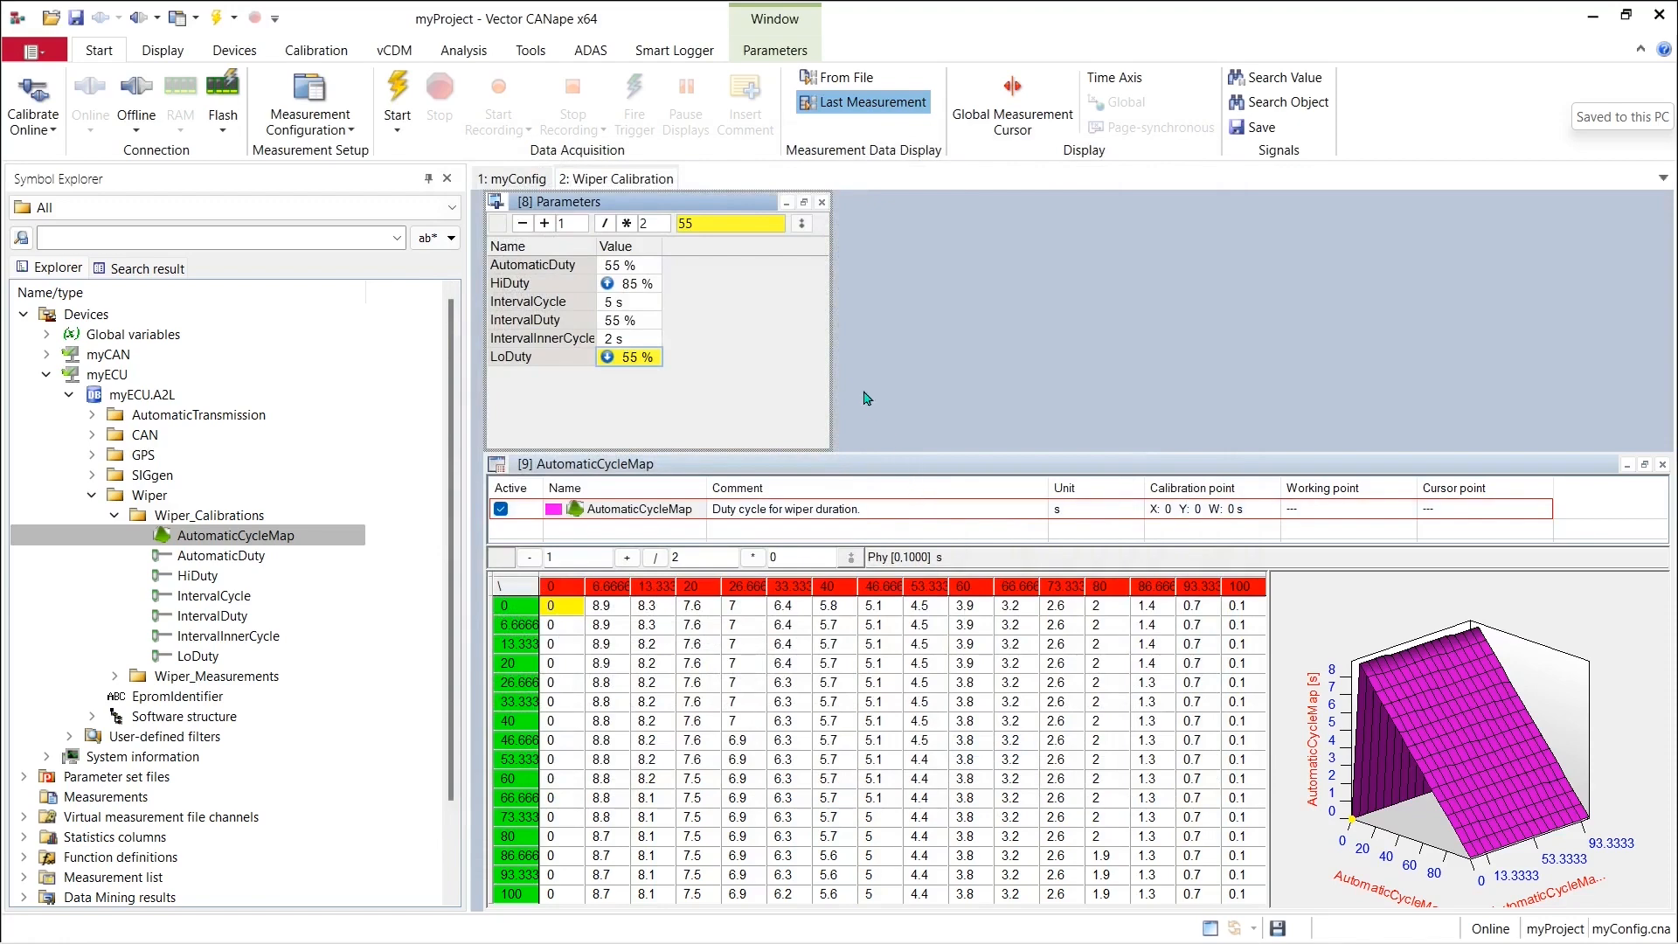
mouse_move(799, 384)
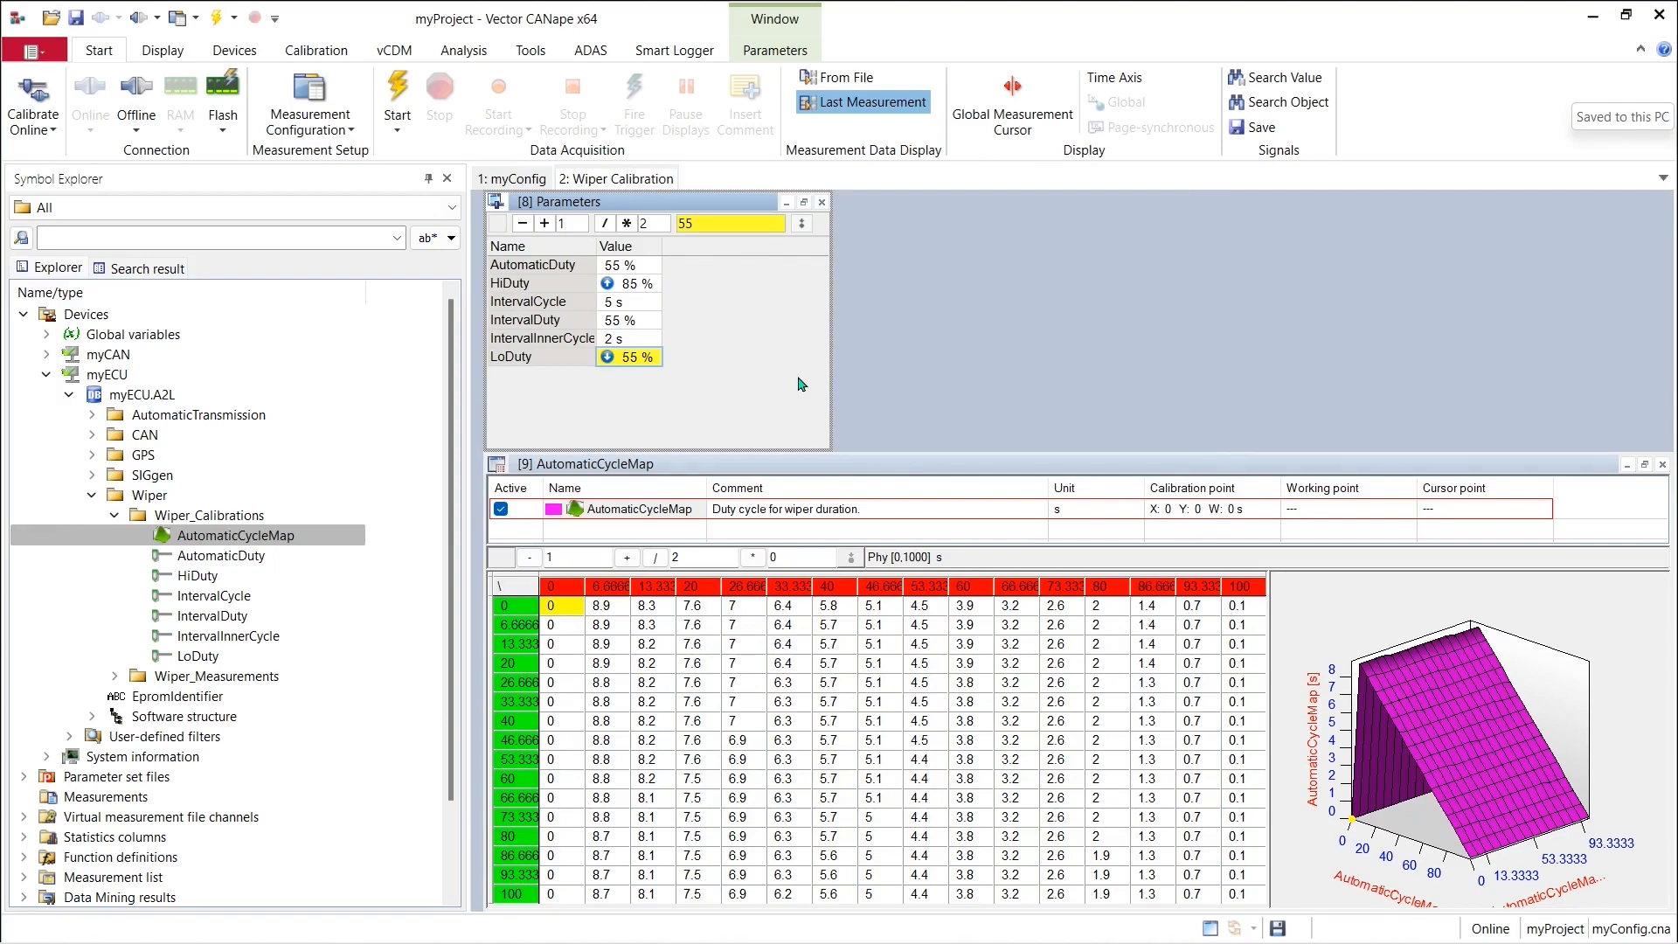
mouse_move(468, 168)
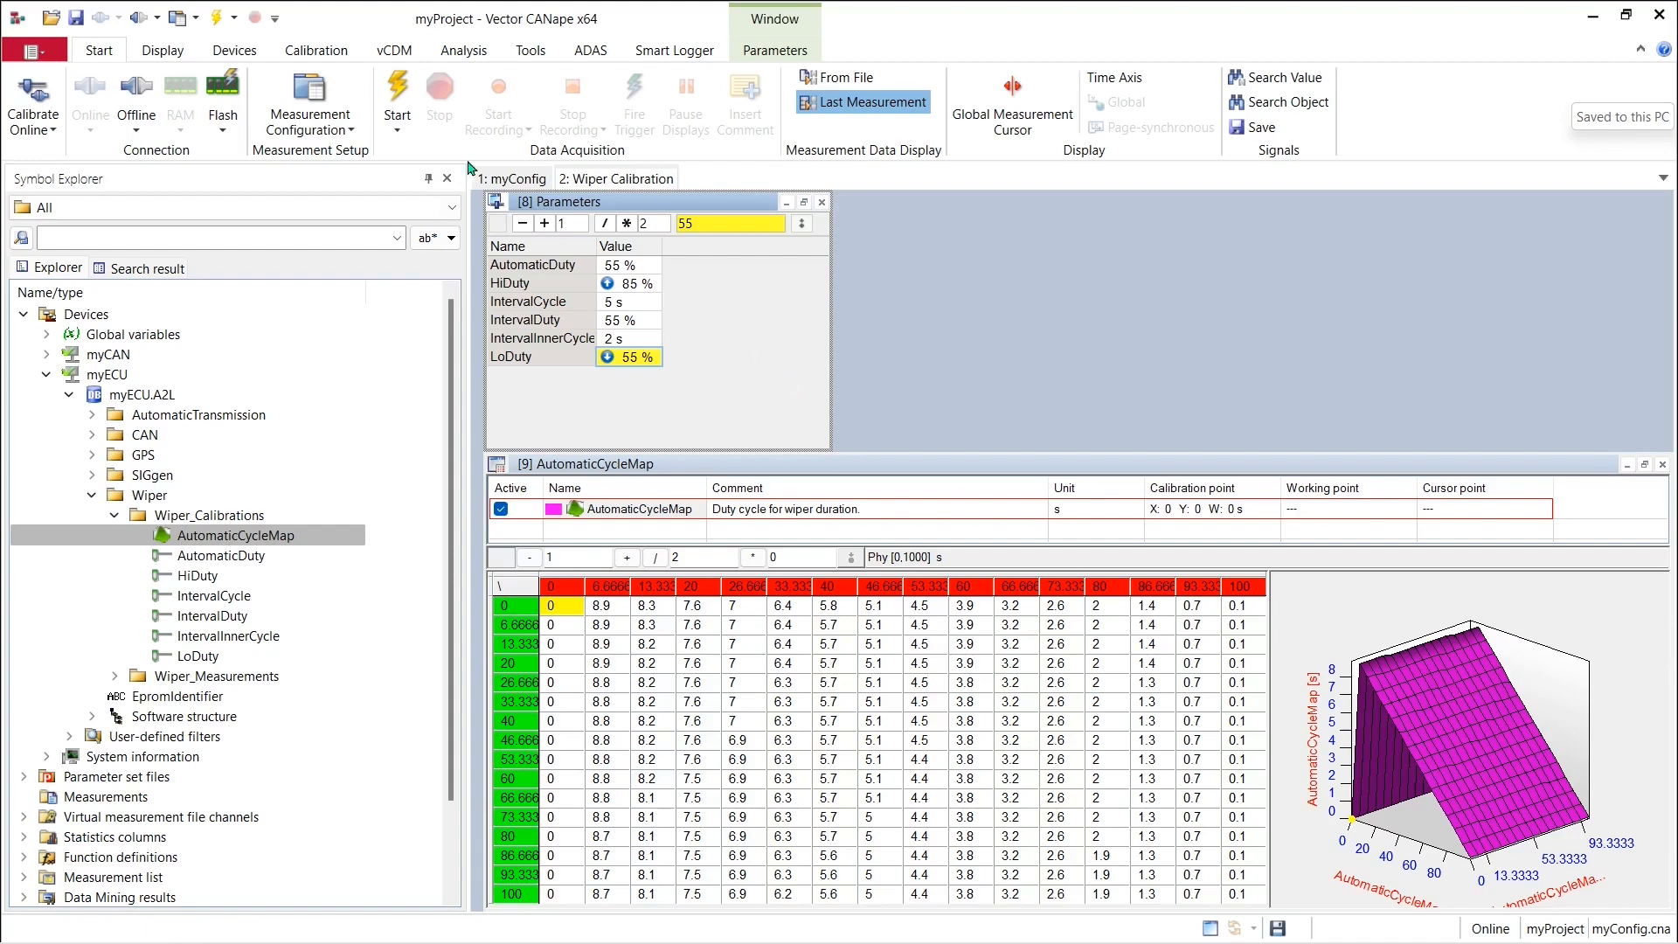
left_click(315, 49)
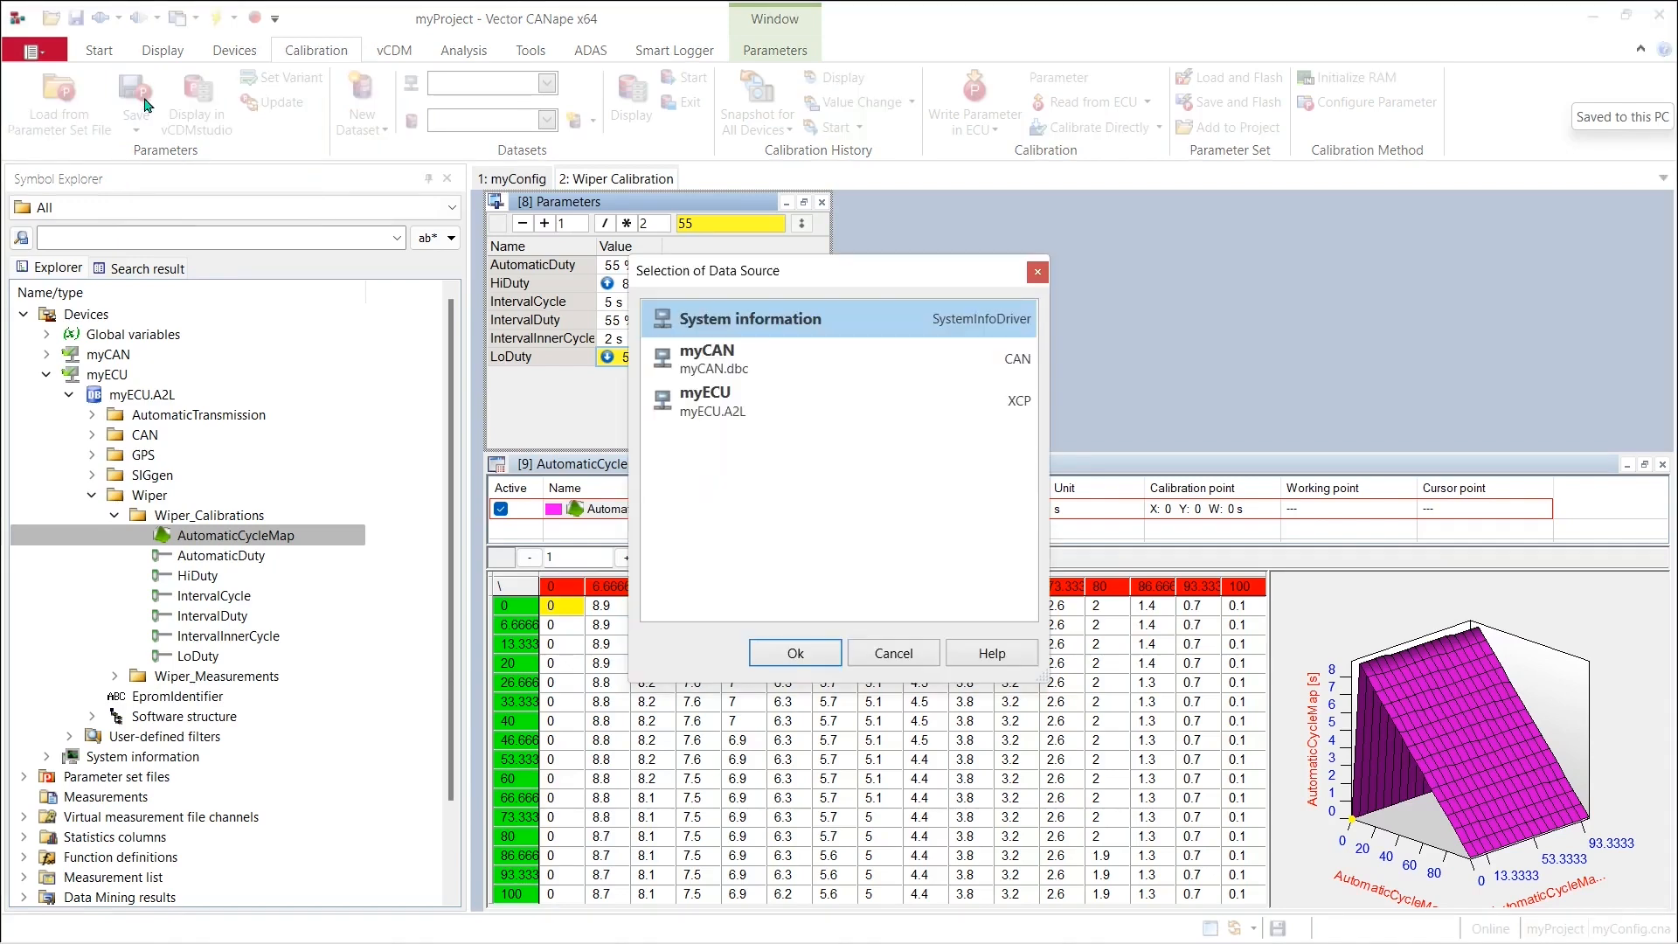
Save myECU's complete parameter set as MyCompleteECU.cdfx in the myProject folder.
left_click(706, 402)
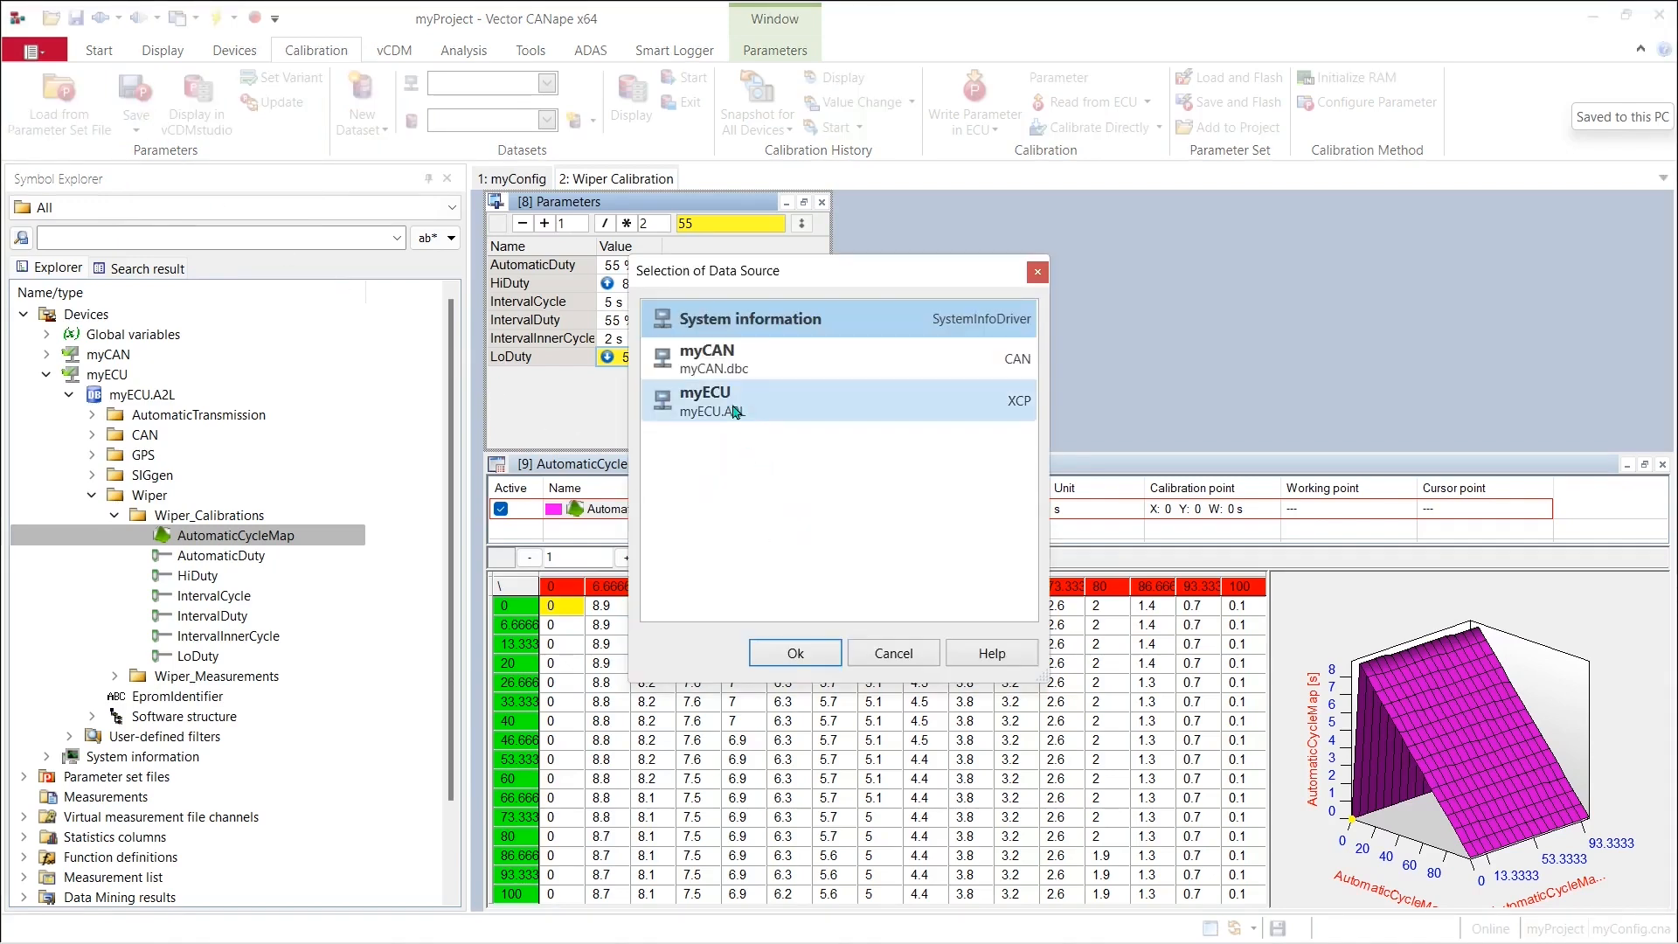
mouse_move(733, 408)
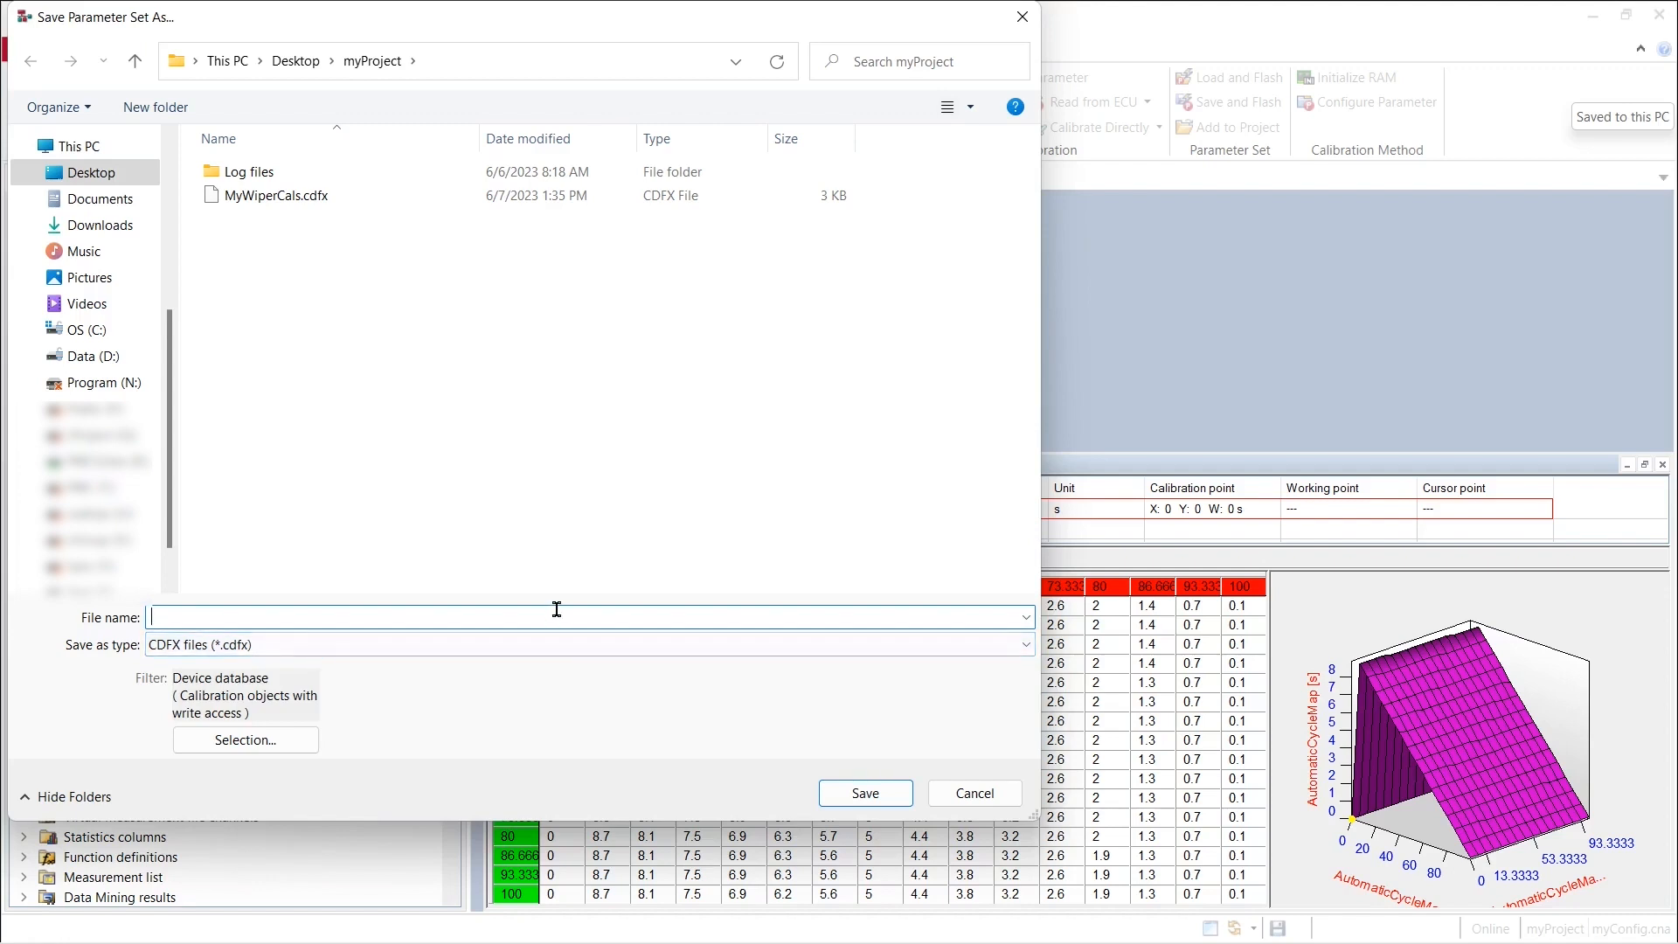
type("MyCompl")
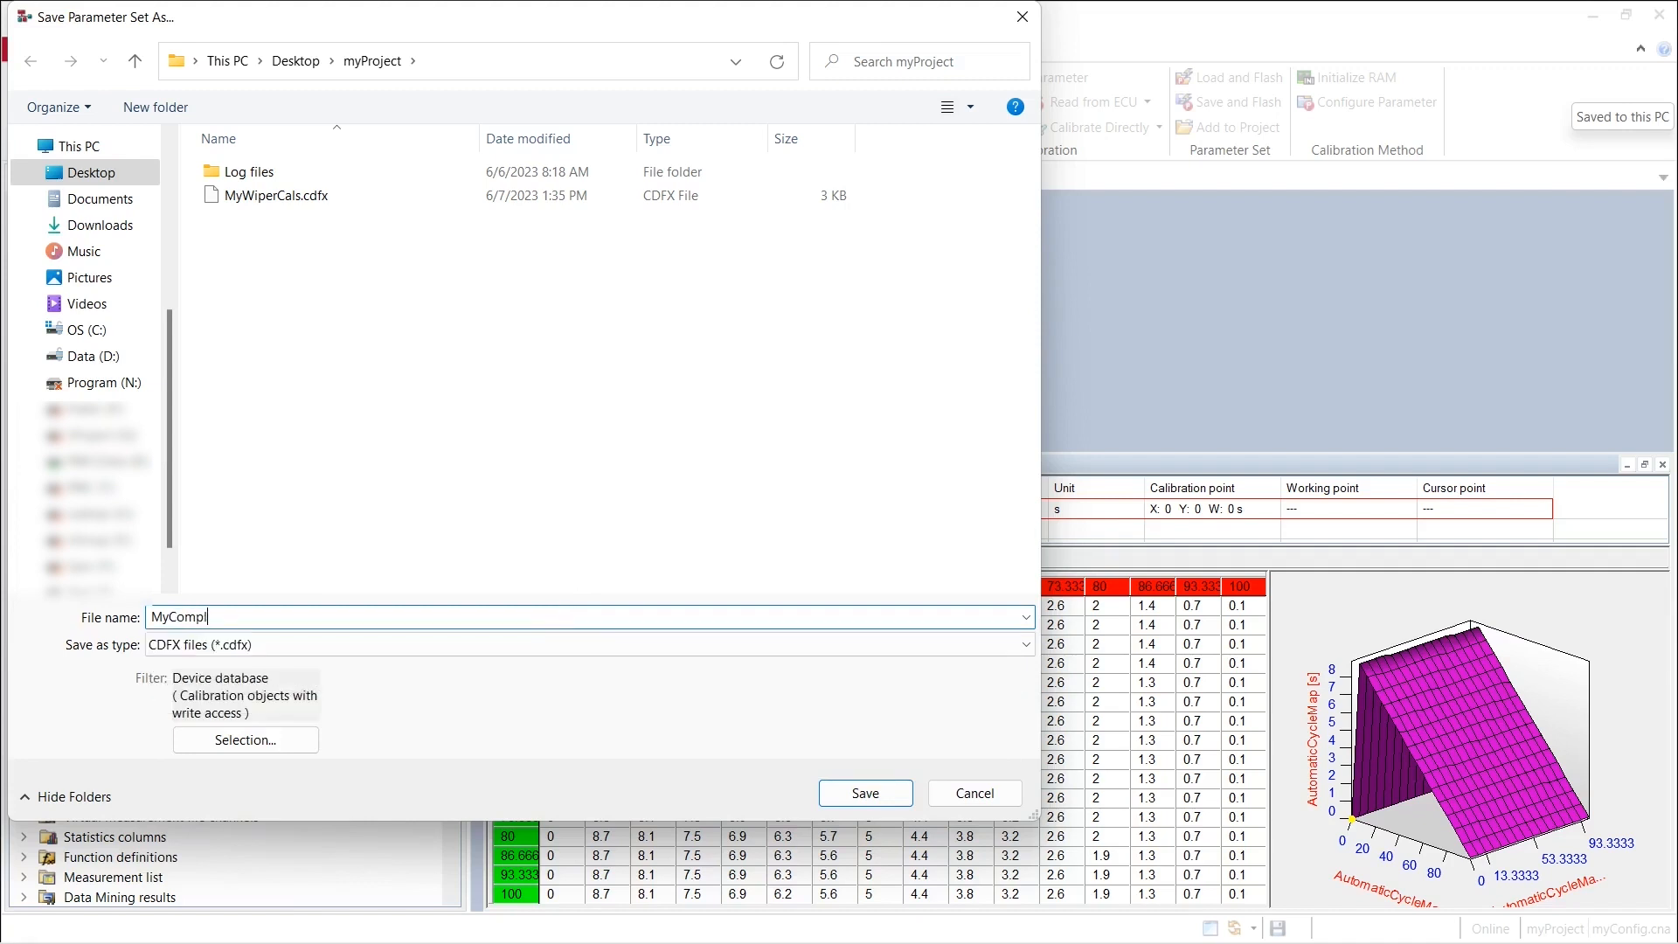
type("eteECU")
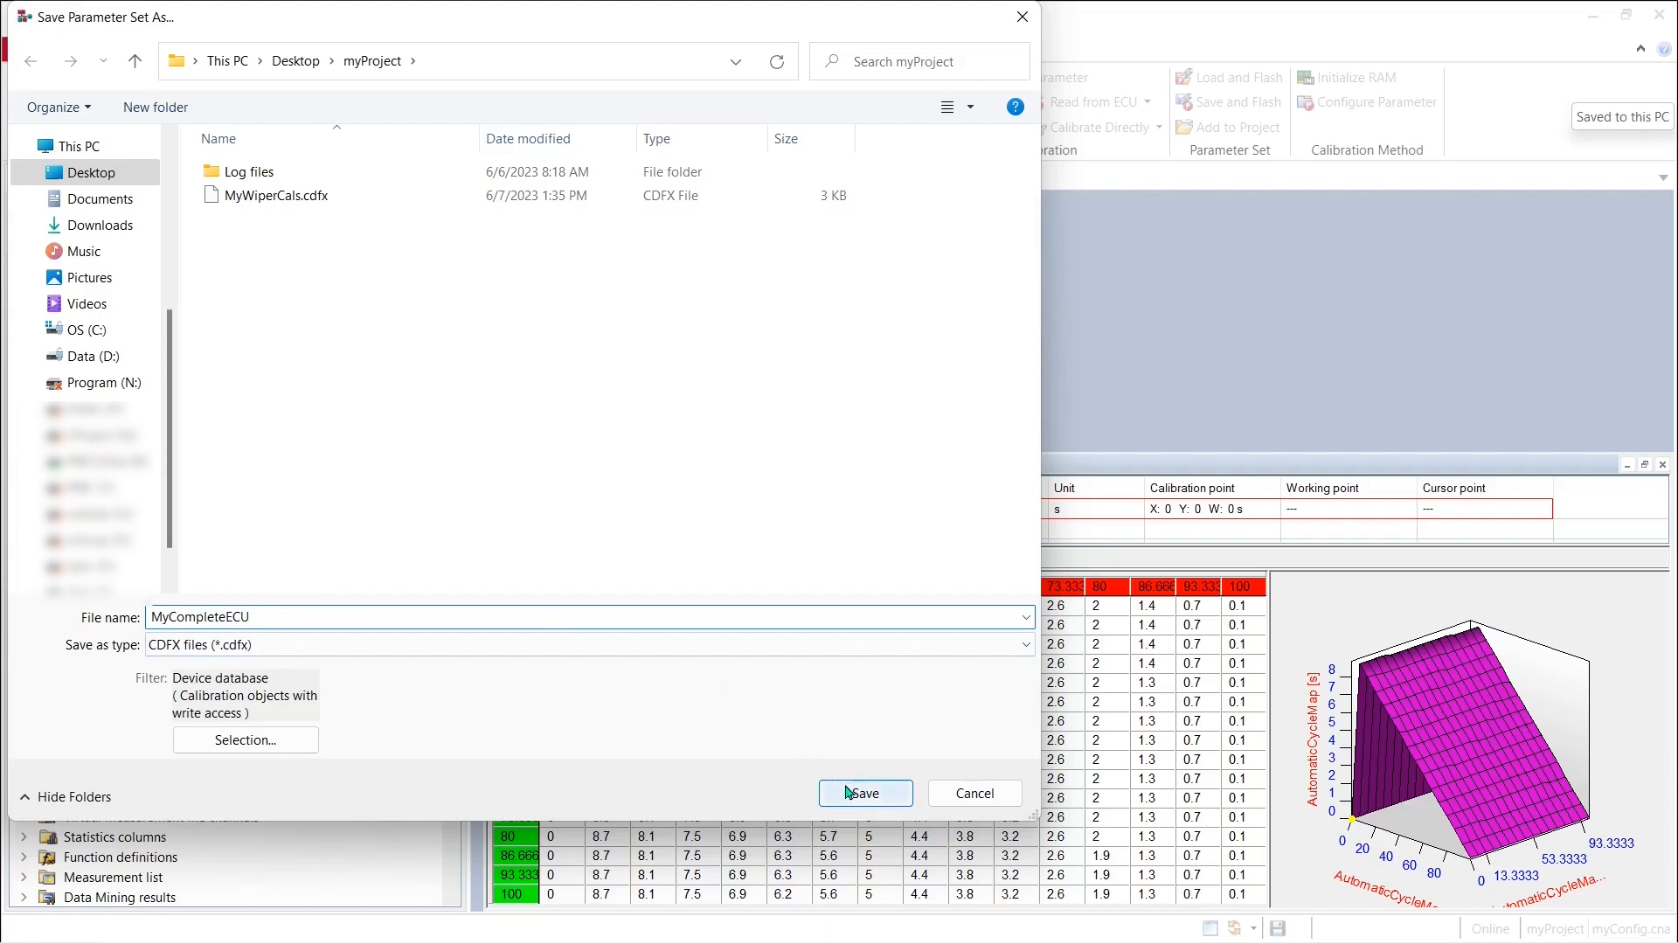
left_click(865, 794)
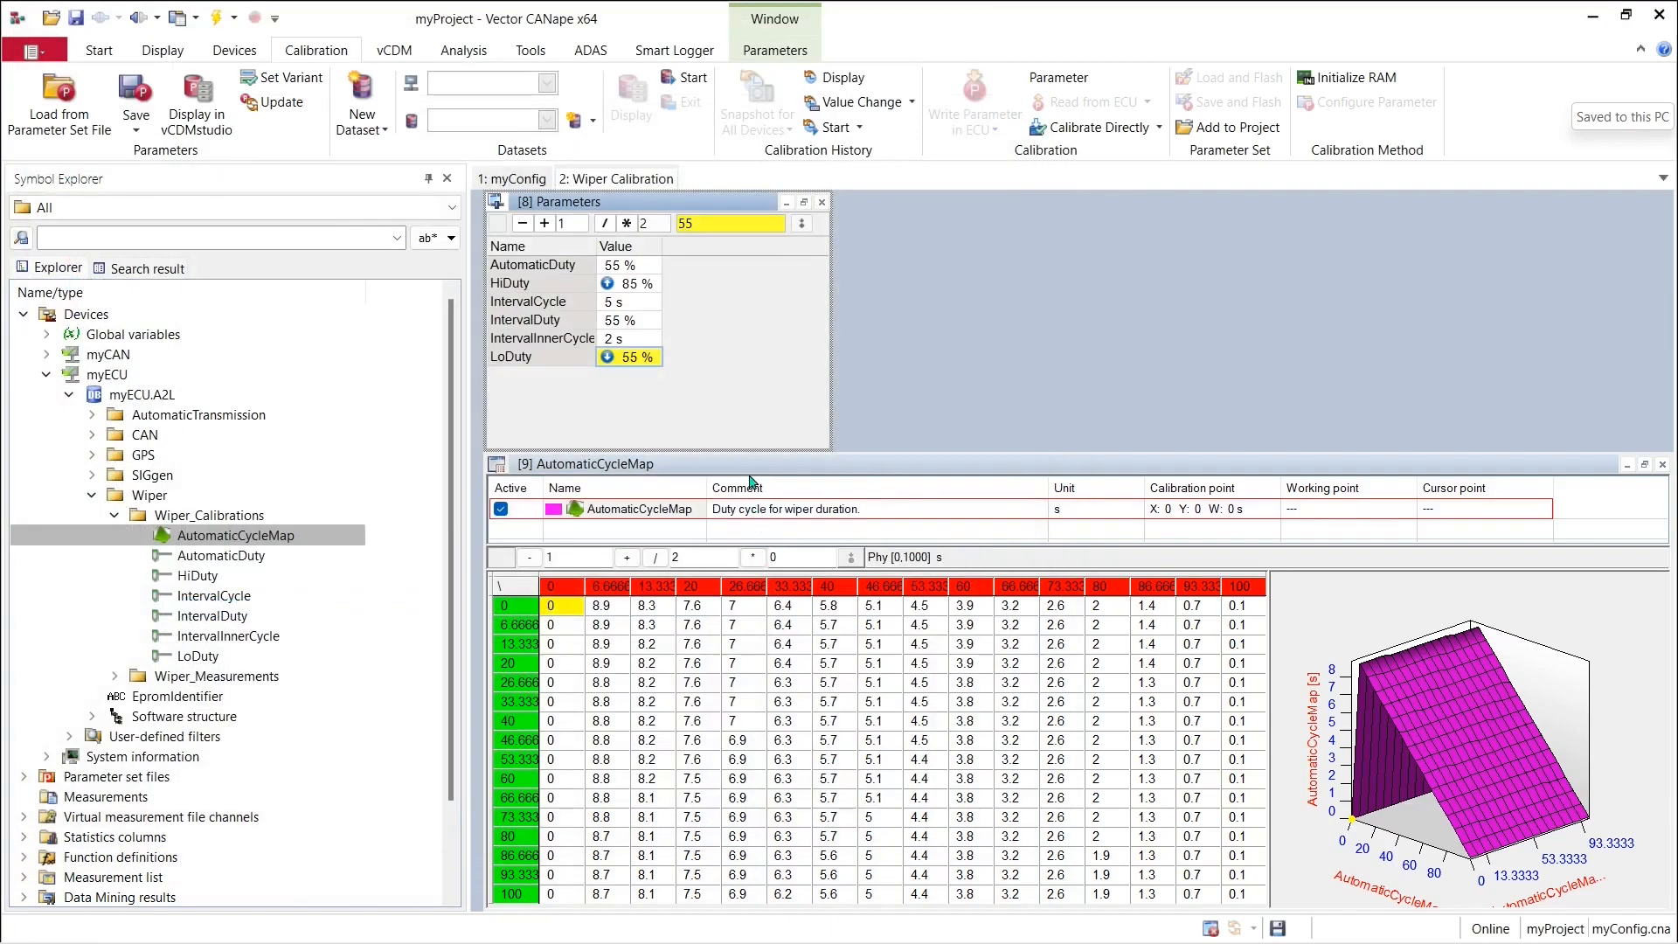
mouse_move(736, 418)
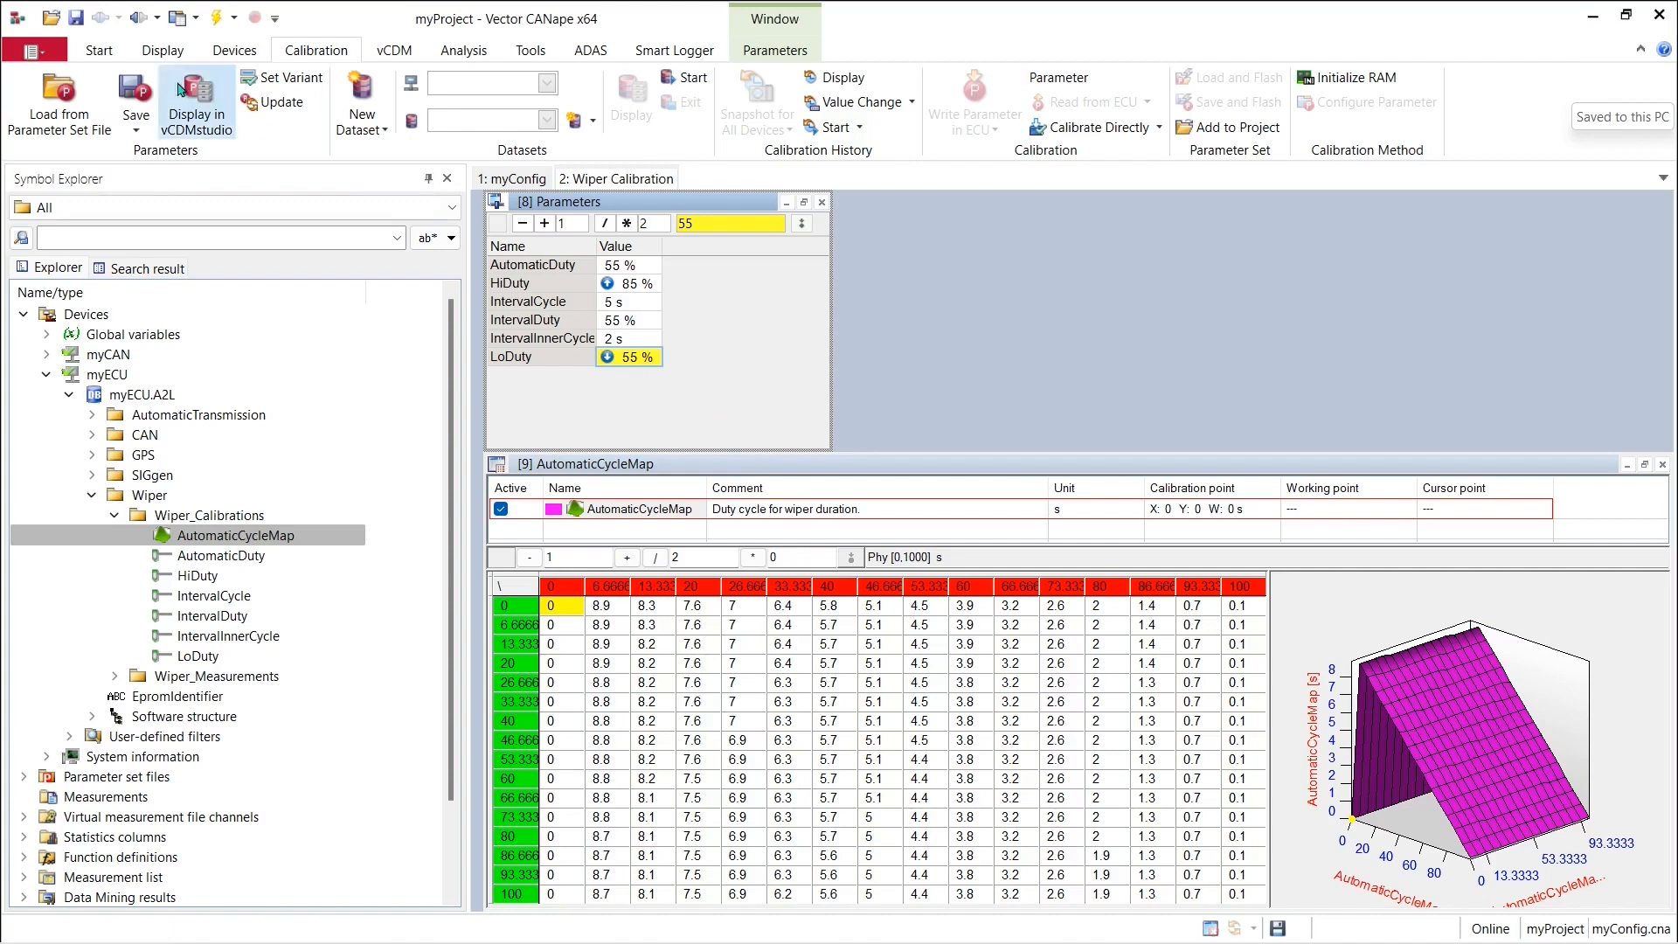
mouse_move(60, 97)
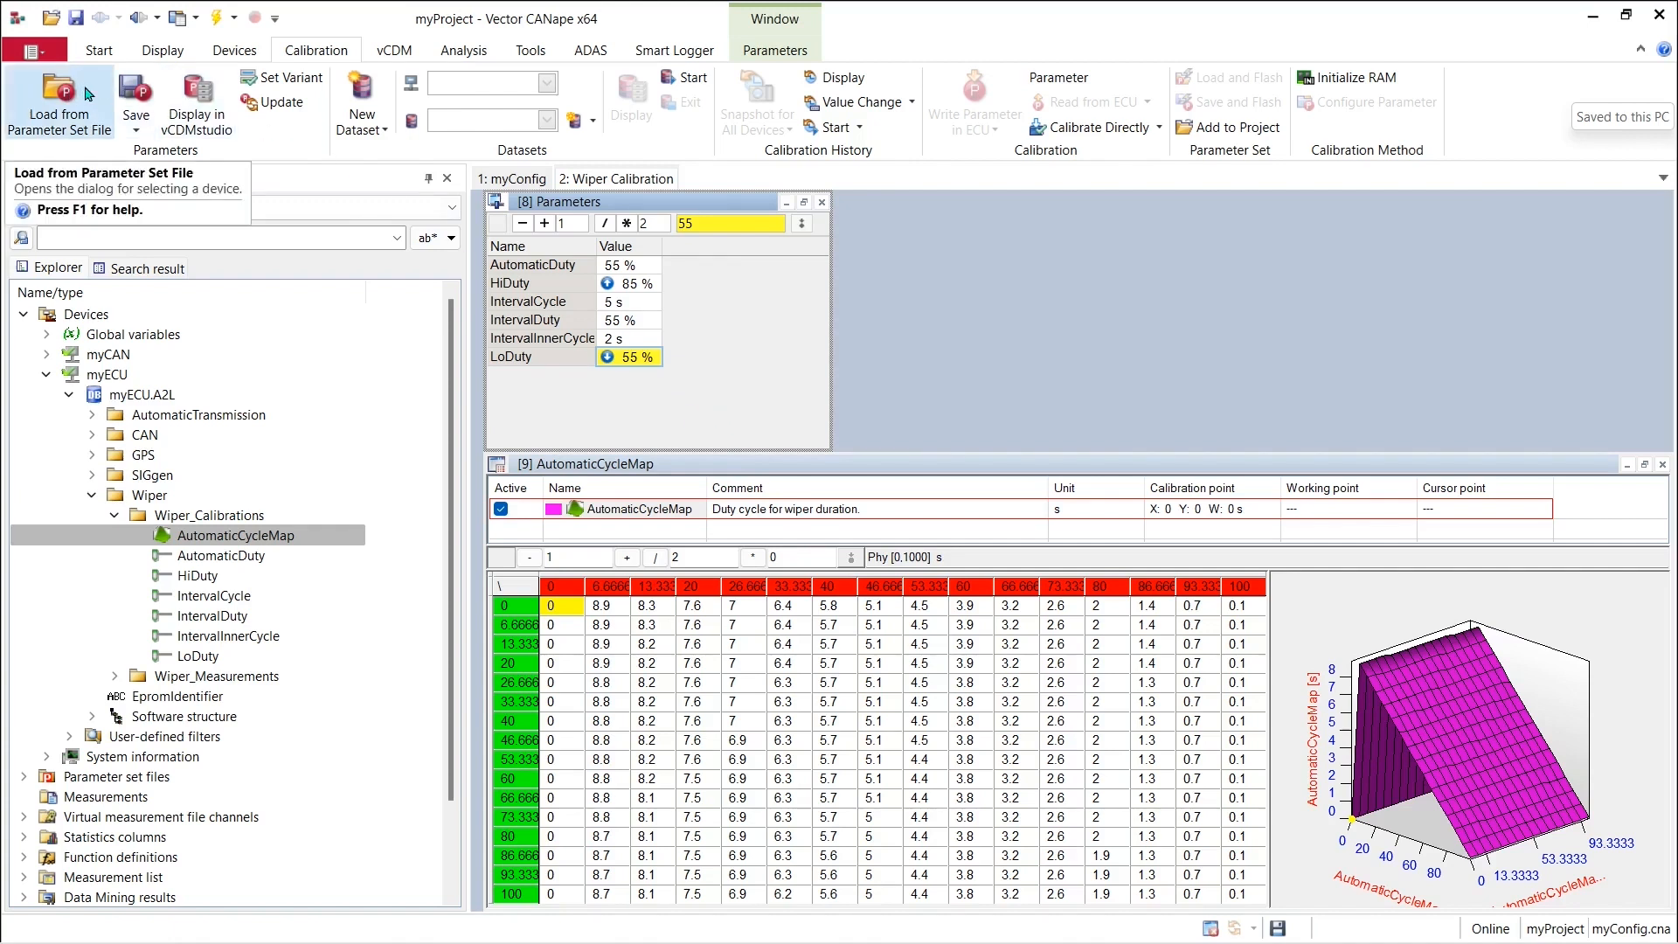
Start Load from Parameter Set File to choose myECU as the target device.
left_click(60, 103)
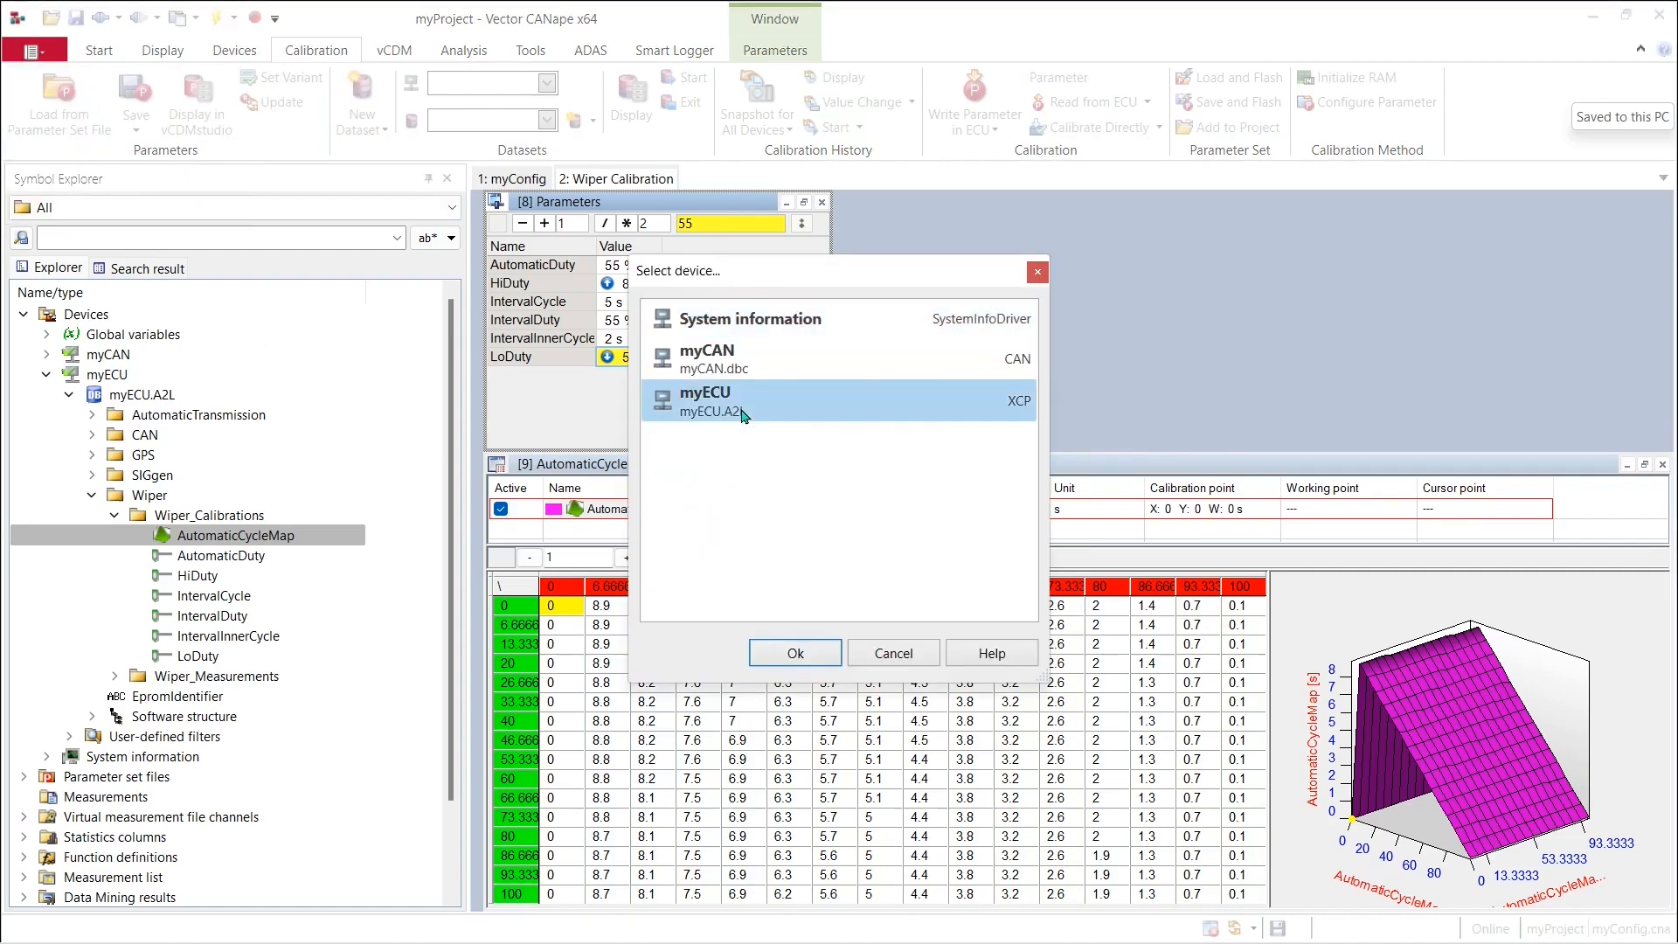
mouse_move(795, 652)
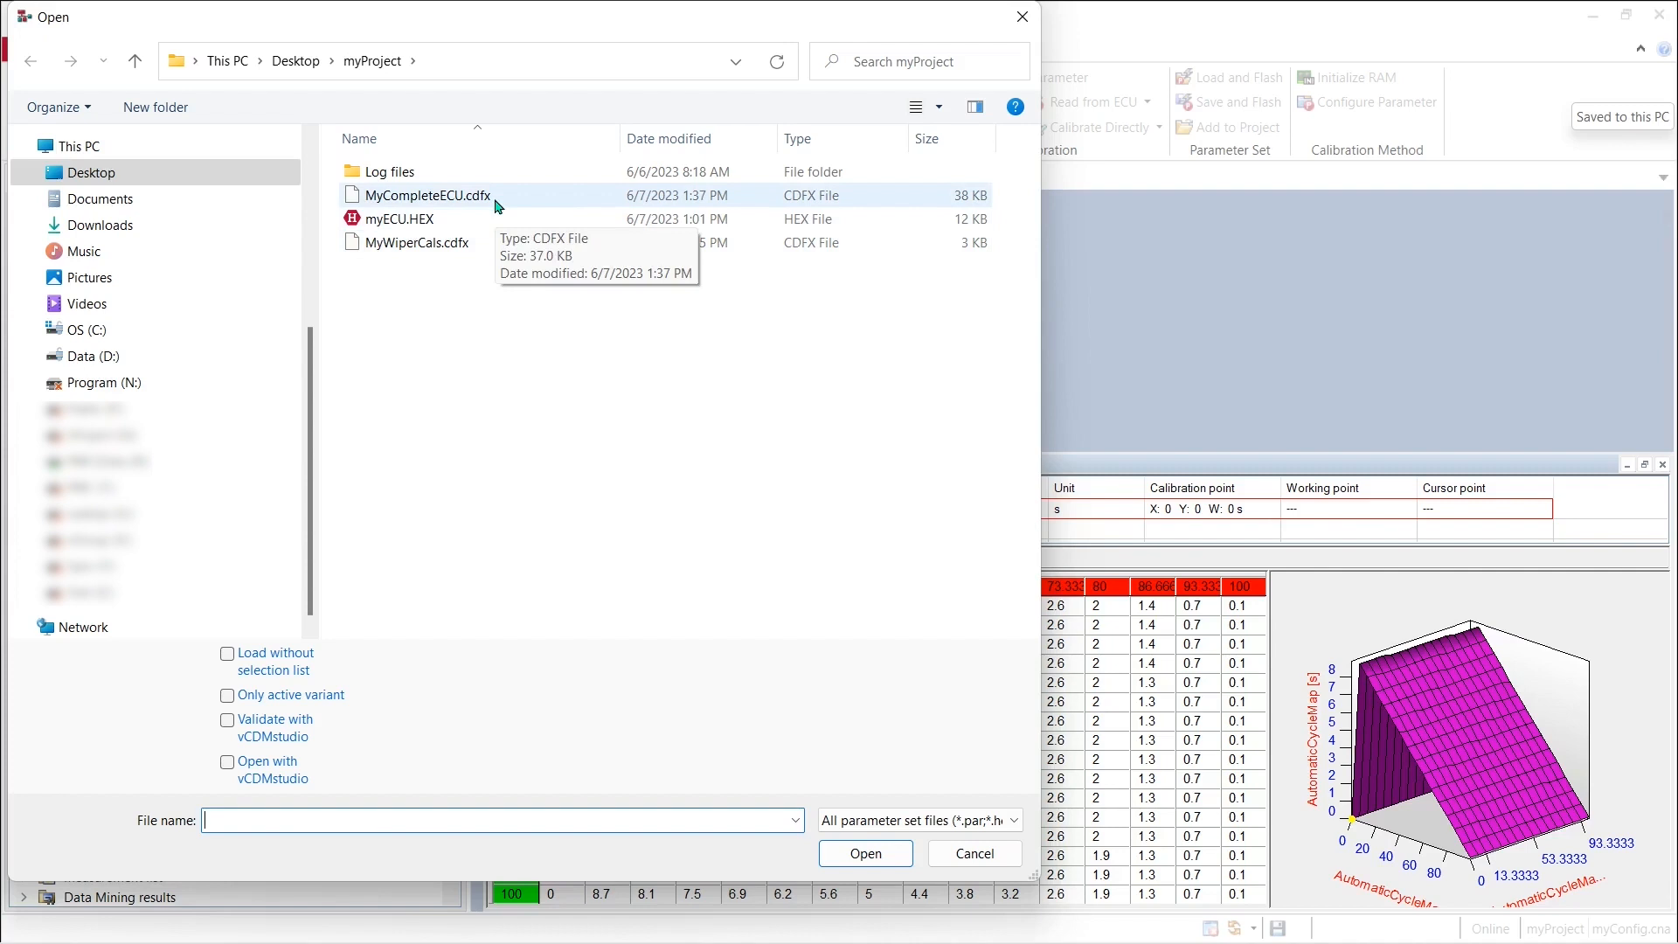
mouse_move(487, 243)
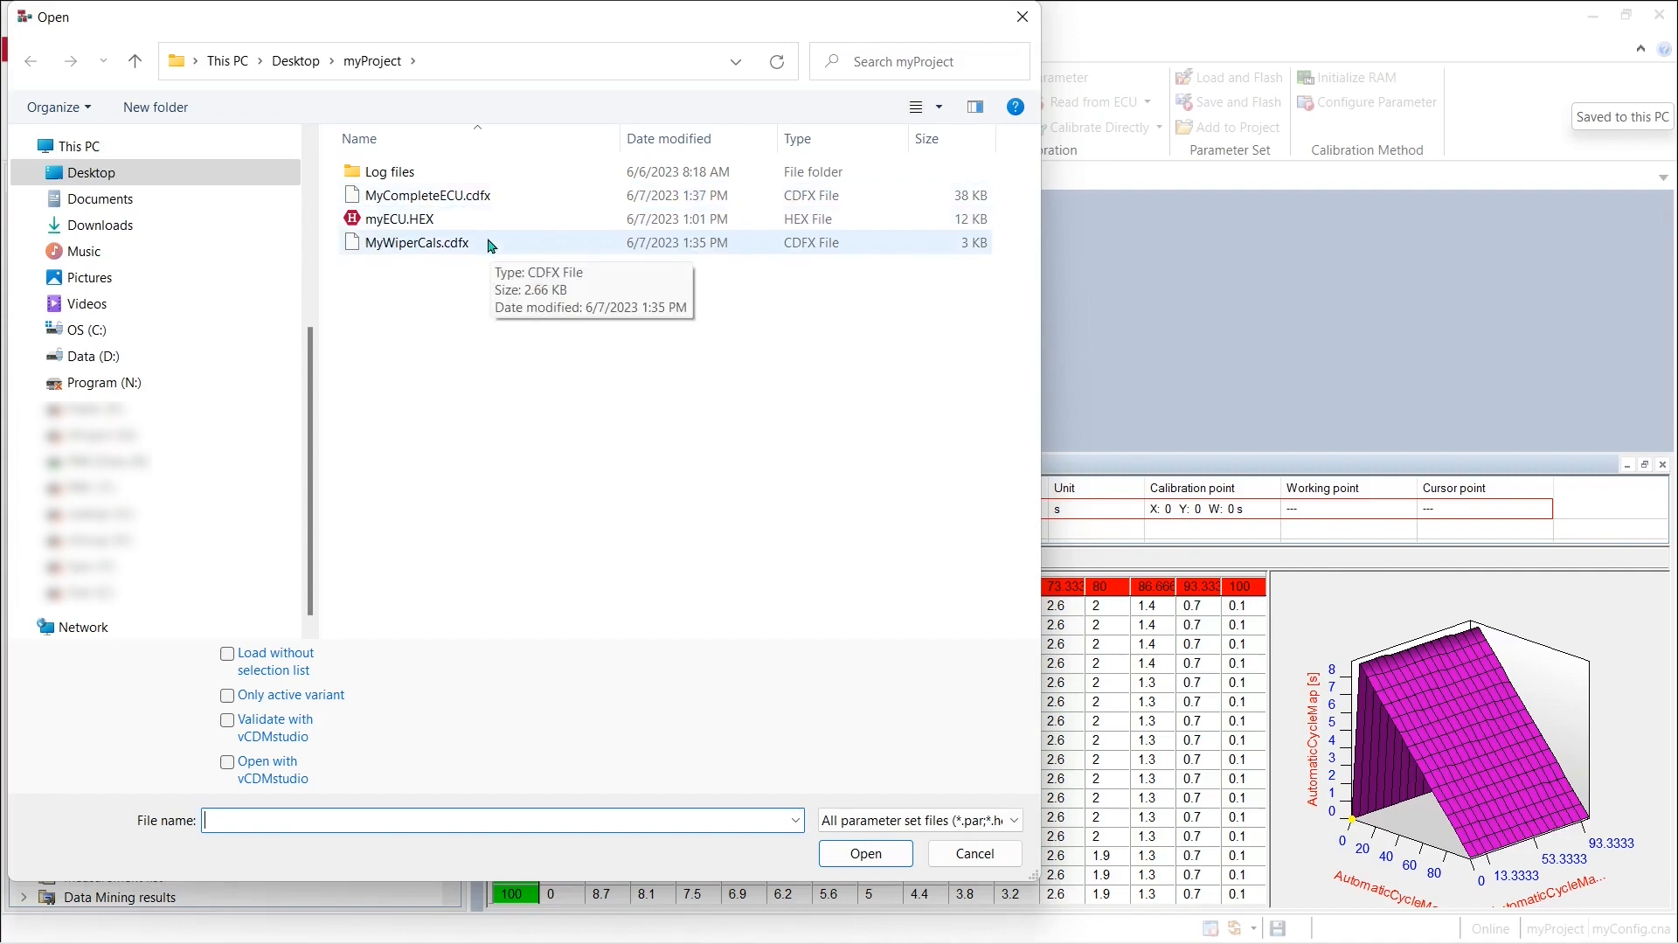
mouse_move(492, 199)
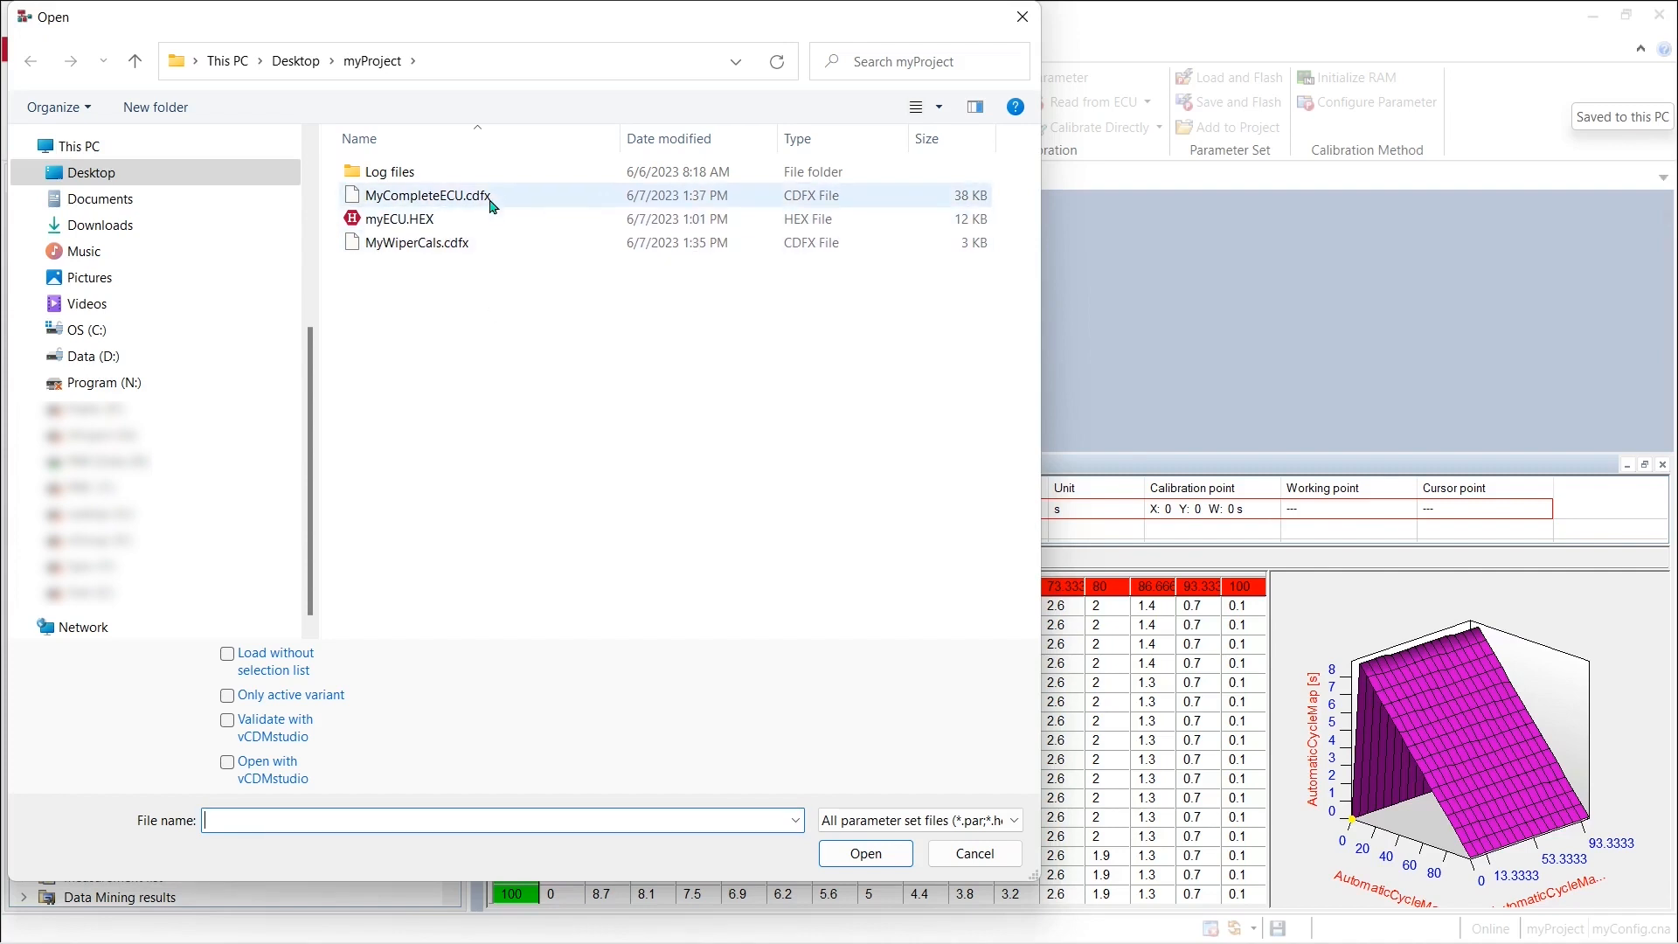
Load all 52 parameters from MyCompleteECU.cdfx back into myECU after reviewing the selection list.
left_click(427, 194)
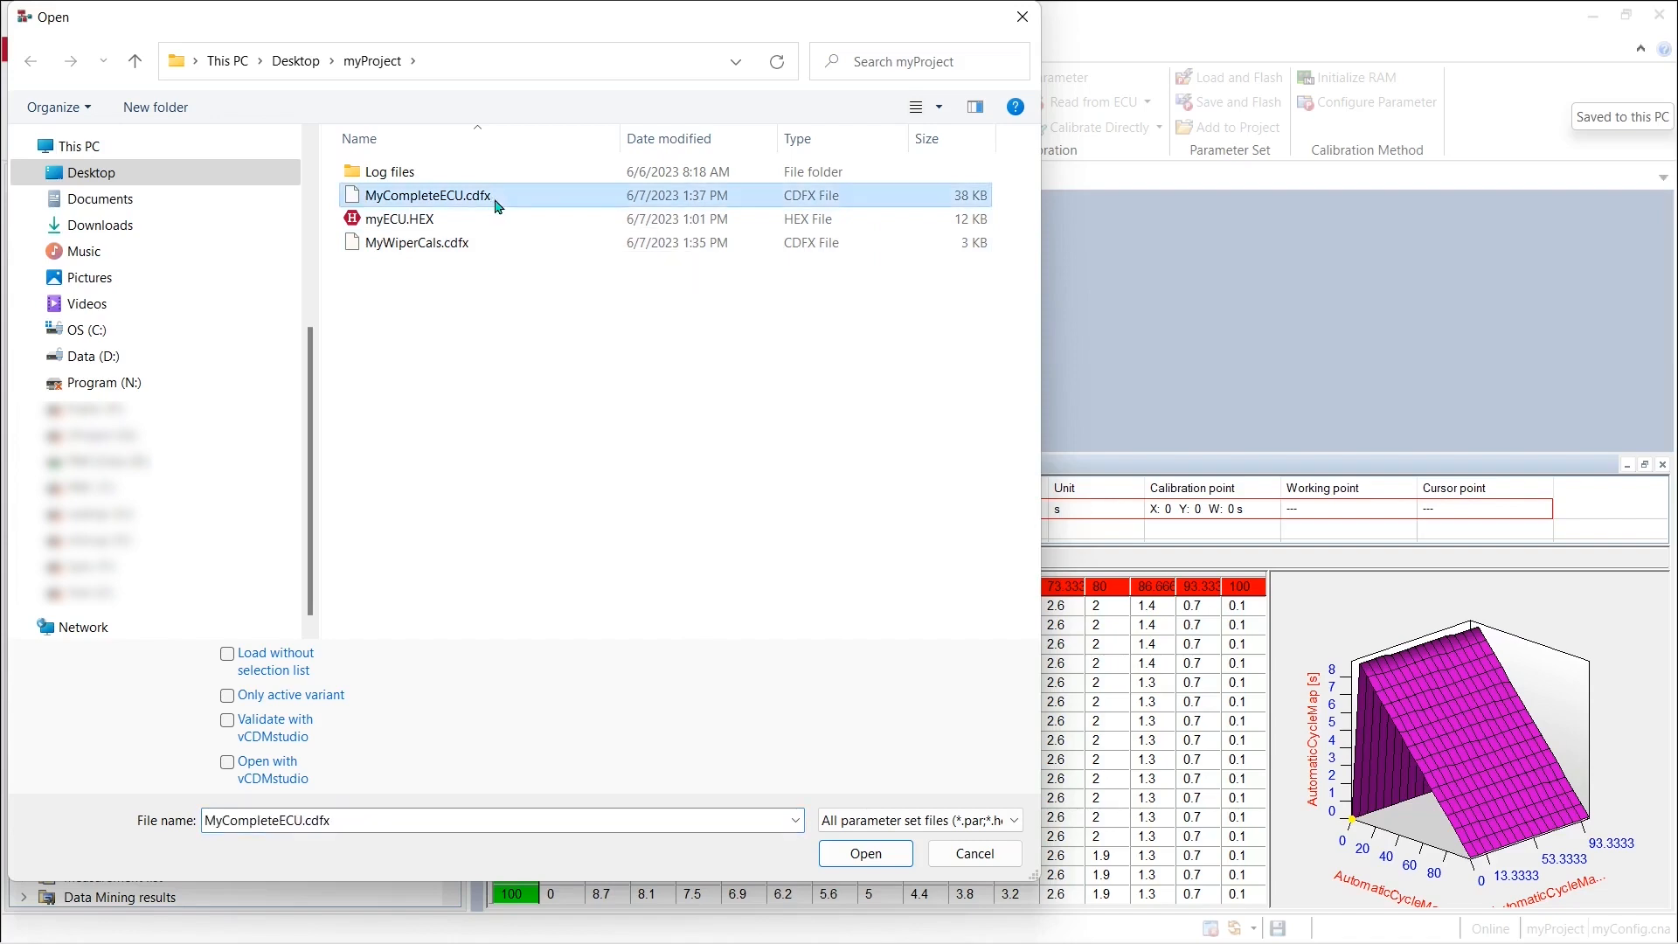
left_click(863, 853)
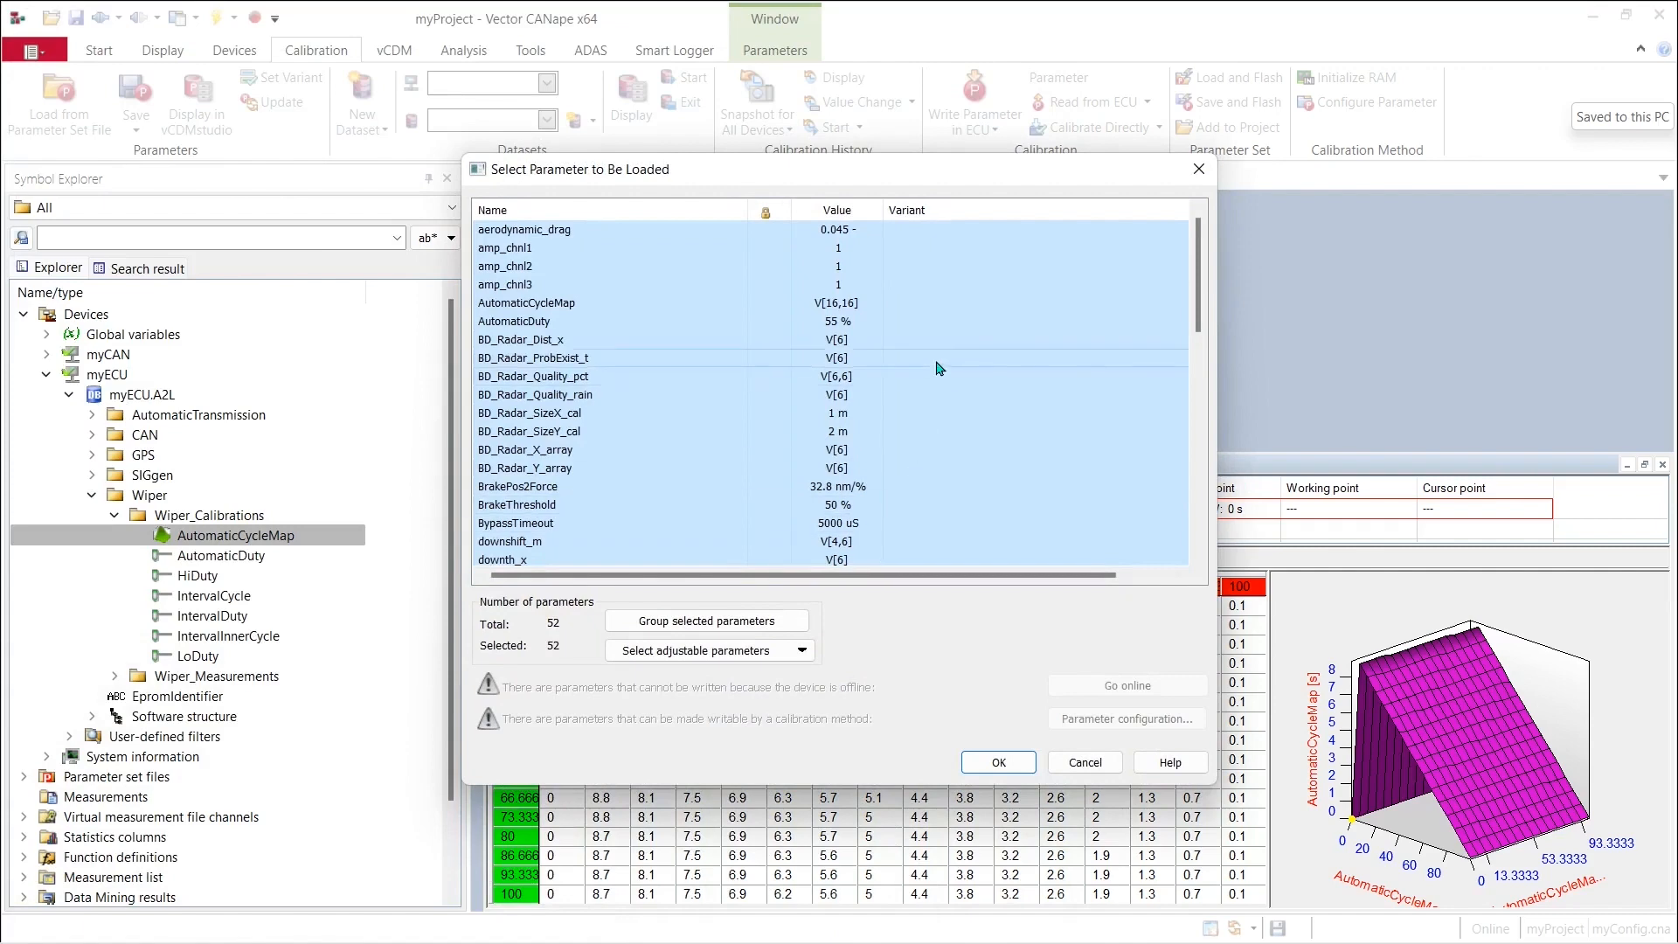
scroll("down", 3)
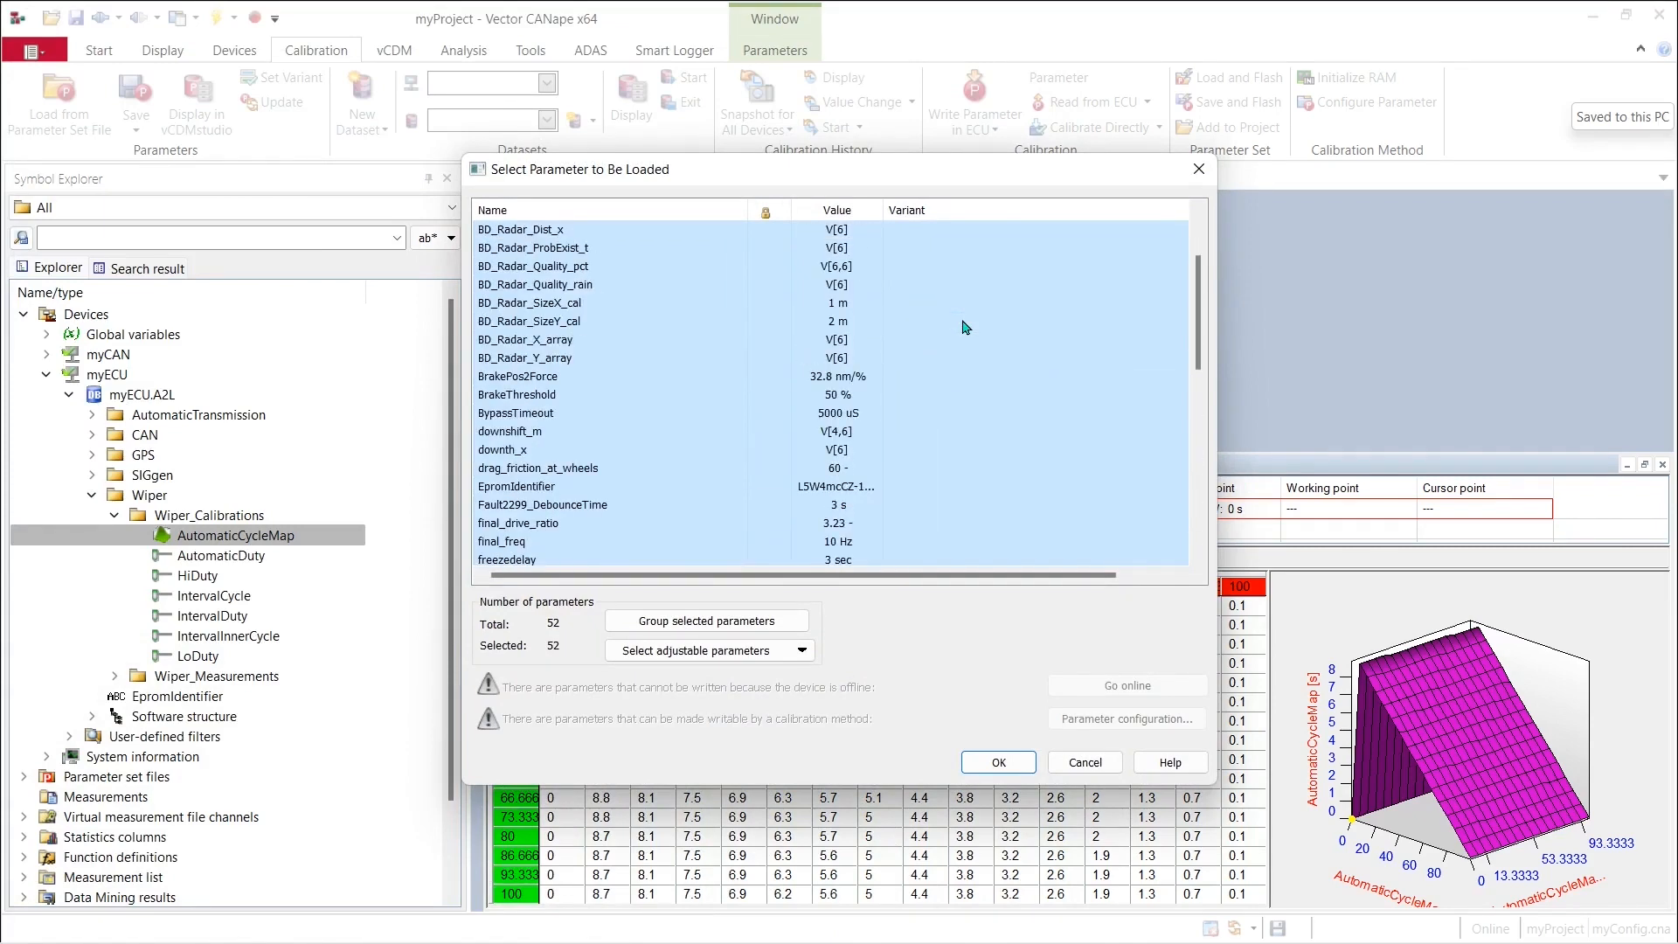
scroll("up", 3)
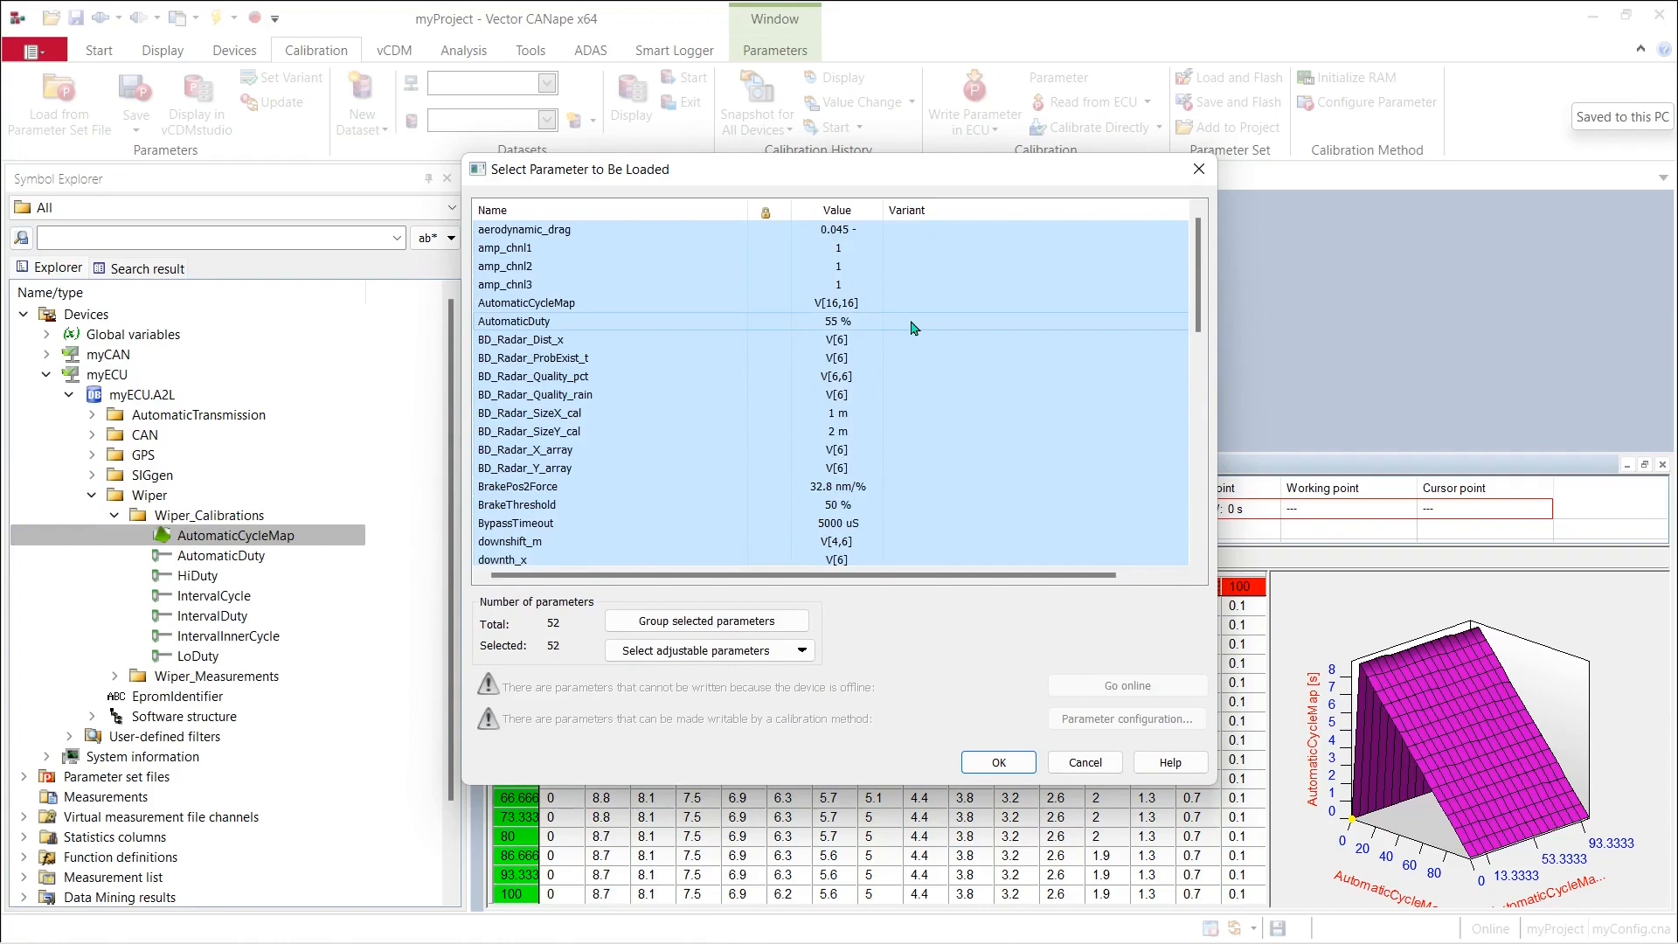
mouse_move(915, 332)
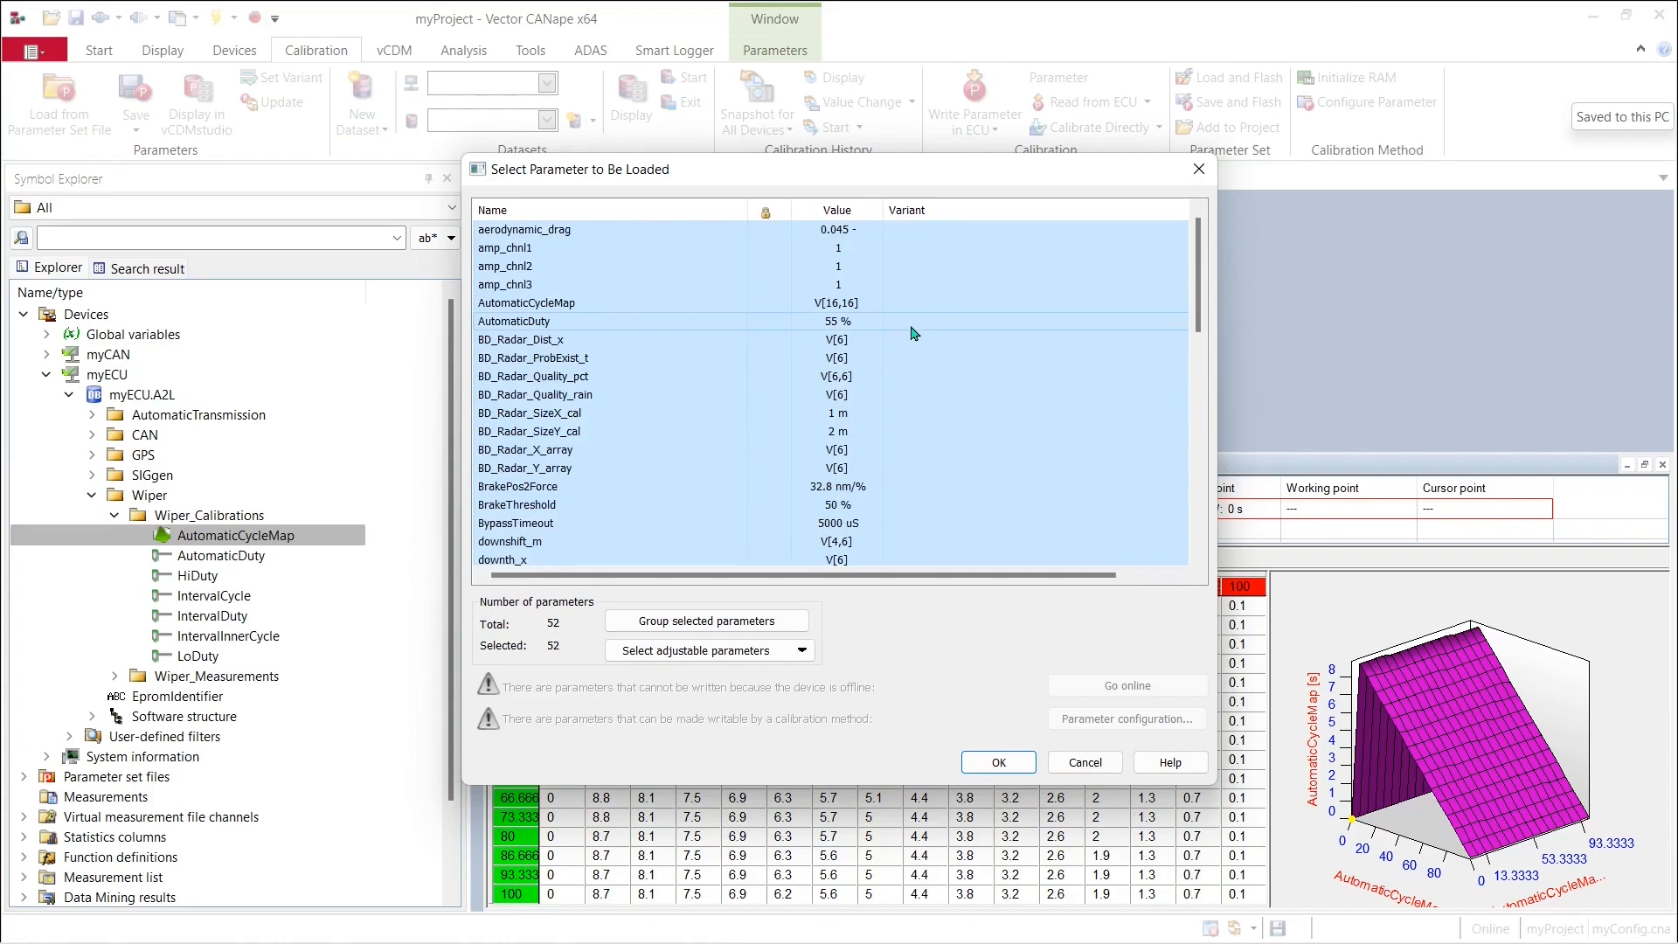
scroll("down", 3)
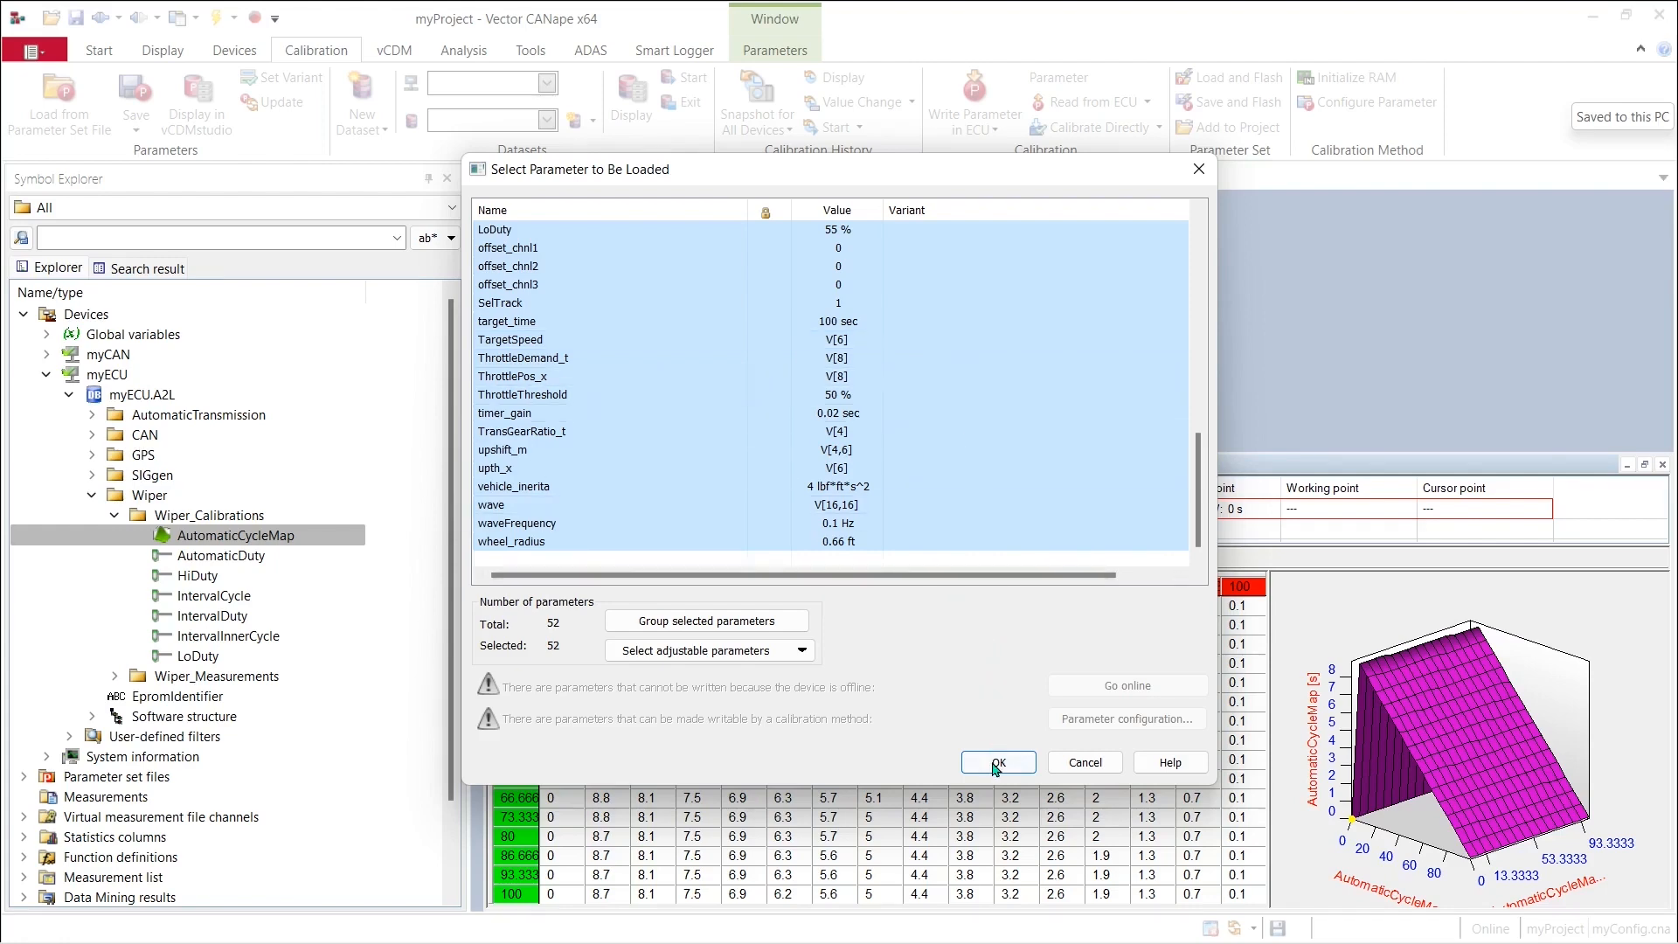
left_click(997, 762)
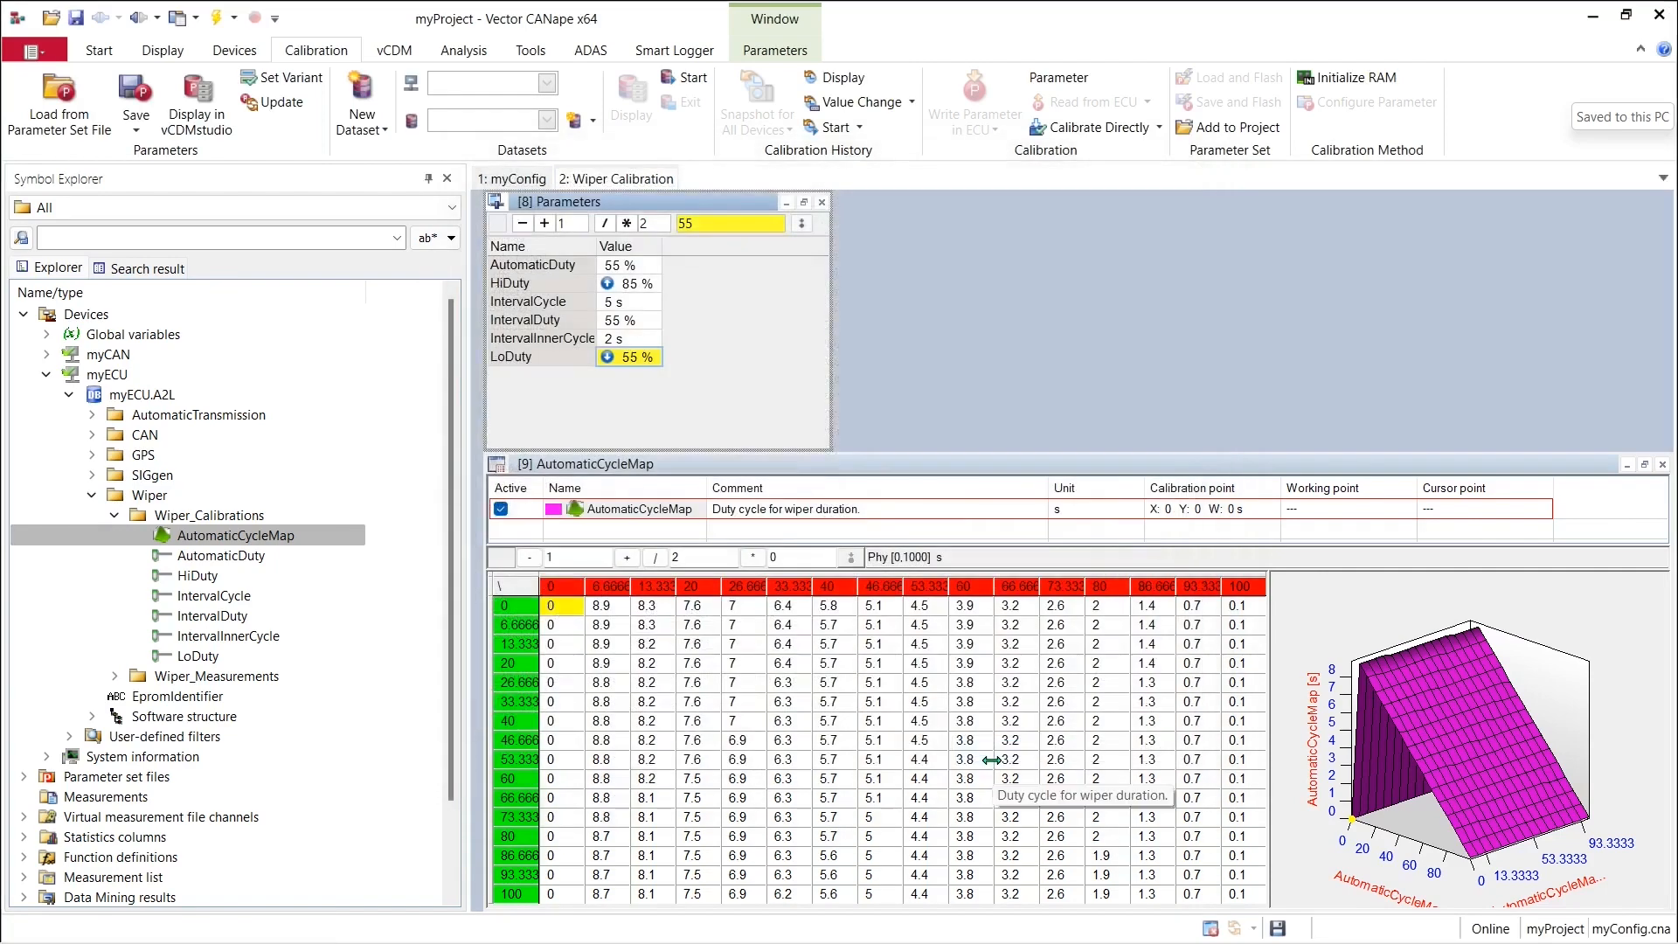